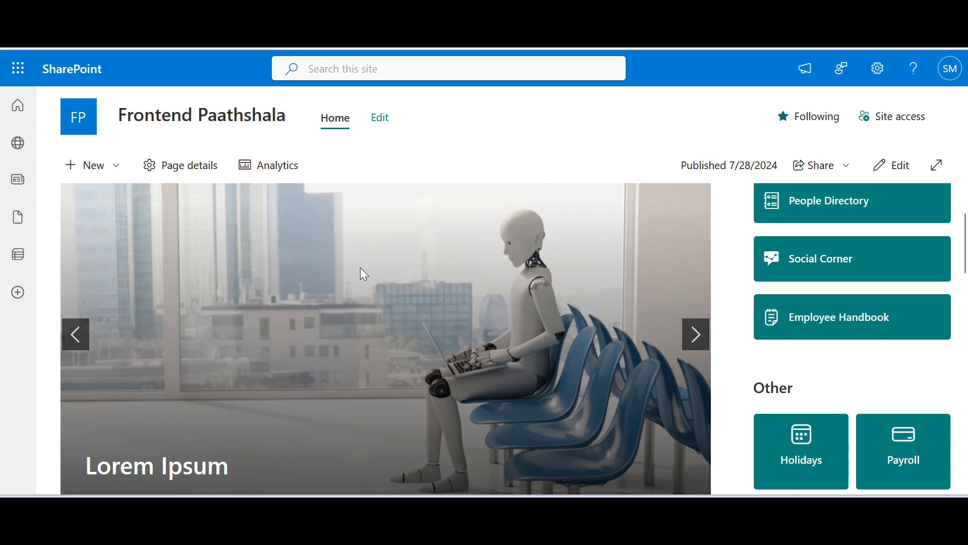
Scroll through the finished Frontend Paathshala home page to review its sections.
scroll(down, 3)
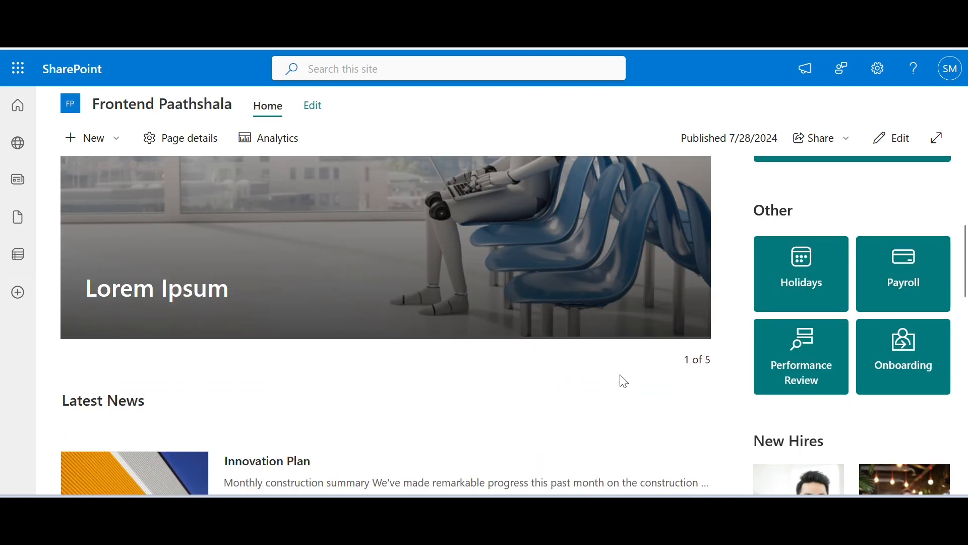
scroll(down, 3)
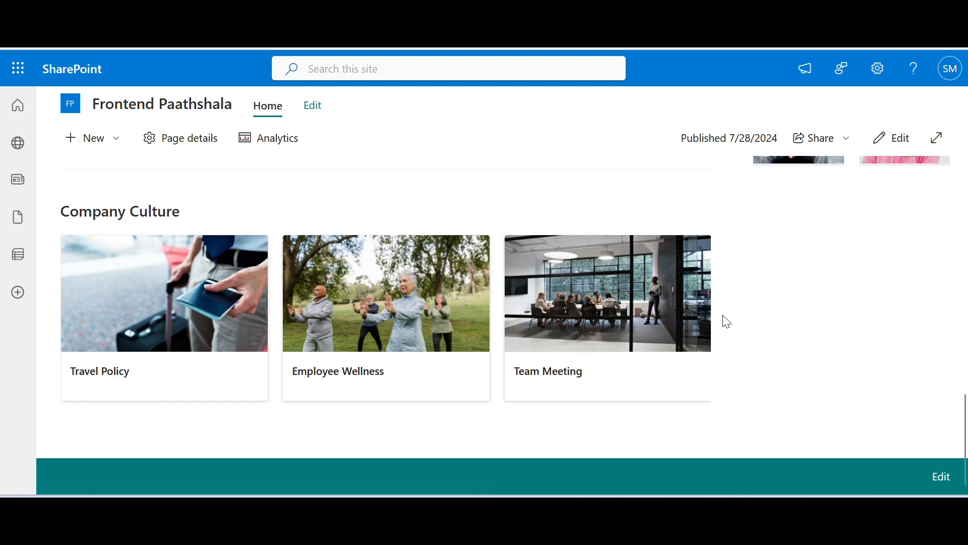
scroll(up, 3)
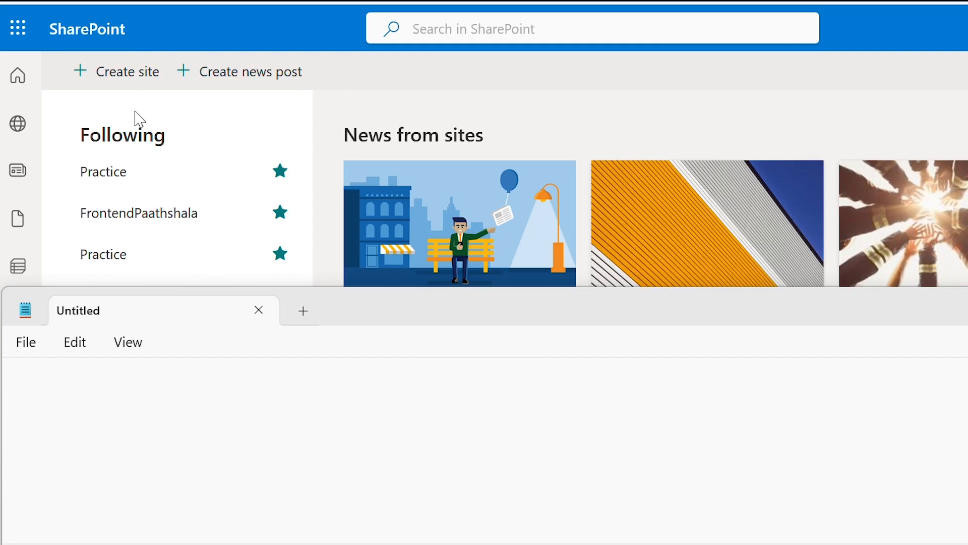
Start a new site and choose a template from the gallery.
click(126, 72)
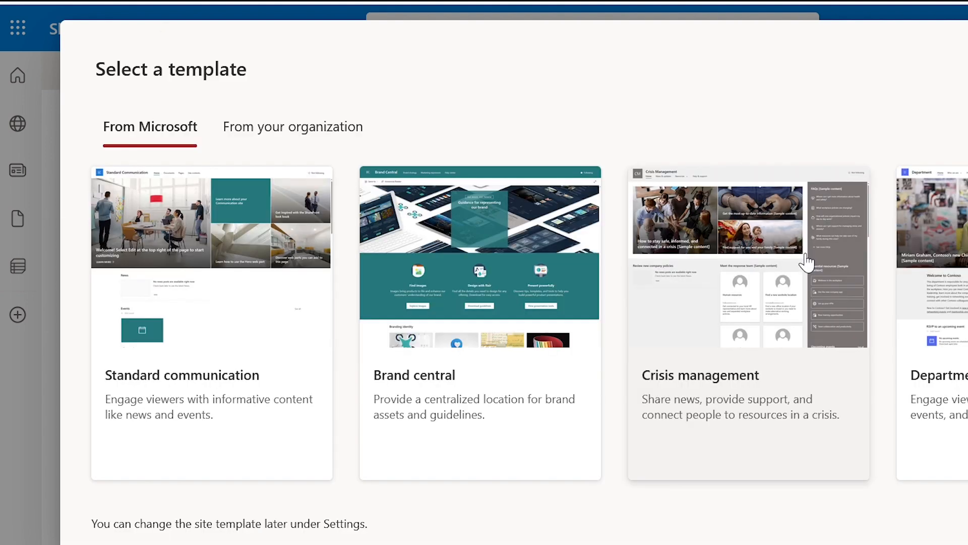
scroll(down, 3)
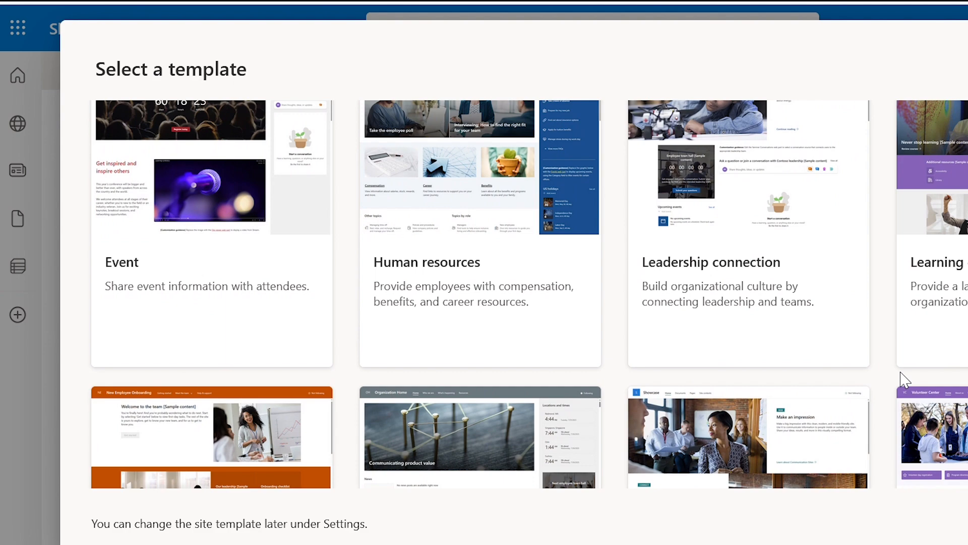
scroll(down, 3)
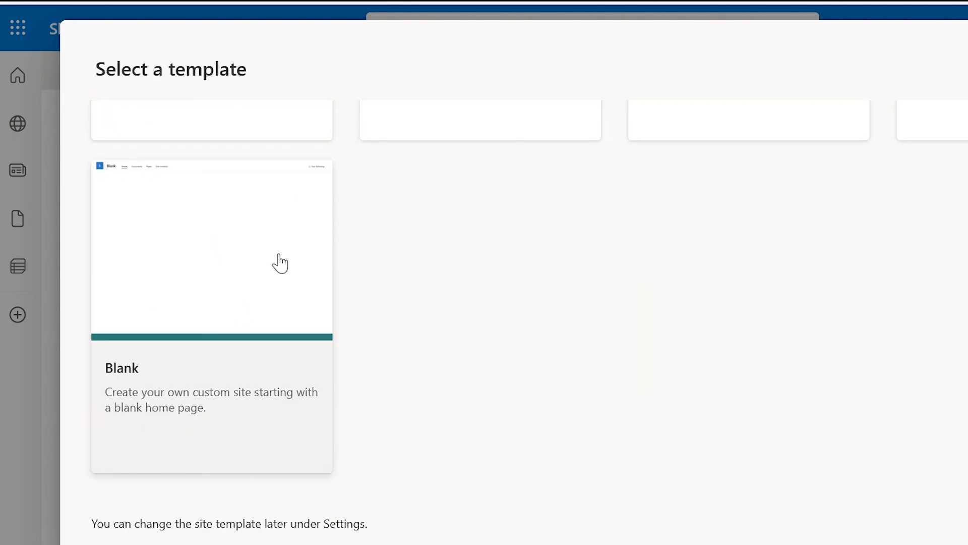
click(479, 120)
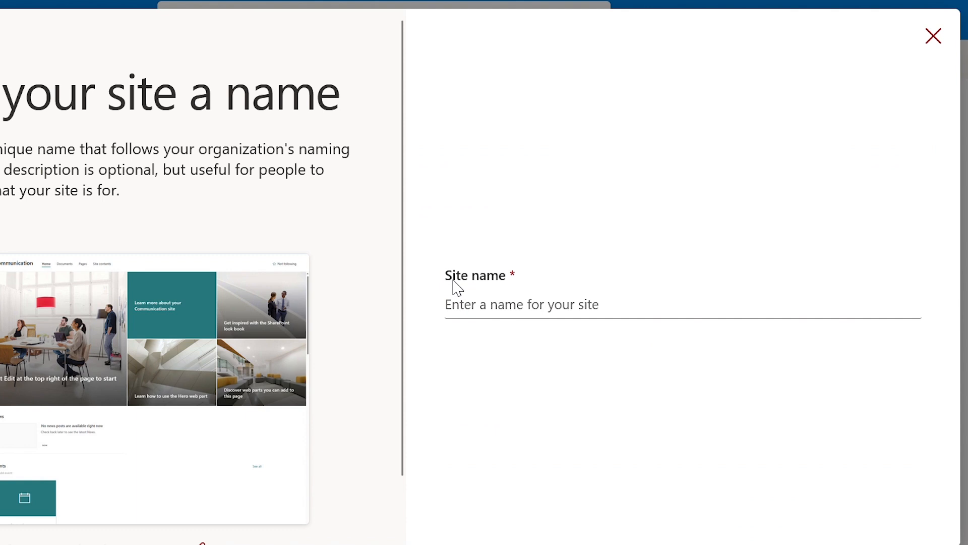
Name the site Frontend Paathshala1, keep English, and create it.
text(Frontend Paathshala1)
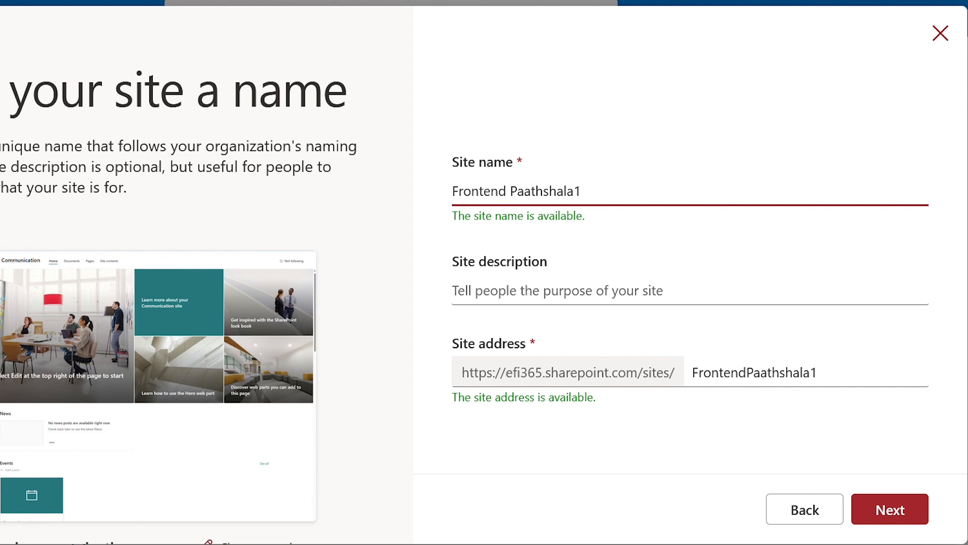
click(580, 191)
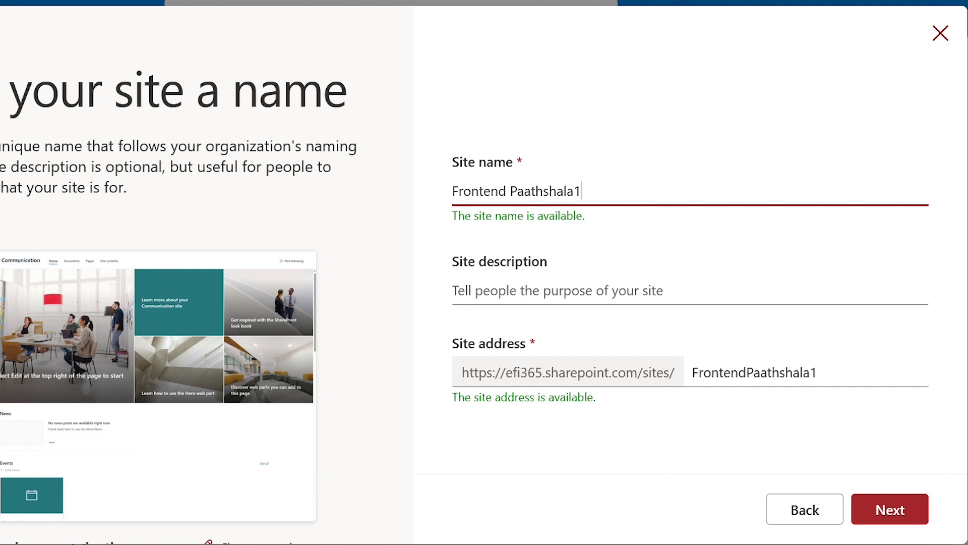
click(890, 508)
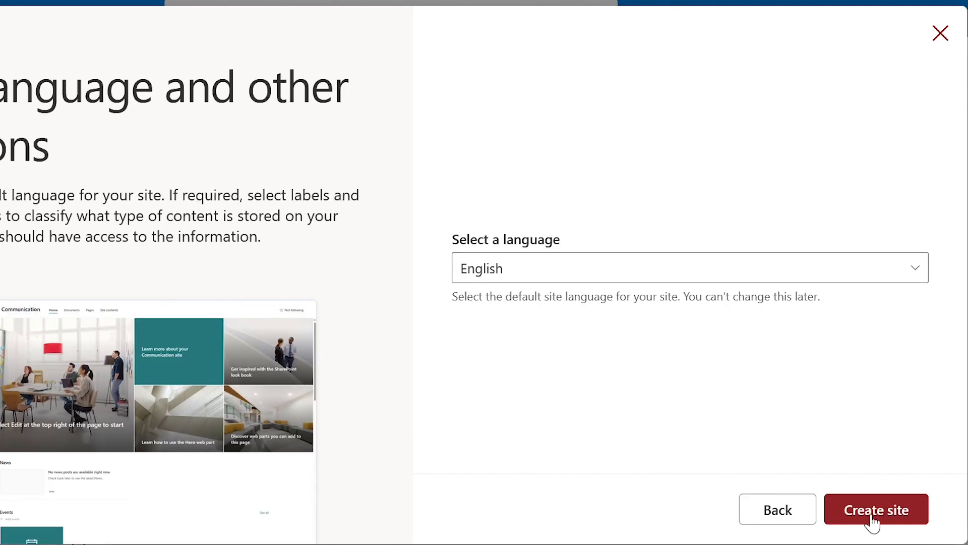
click(875, 509)
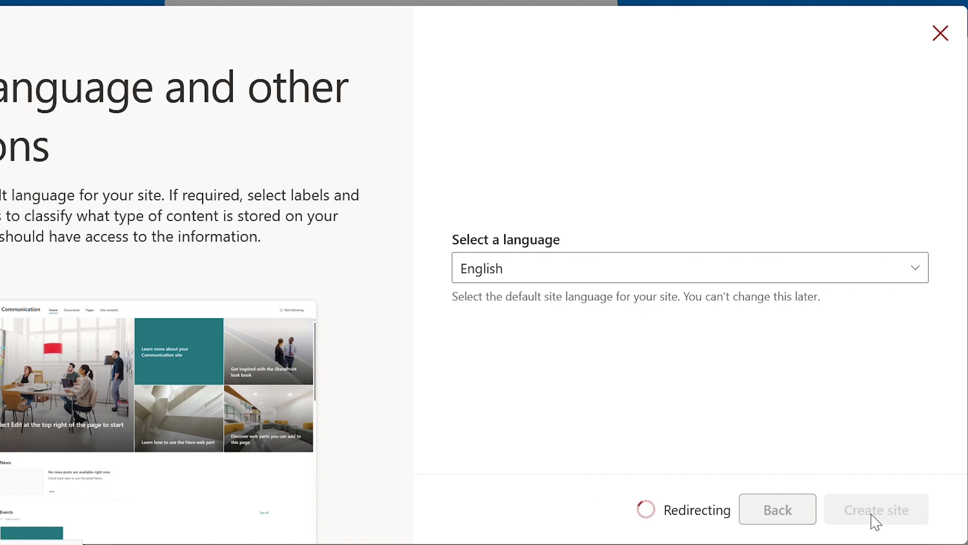
click(875, 509)
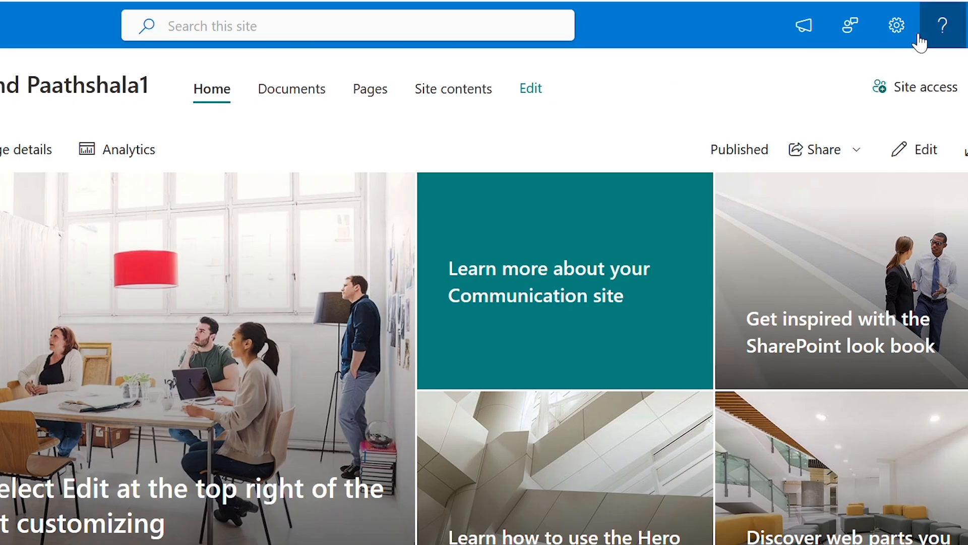
Put the new site's home page into edit mode via the settings menu.
click(896, 25)
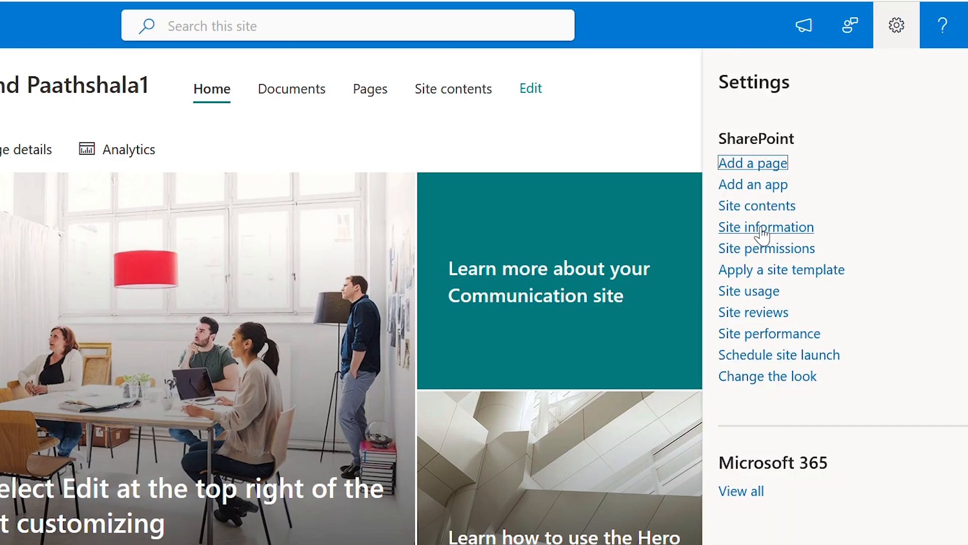
click(766, 227)
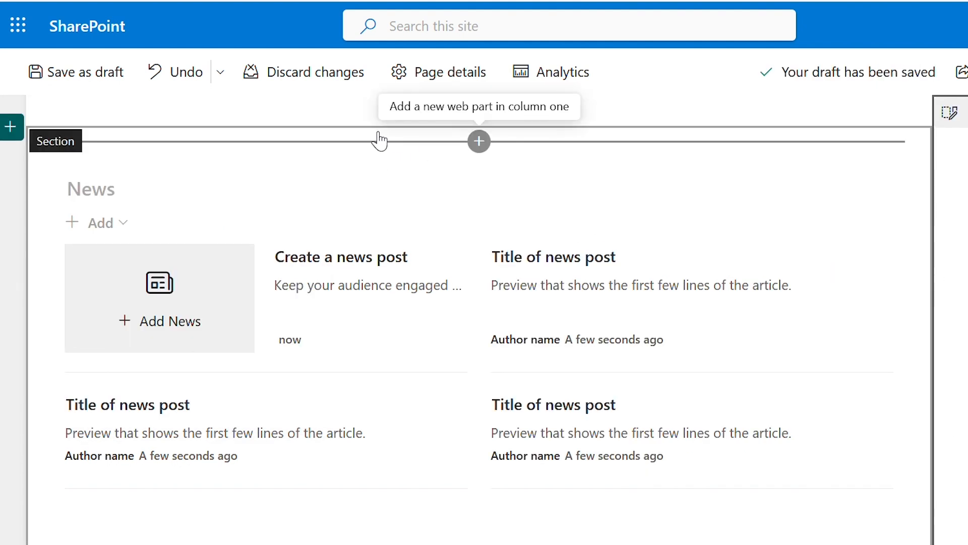
Add an Image gallery web part above News and set it to Carousel layout.
click(478, 141)
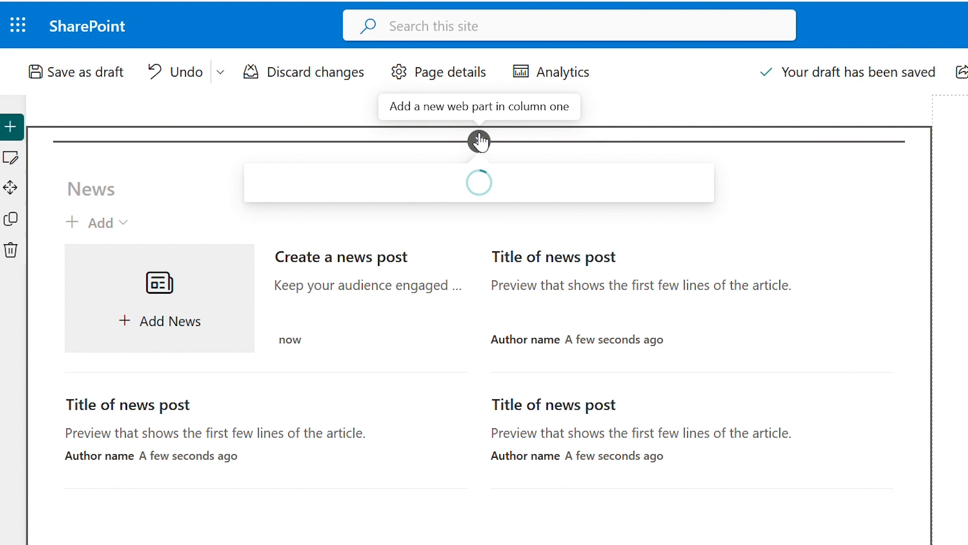
click(478, 141)
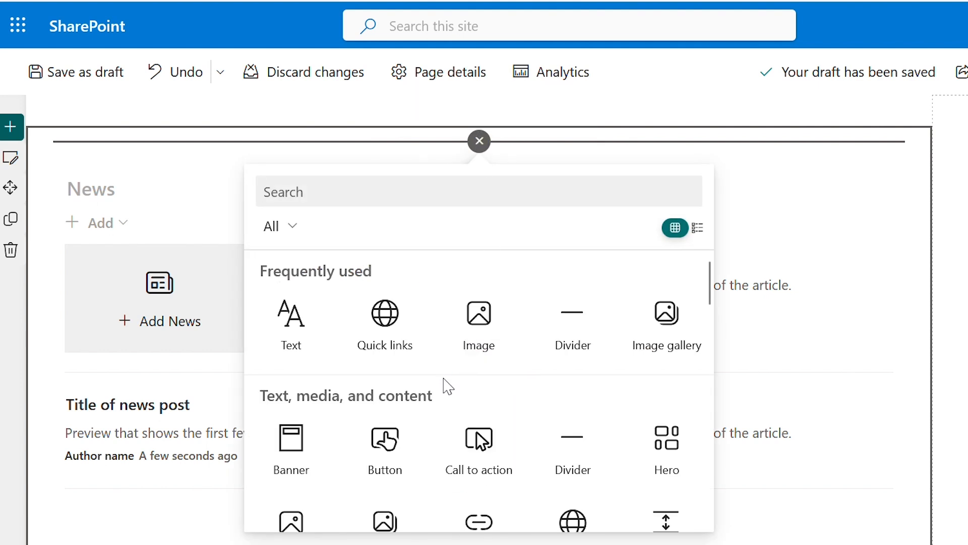
click(666, 311)
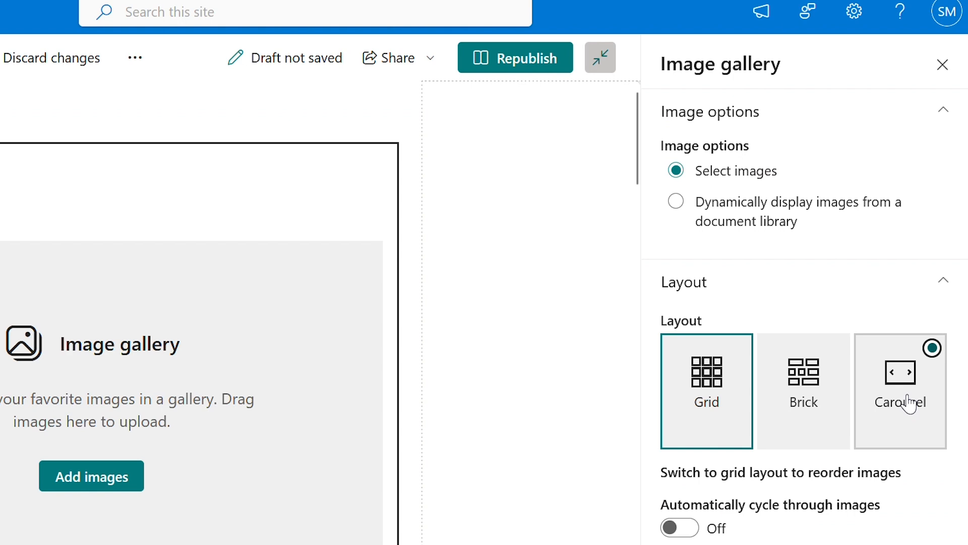
click(900, 378)
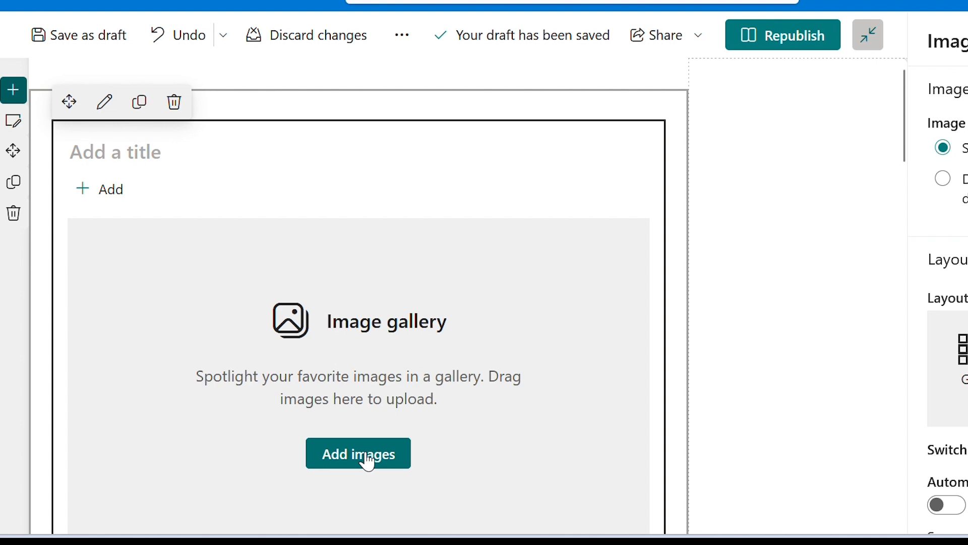
Fill the gallery with five technology stock images, including the financial chart and robot.
click(358, 453)
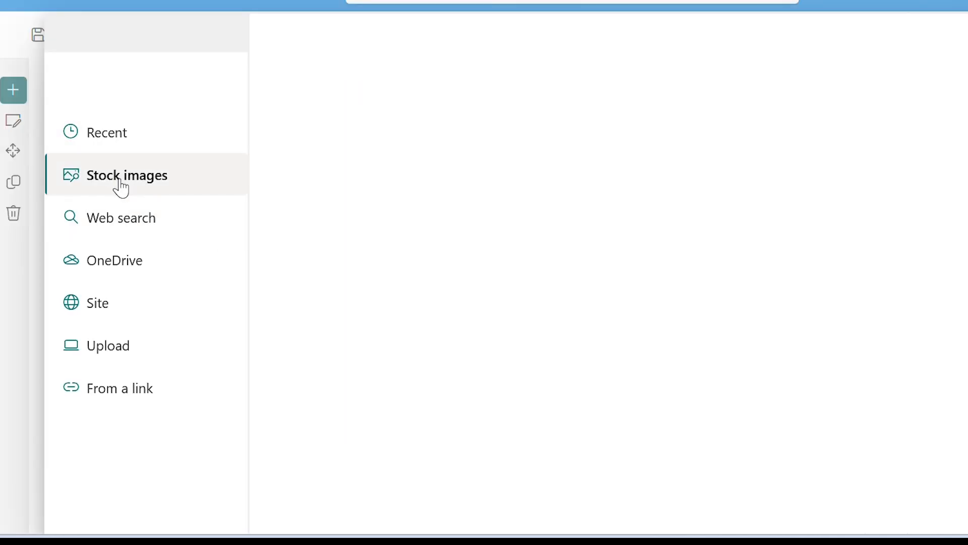
text(technology)
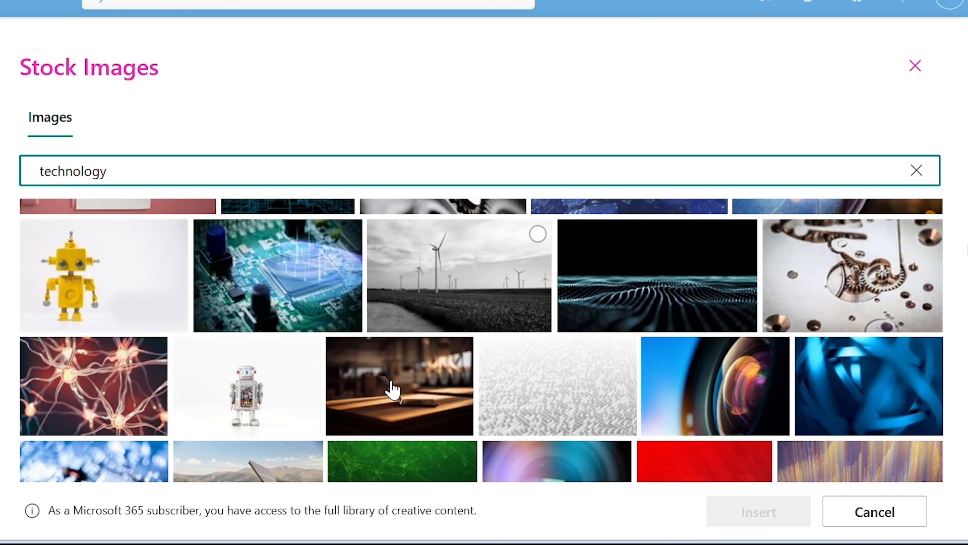
scroll(down, 3)
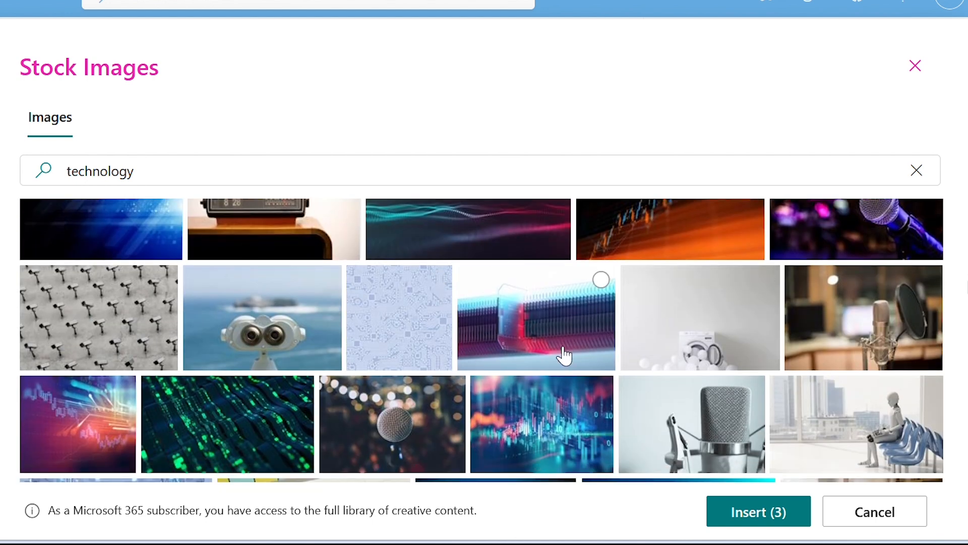
click(856, 424)
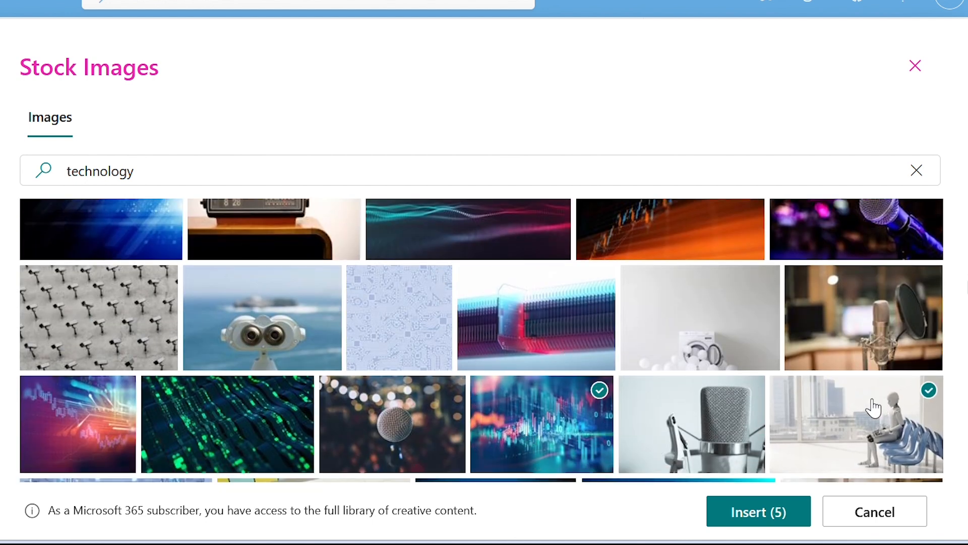
click(758, 511)
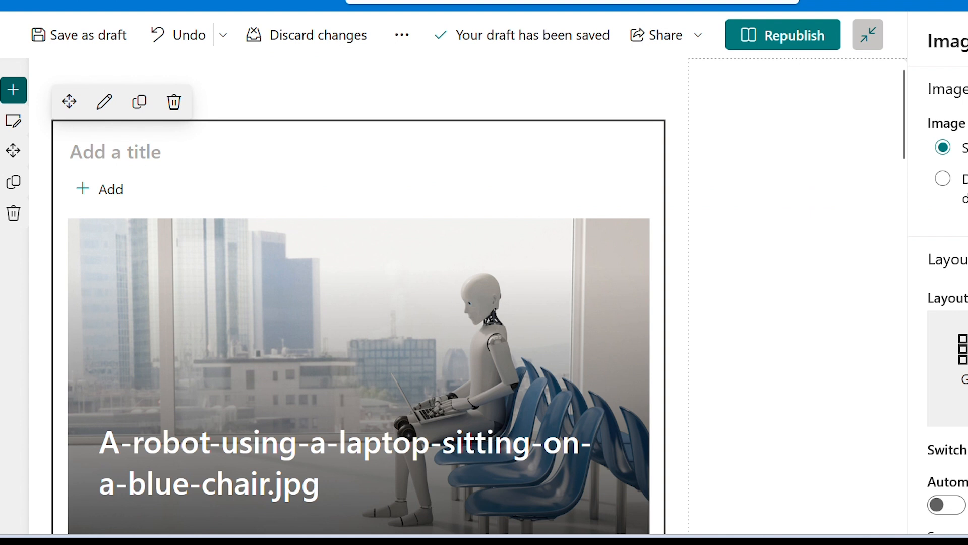
Title the image gallery 'Welcome To Our Site'.
text(Welcome To O)
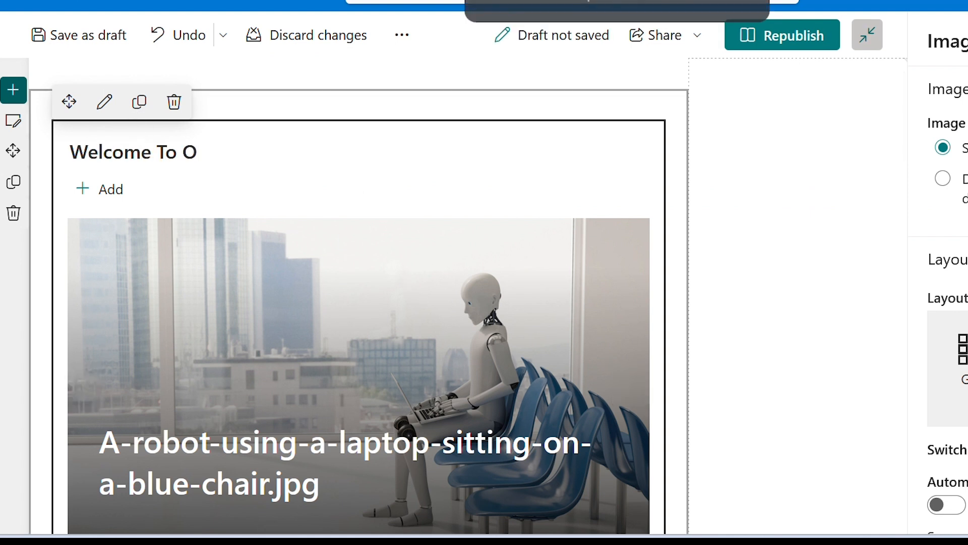
text(ur Site)
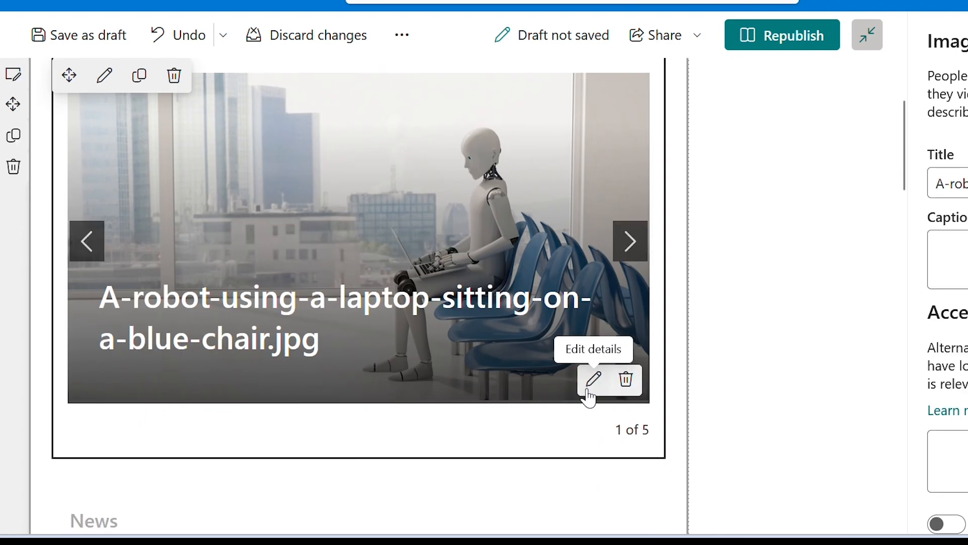
Give the gallery images the title 'Lorem Ipsum', stepping through all five slides.
click(592, 380)
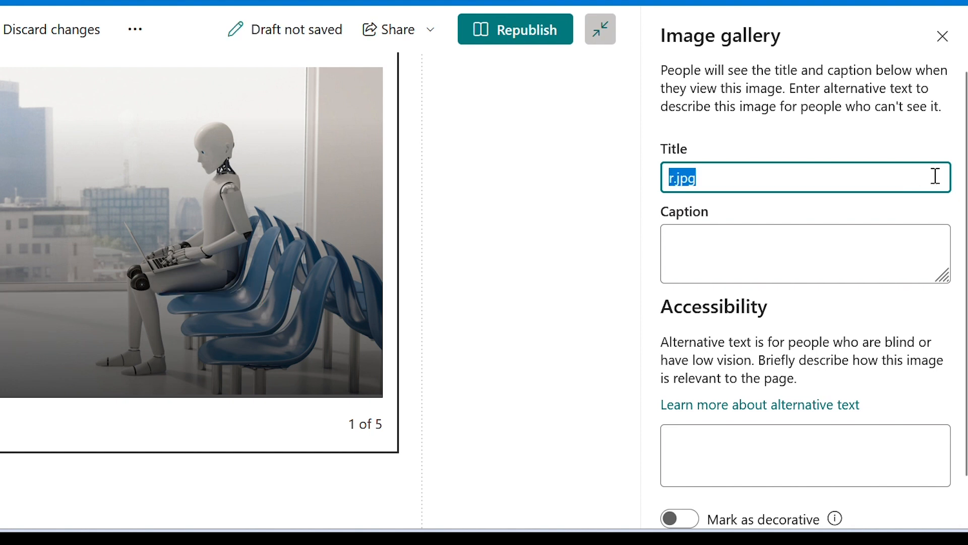
text(Lorem)
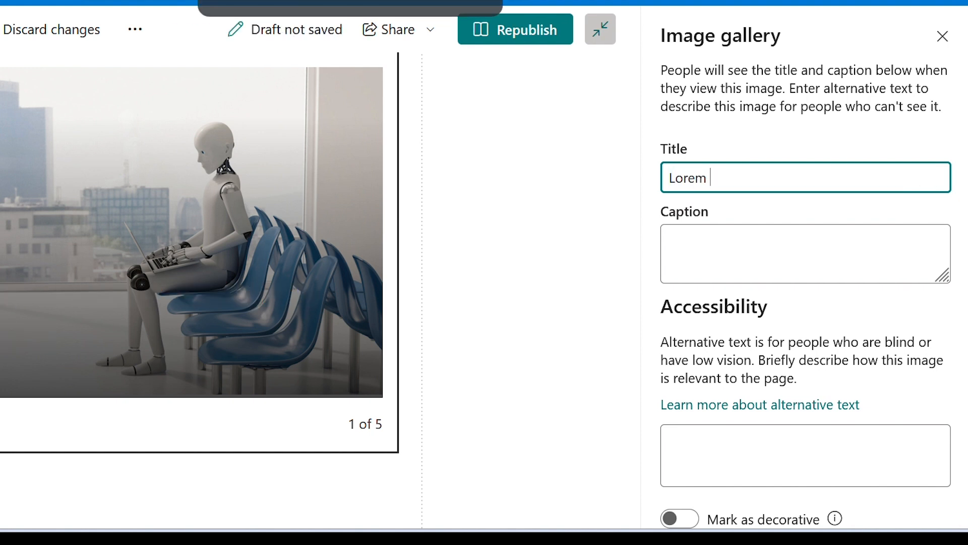
text(Ipsum)
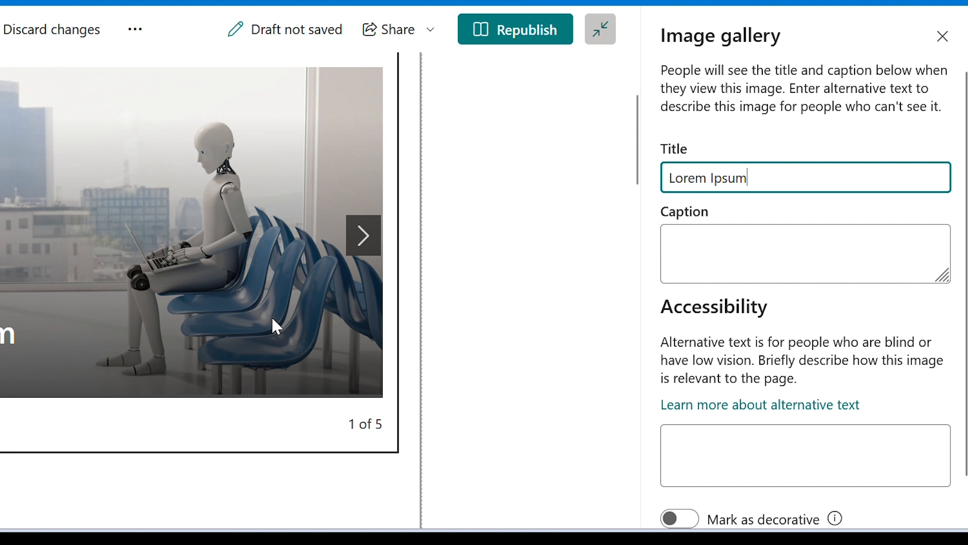
click(363, 235)
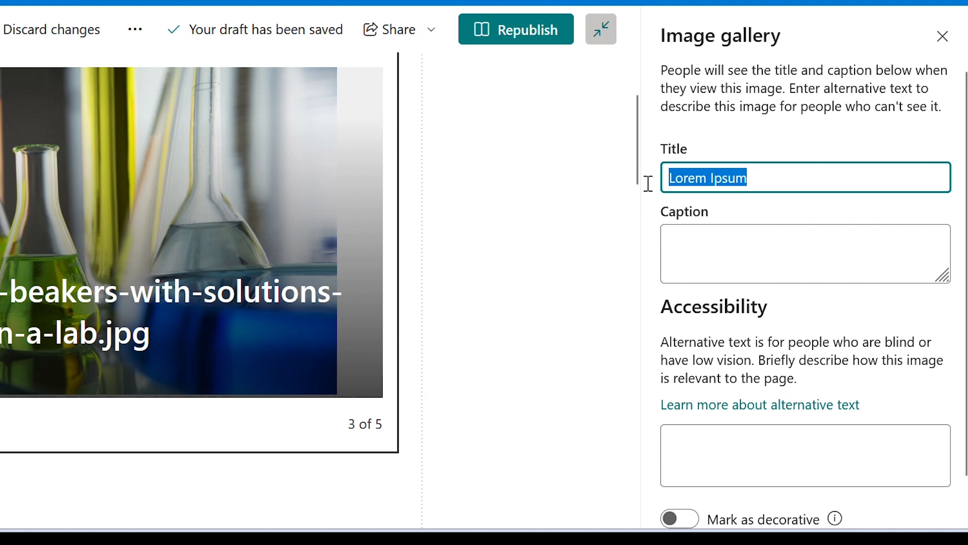
click(363, 236)
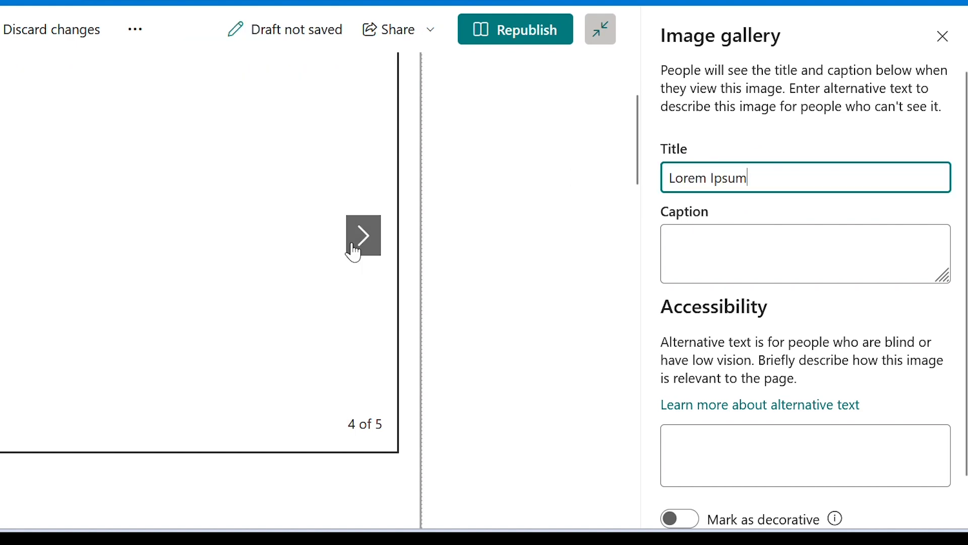
click(363, 236)
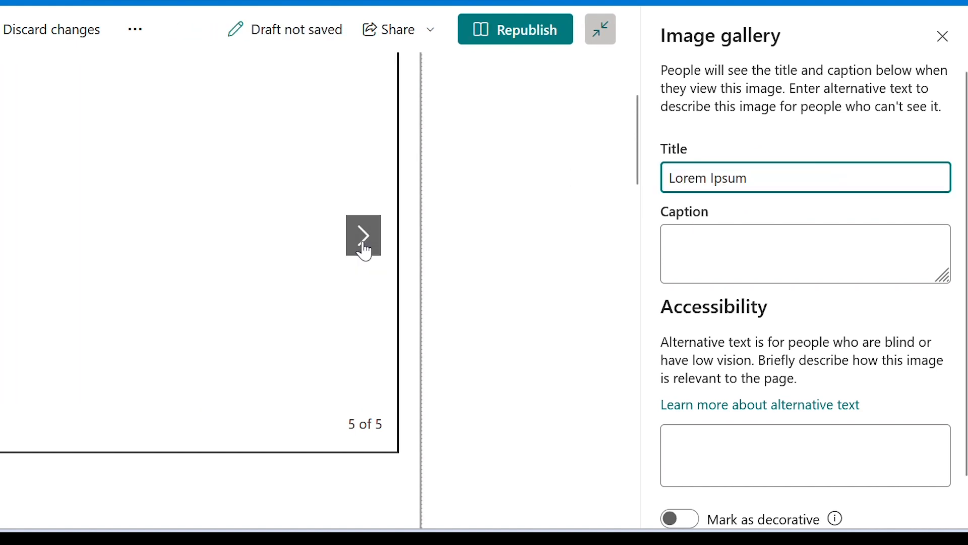
click(363, 237)
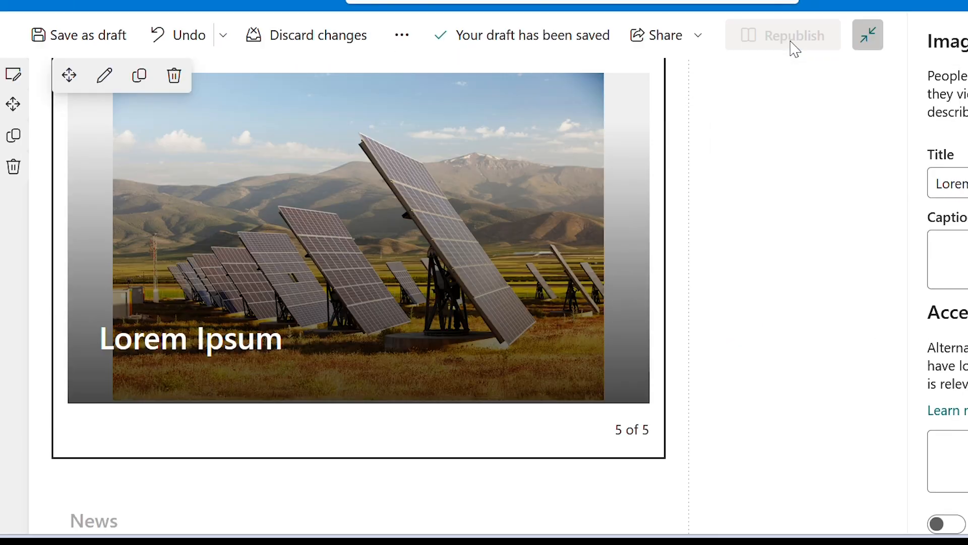
Republish the home page and cycle through the live carousel slides.
click(795, 36)
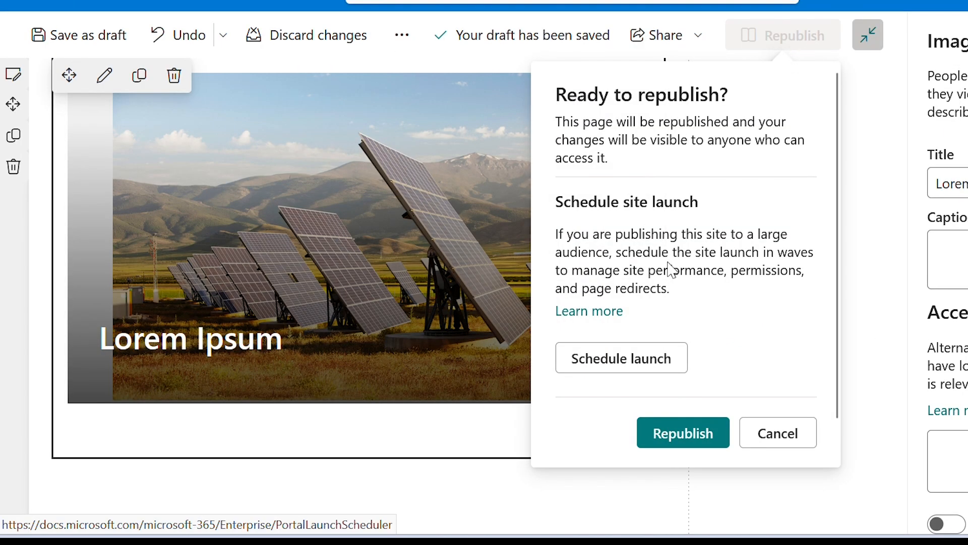
click(682, 432)
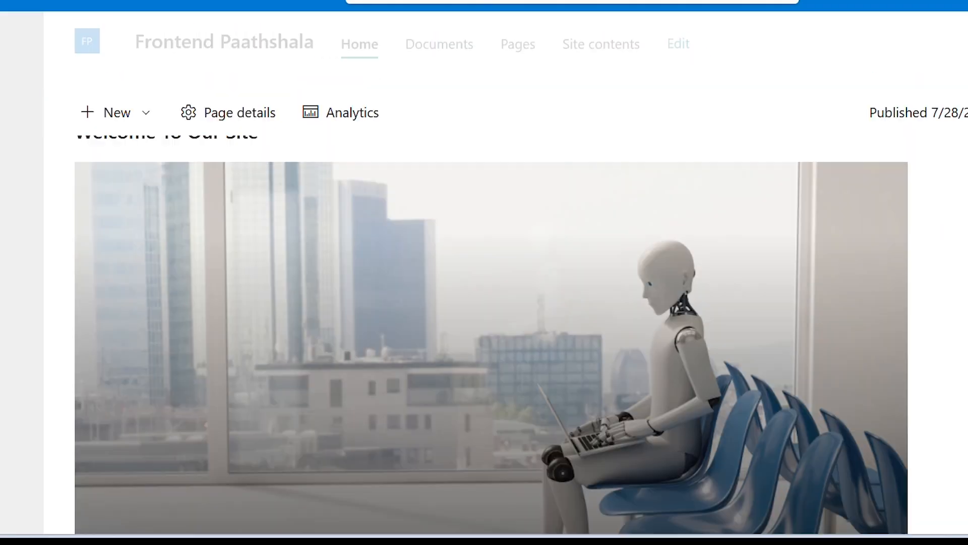
click(889, 344)
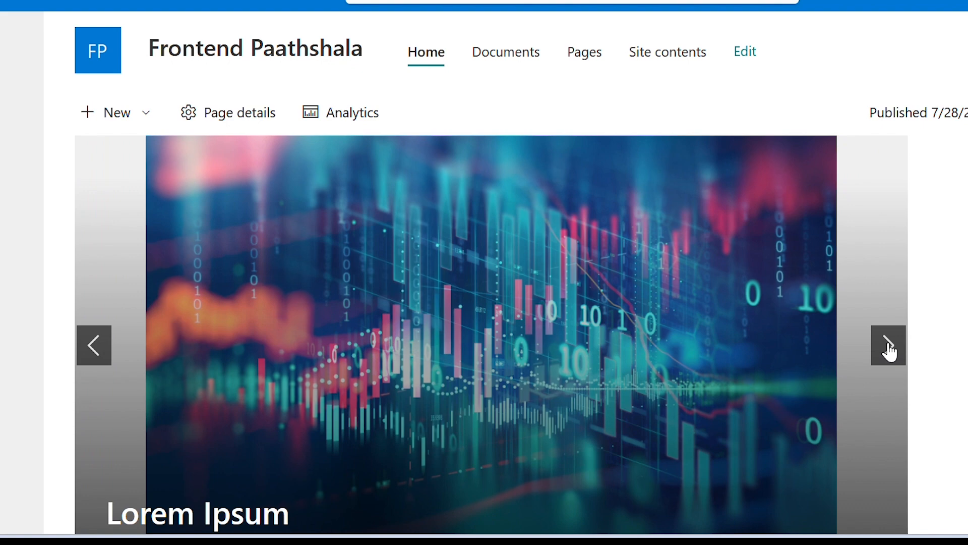
click(888, 344)
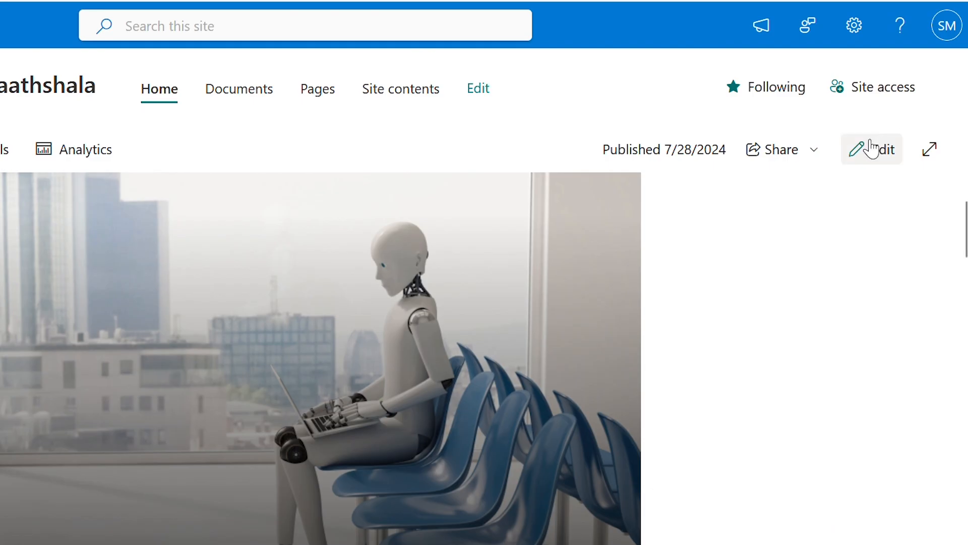
Retitle the News web part 'Latest News', review its layout settings, and republish.
click(870, 148)
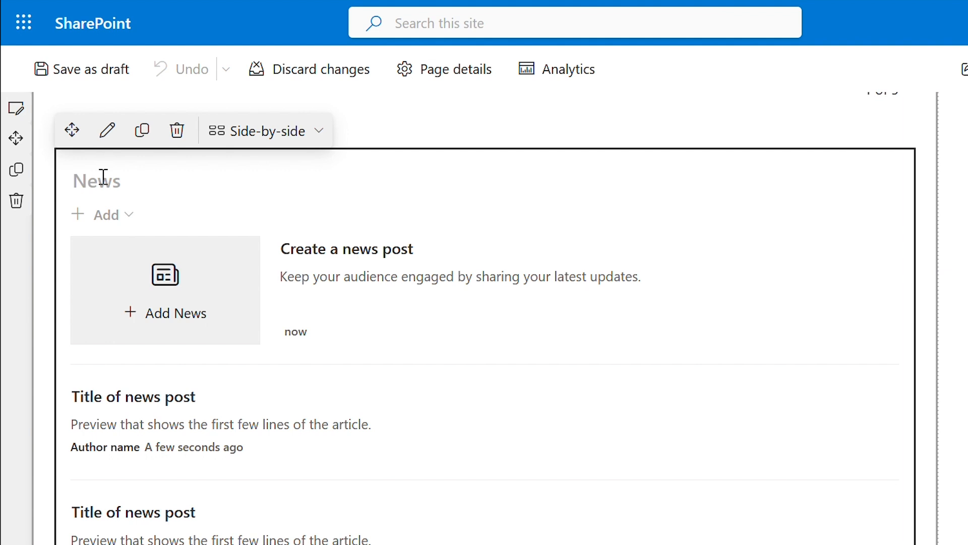
text(Latest News)
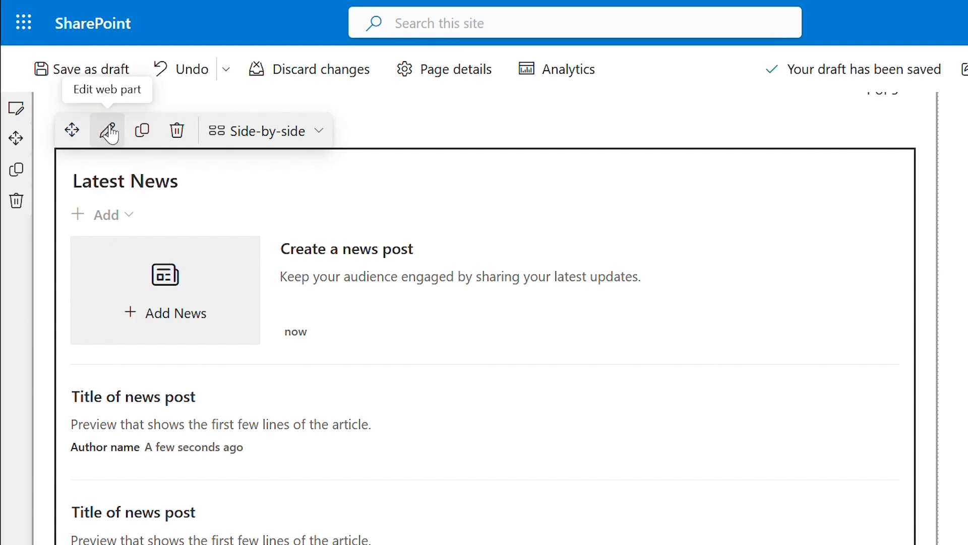
click(106, 130)
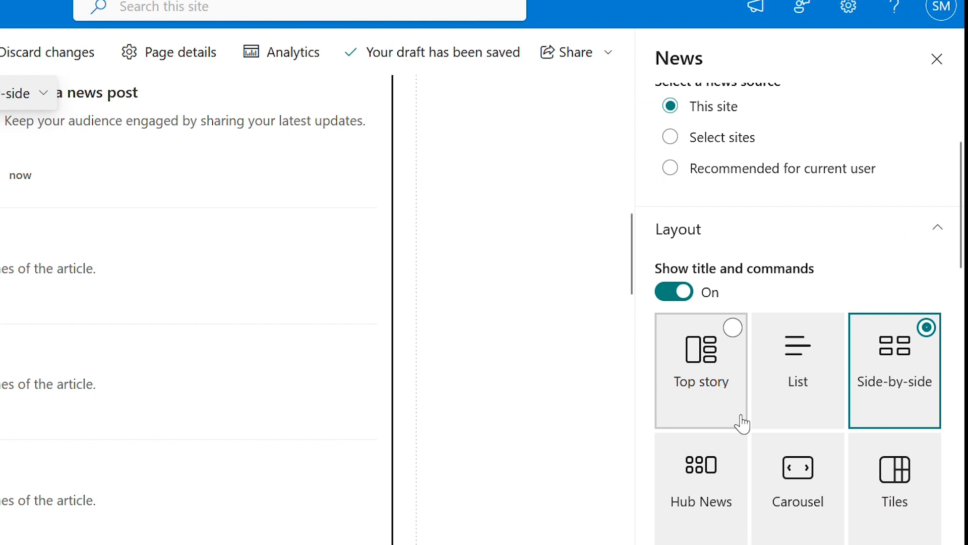
scroll(down, 3)
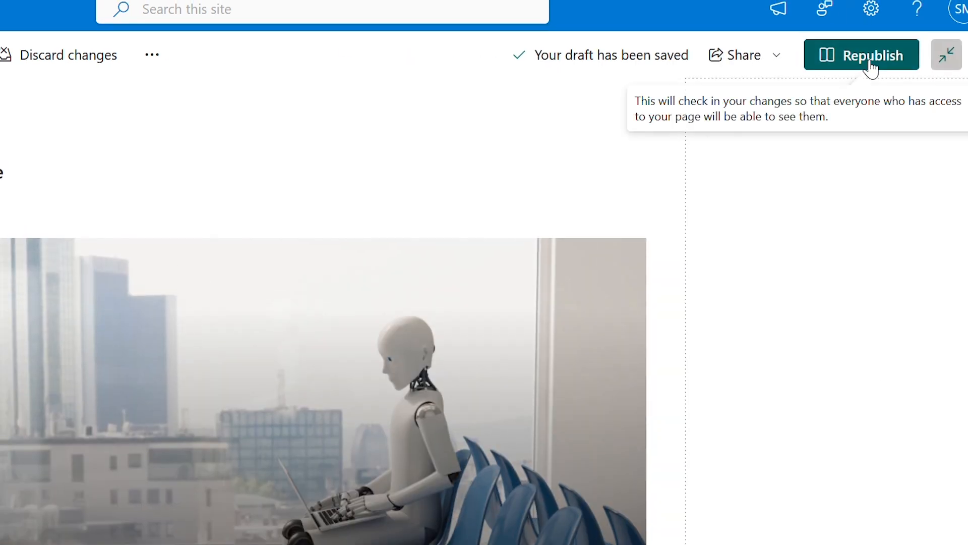
click(861, 54)
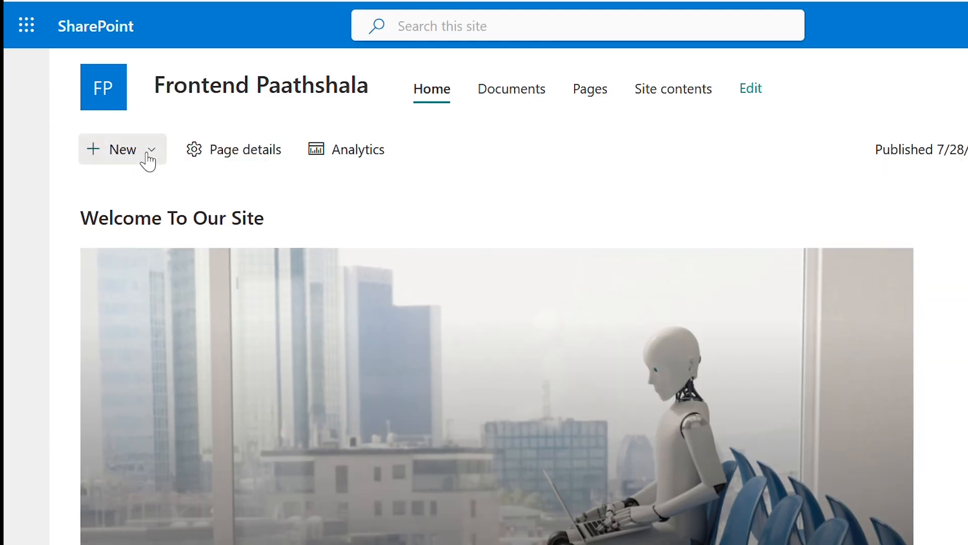
Post a 'Global Technology' news post from the Newsletter template and dismiss the send-as-email form.
click(122, 149)
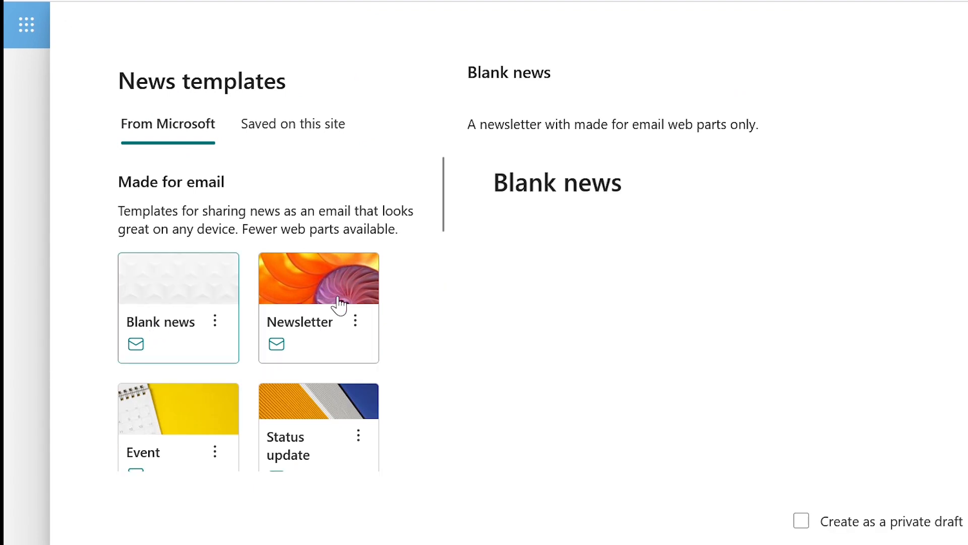
click(319, 278)
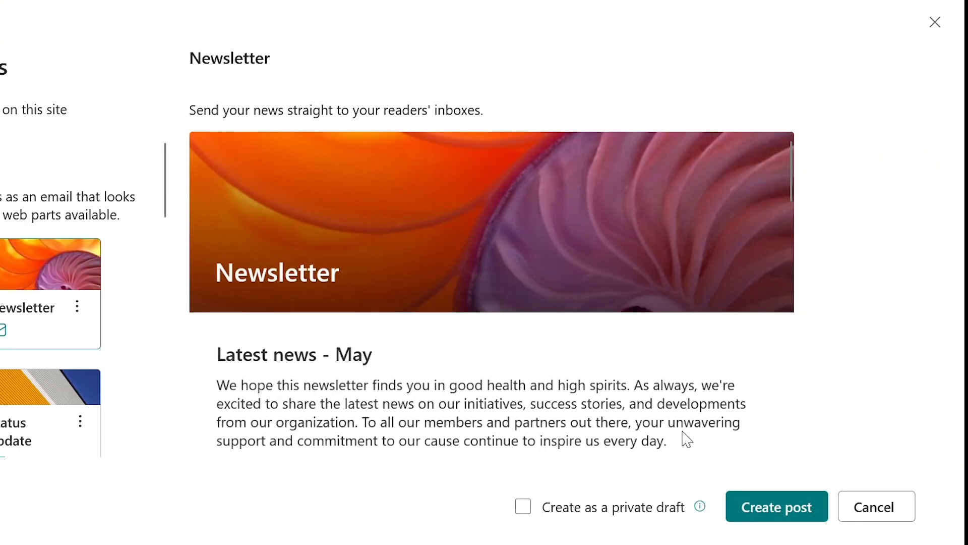
click(775, 507)
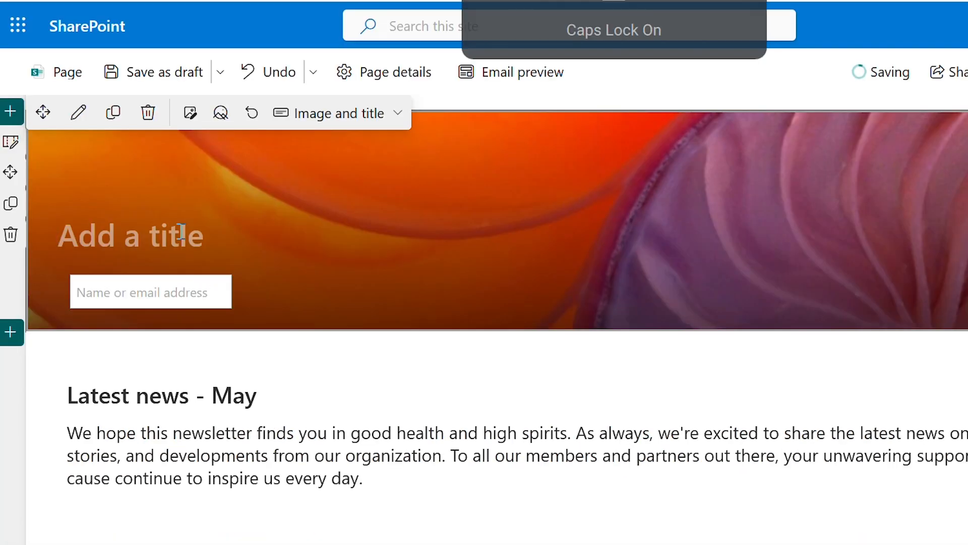
text(Global Techn)
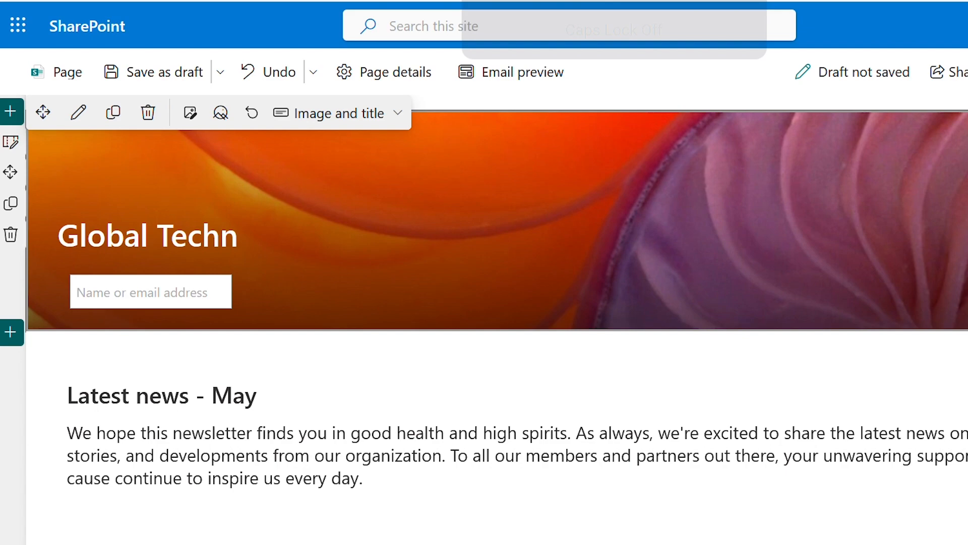
scroll(down, 3)
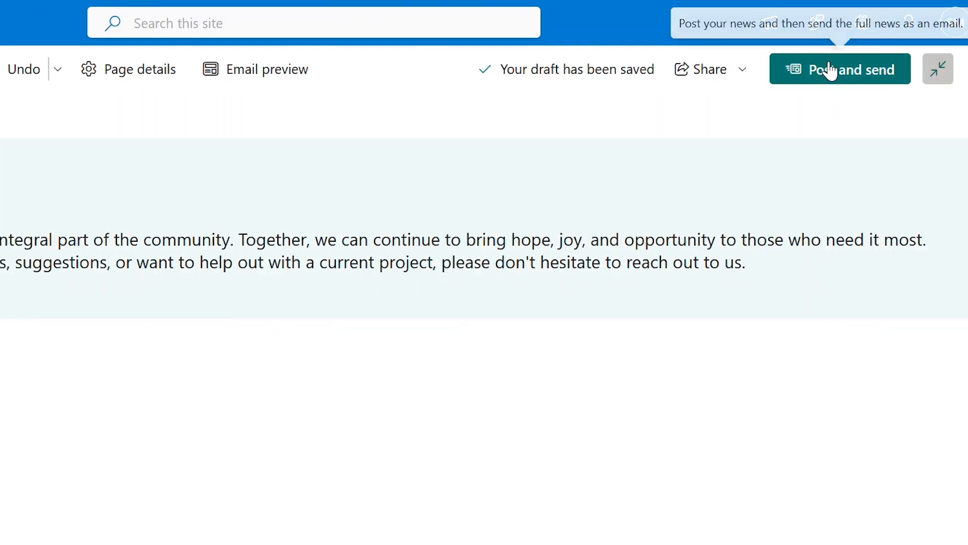
click(839, 69)
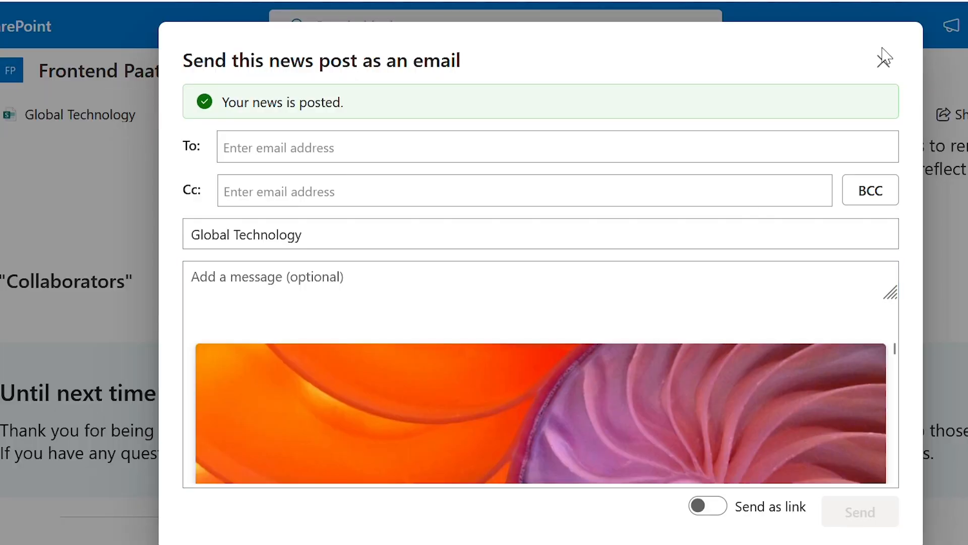
click(884, 56)
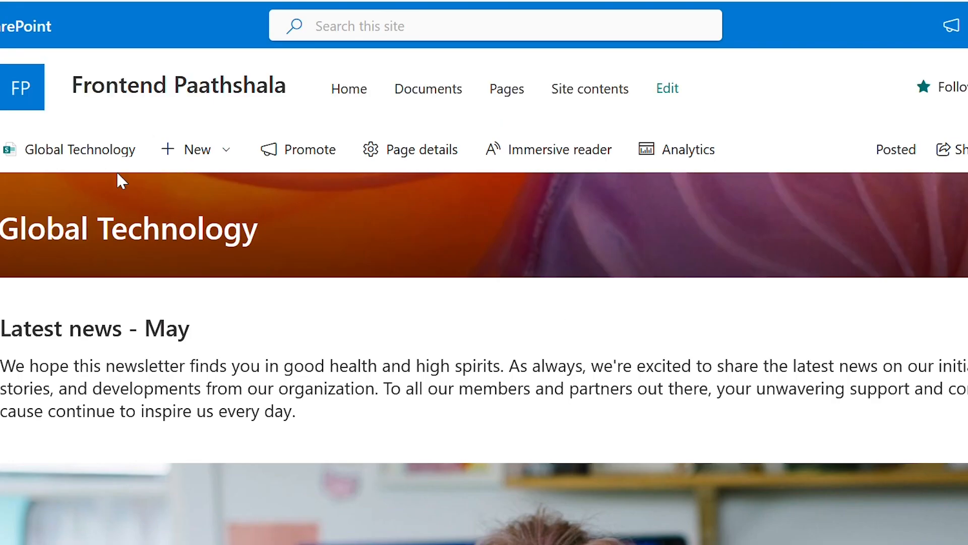
Post a second templated news post titled 'Innovation Plan'.
click(198, 149)
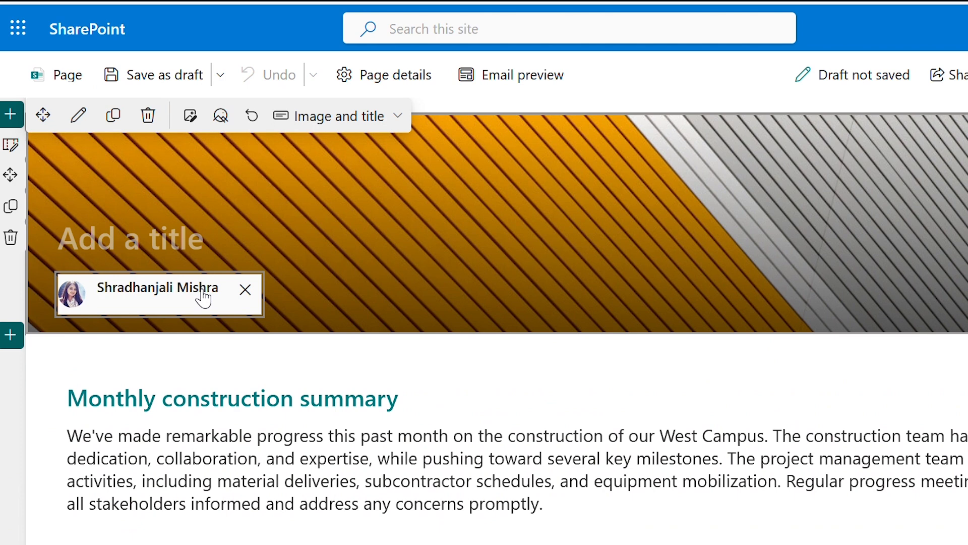
text(Innovat)
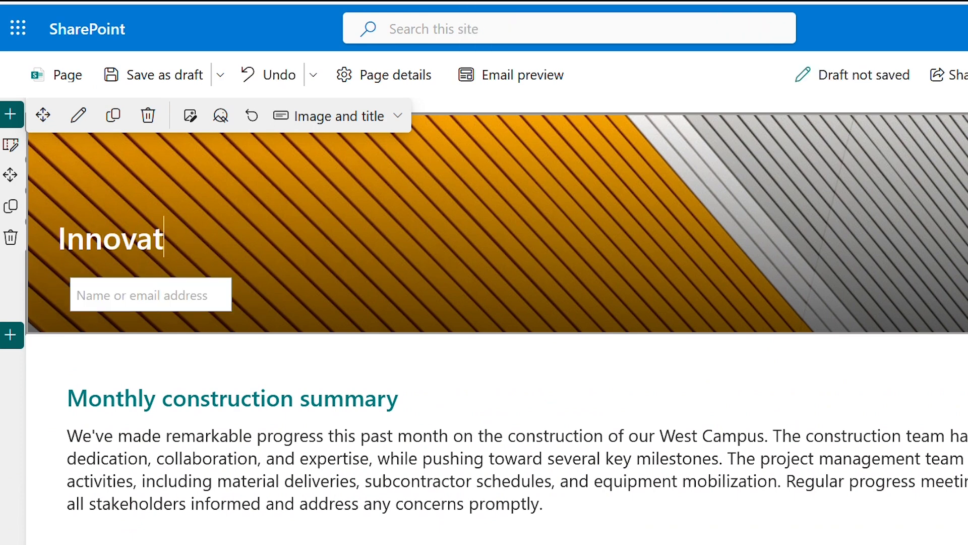
text(ion Plan)
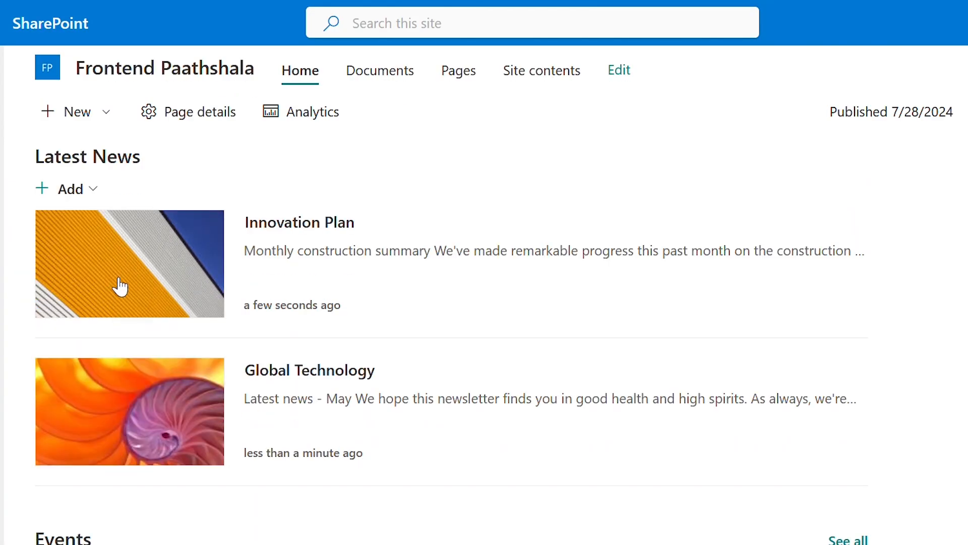
mouse_move(462, 421)
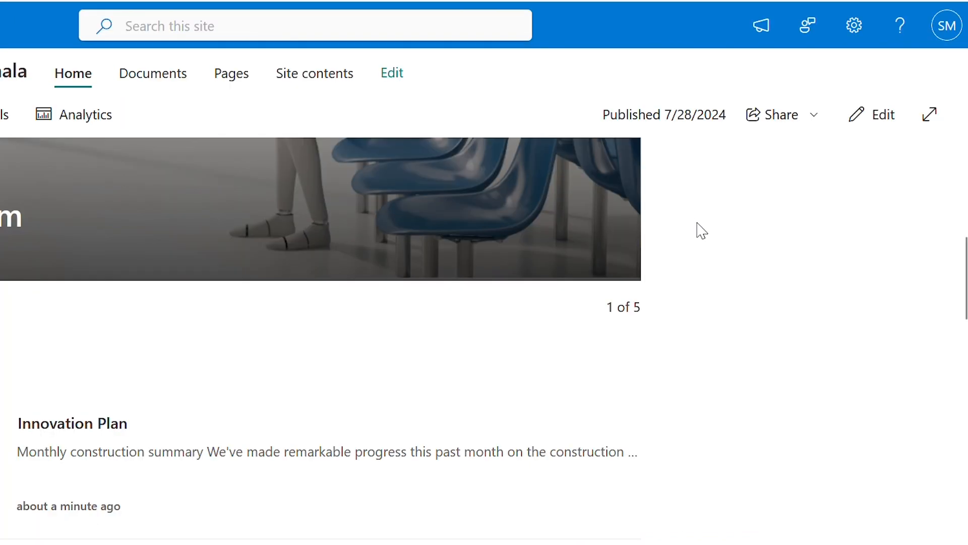
Add a Heading 4 text block 'Latest News' above the News web part and republish the page.
click(929, 115)
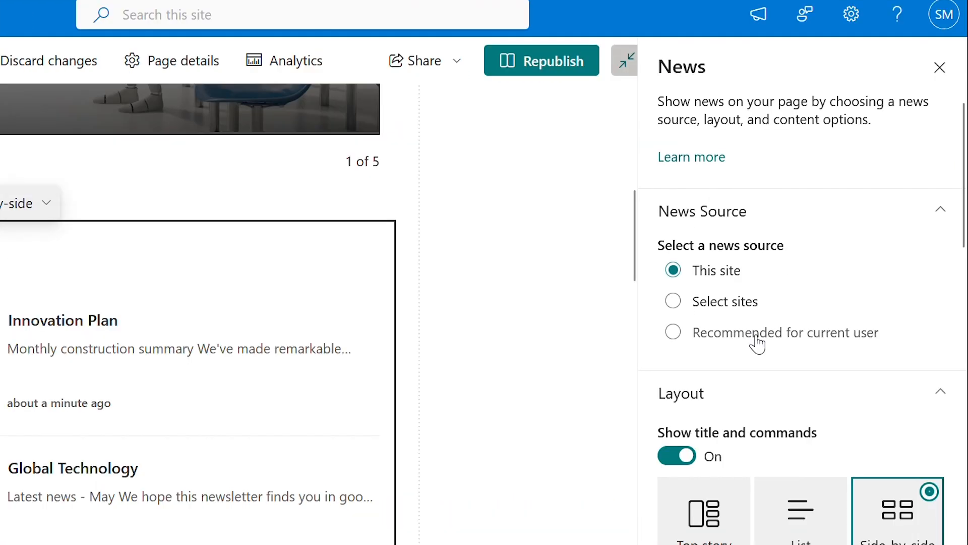
click(677, 456)
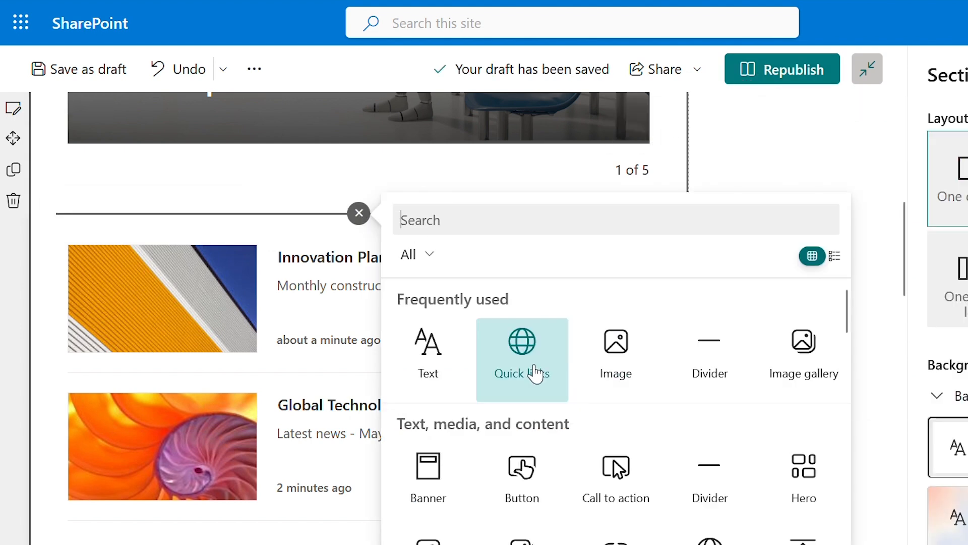
click(427, 352)
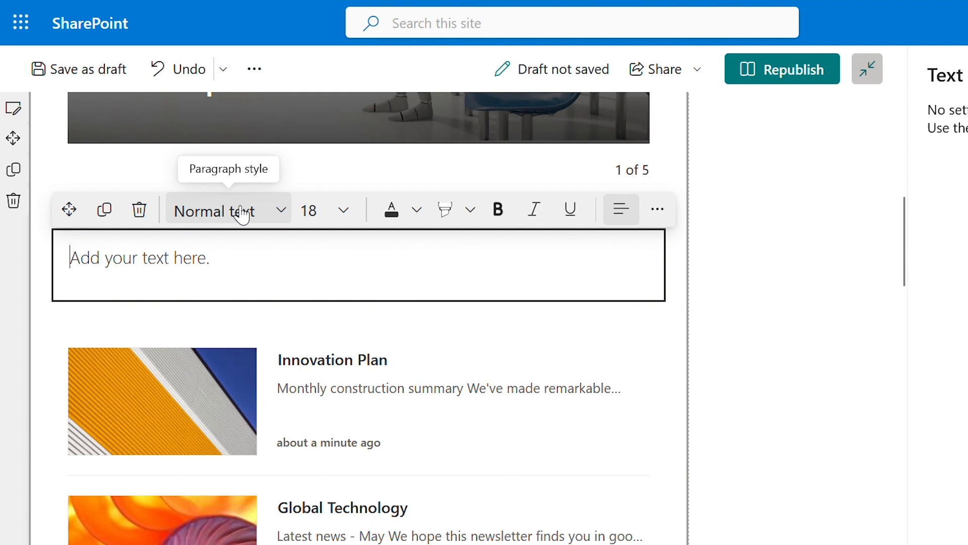
click(228, 211)
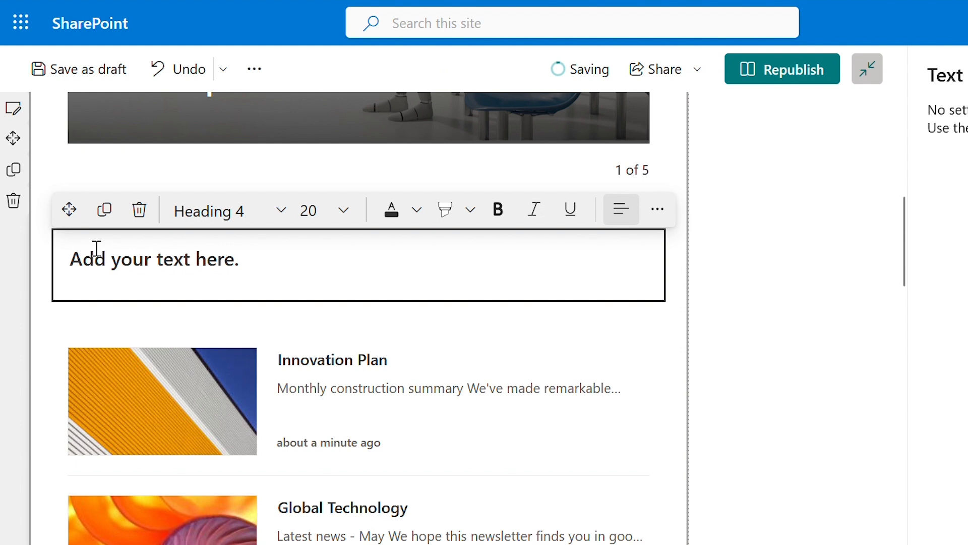
text(Latest News)
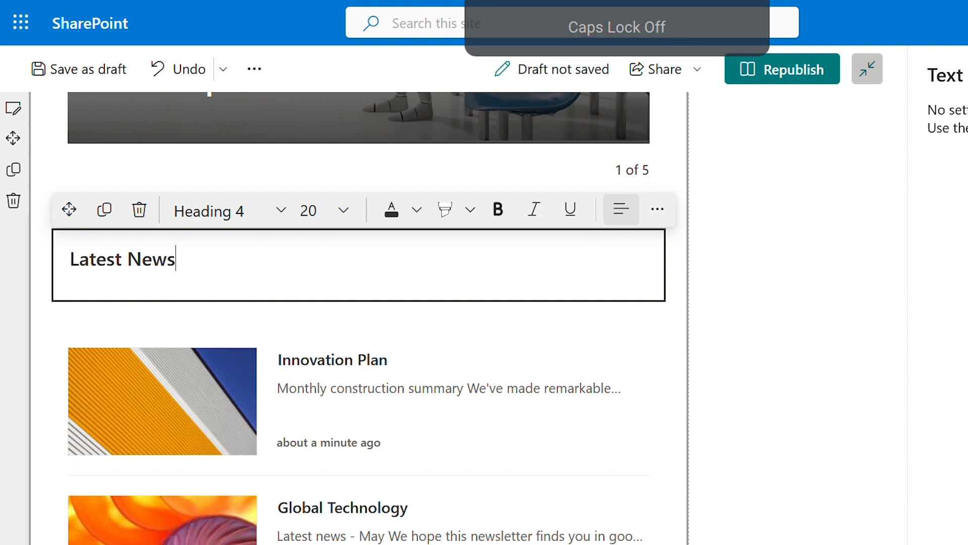
click(781, 69)
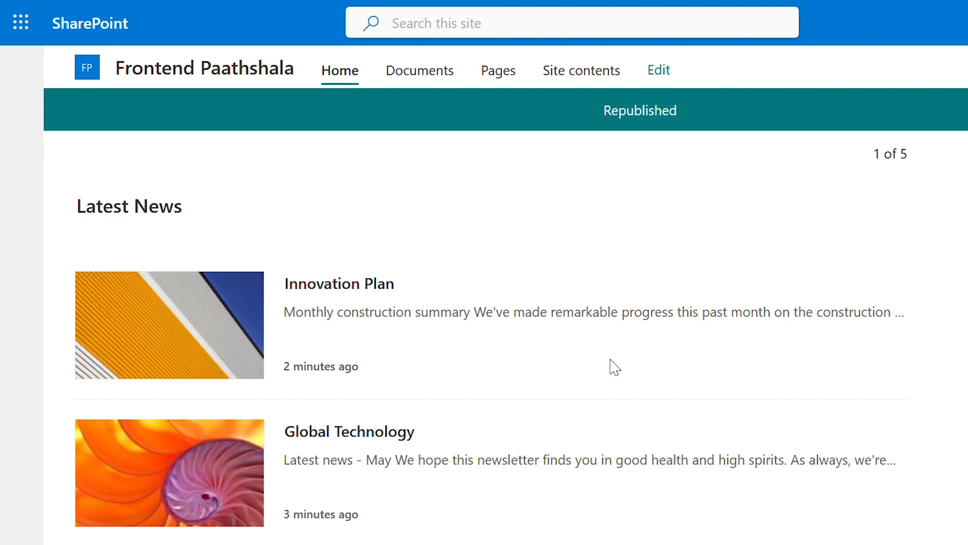
Edit the home page and switch the Quick links web part to the Filmstrip layout.
scroll(down, 3)
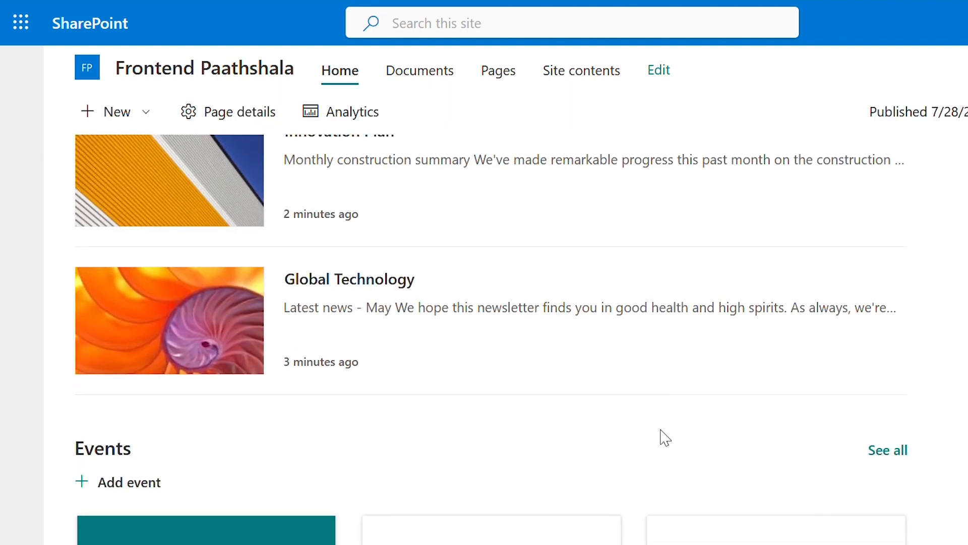
scroll(down, 3)
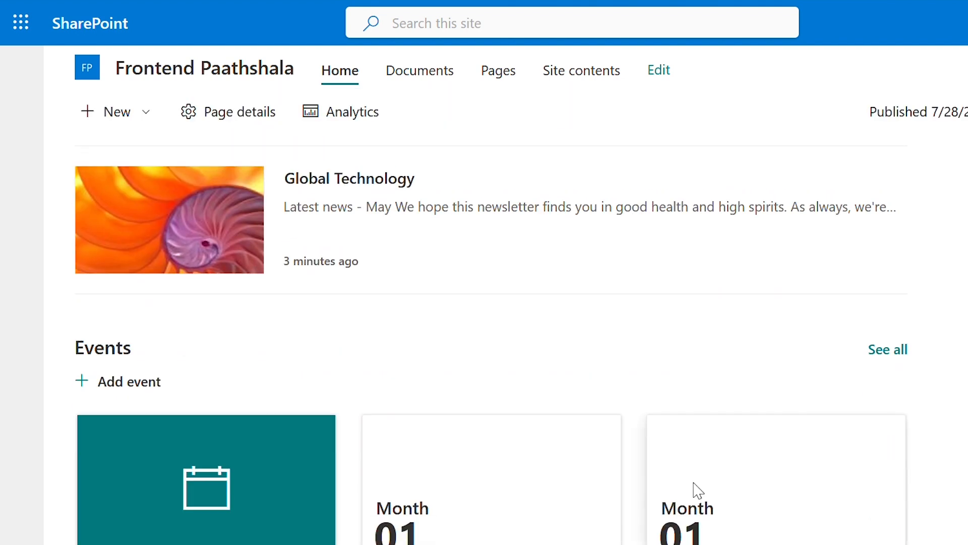
click(658, 69)
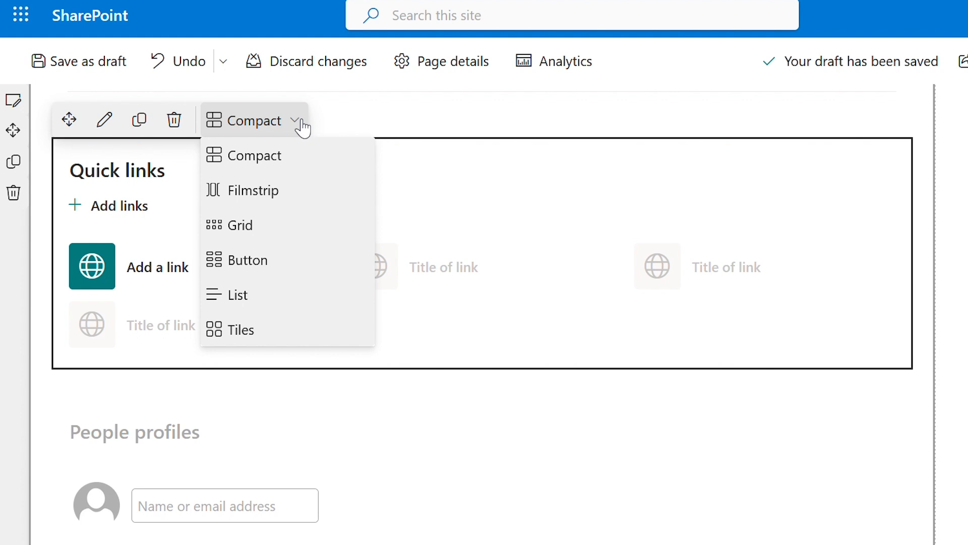
mouse_move(253, 190)
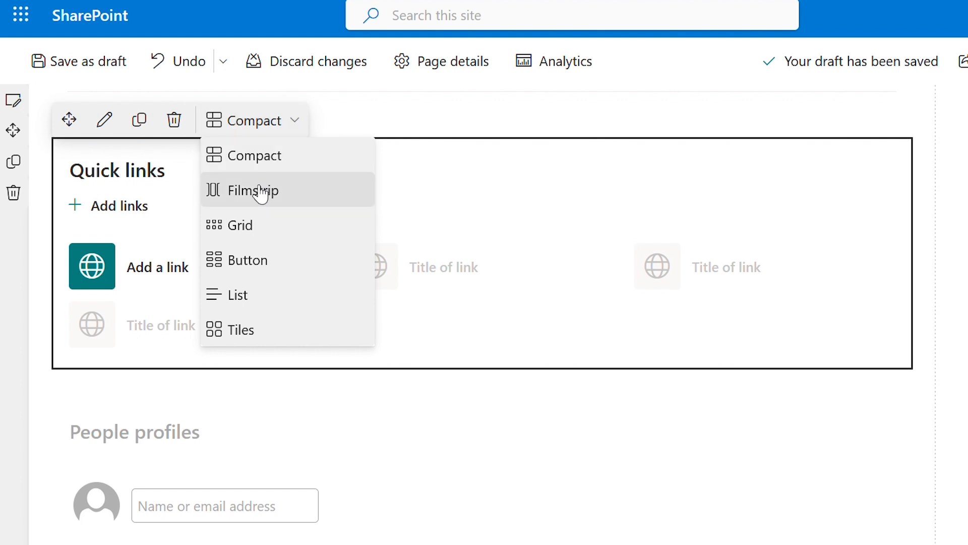
click(252, 190)
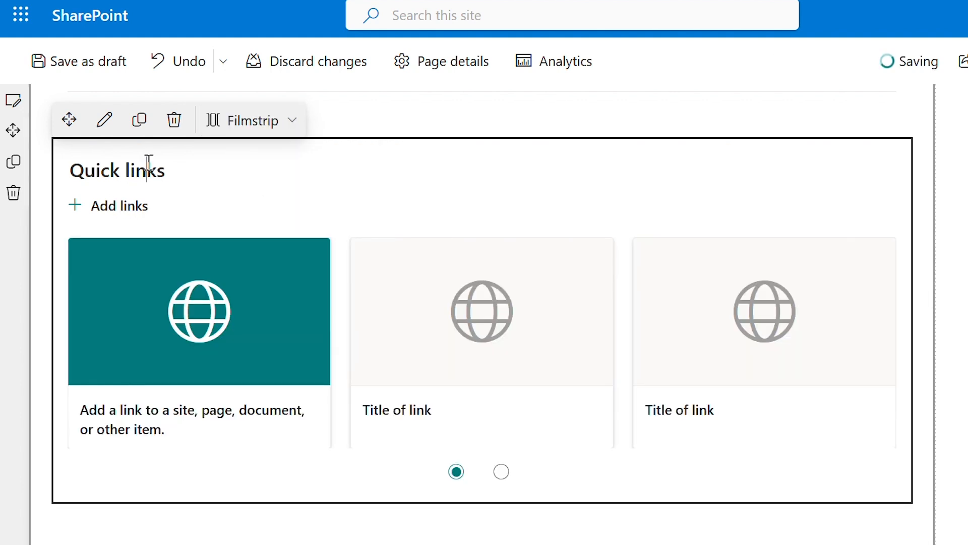
text(C)
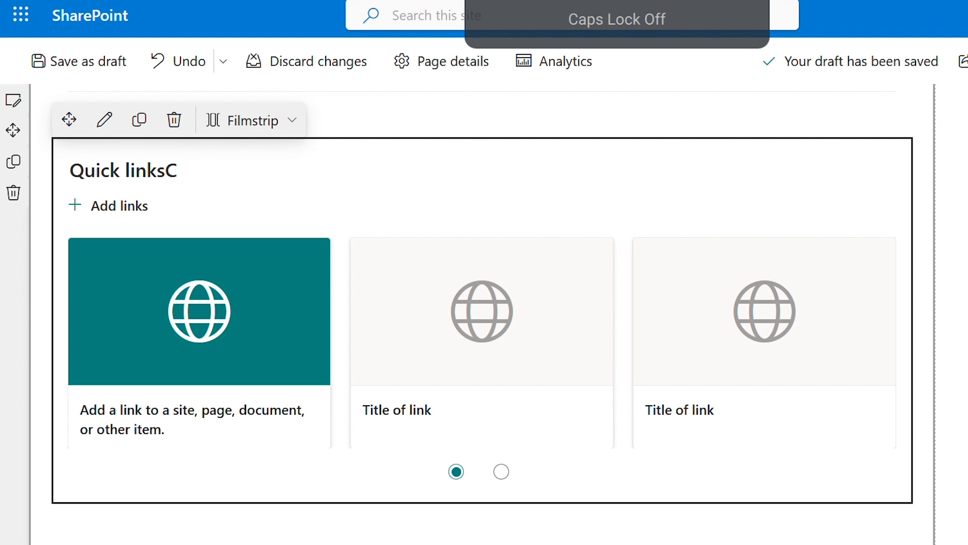
text(Com)
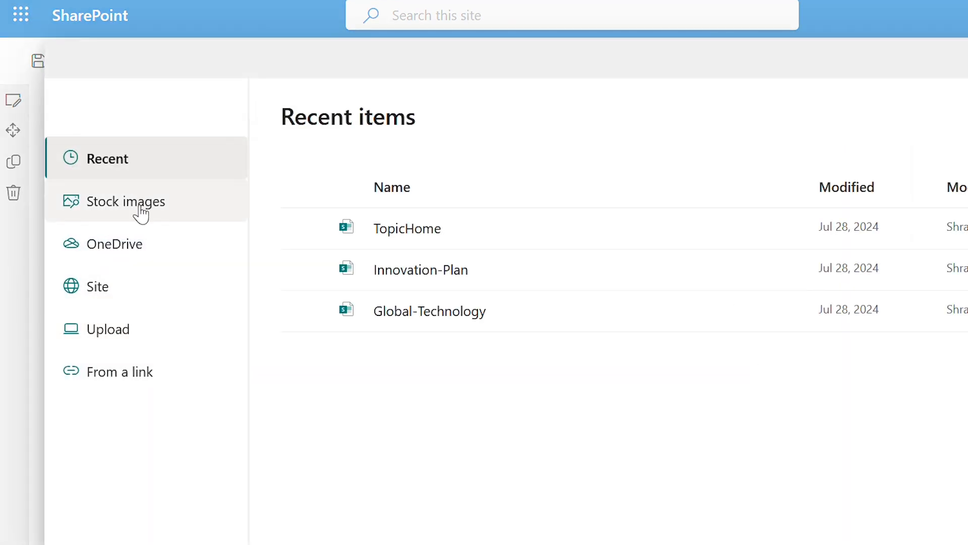
Add a 'Team Meeting' quick link using the meeting-room stock photo.
click(128, 201)
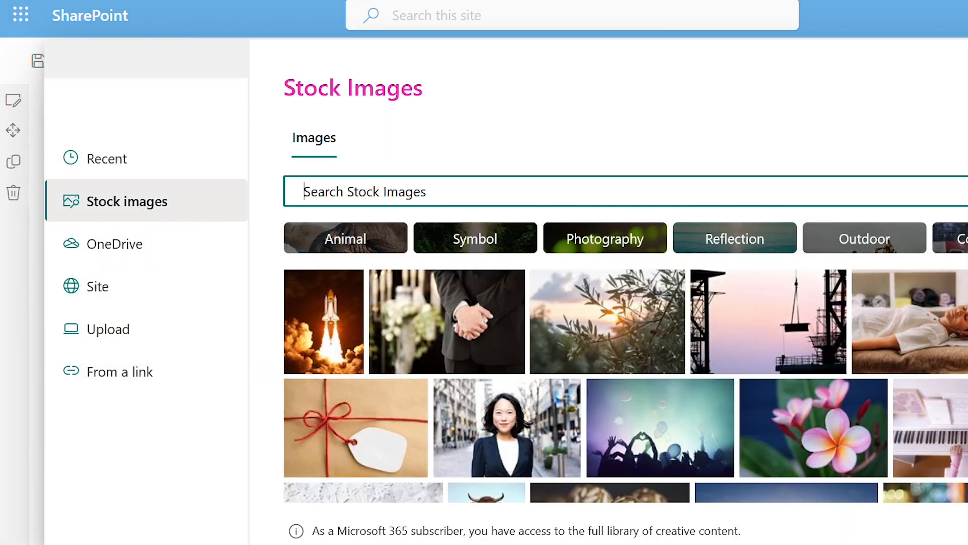
text(meeting)
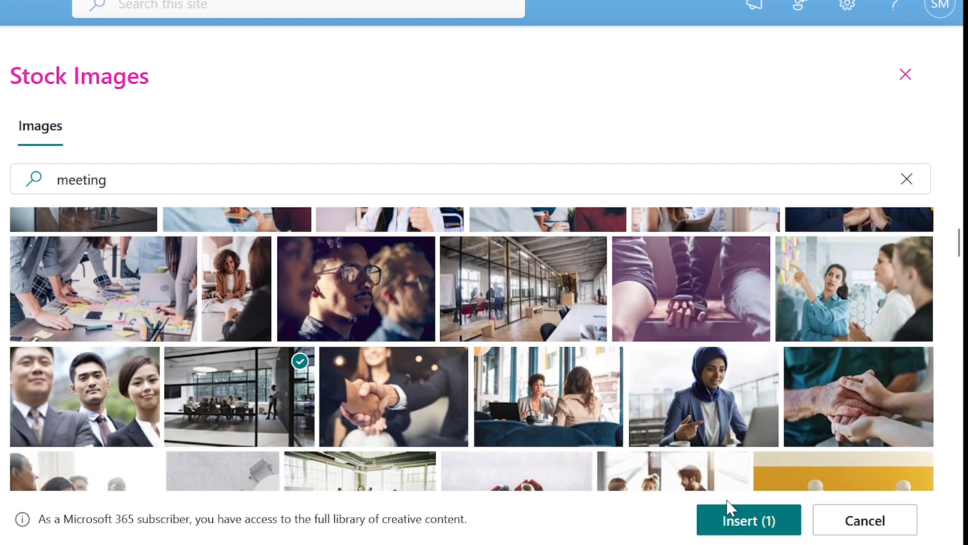
click(748, 519)
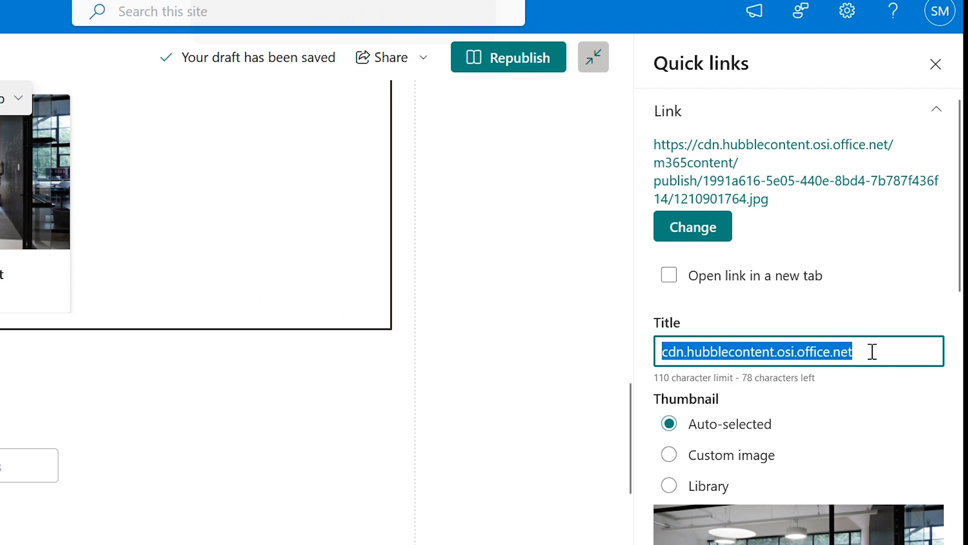
text(Team Meeti)
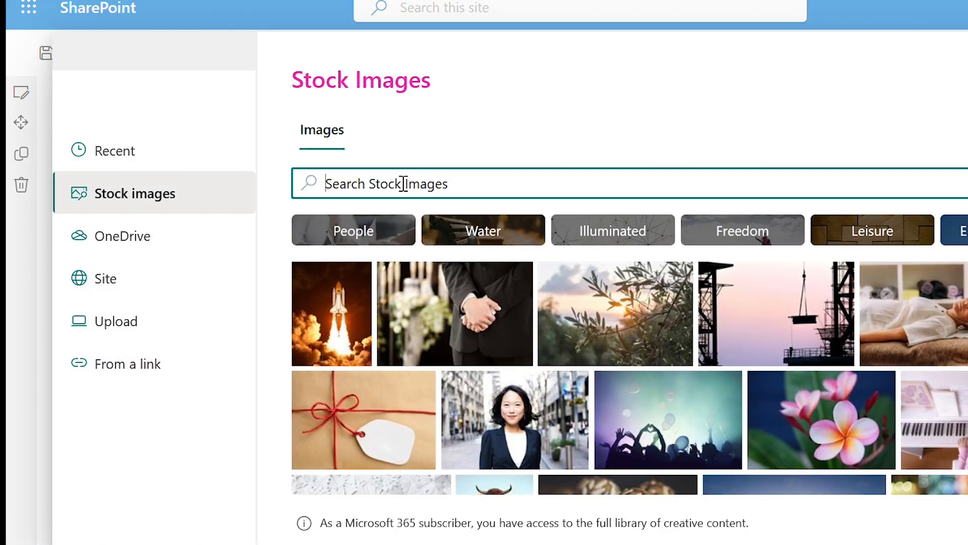
Add an 'Employee Wellness' quick link using the park exercise stock photo.
text(wellness)
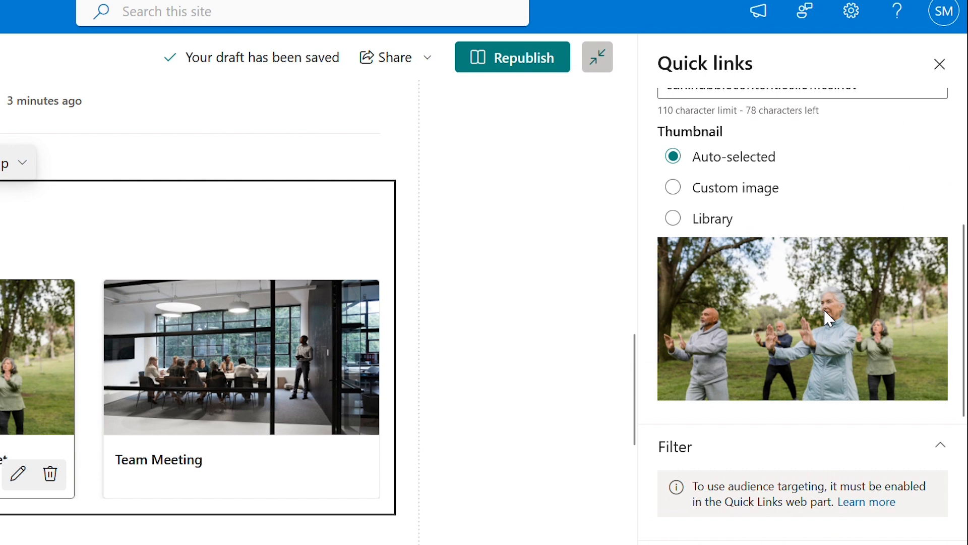
text(E)
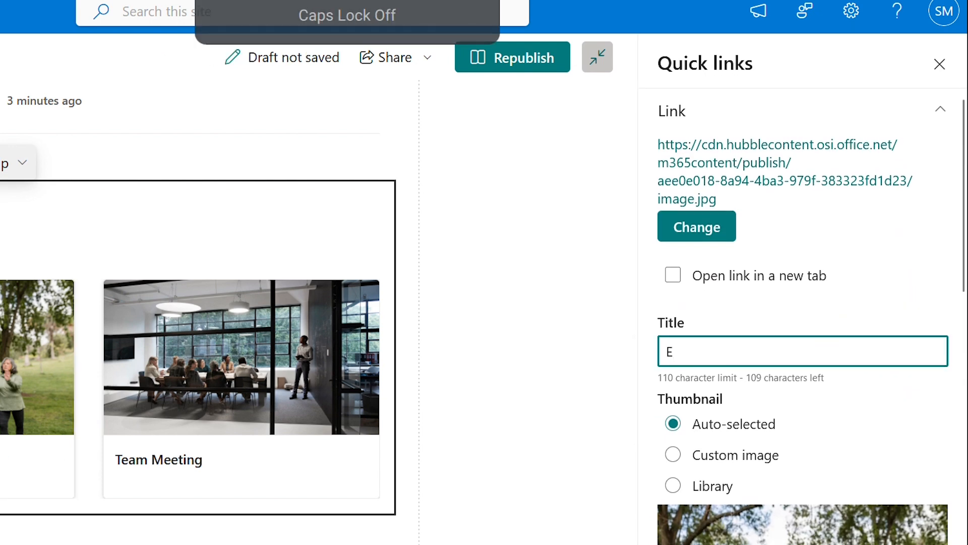
text(mployee We)
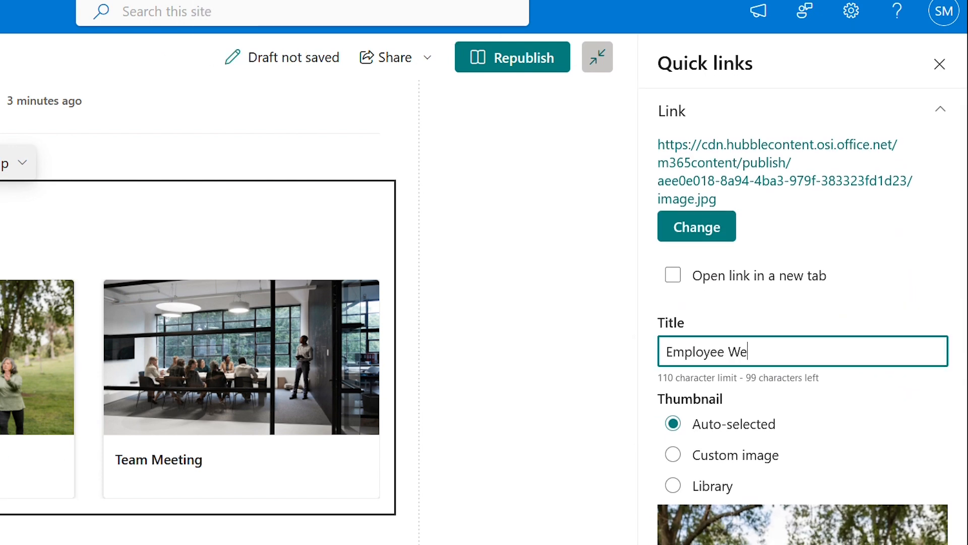
text(l)
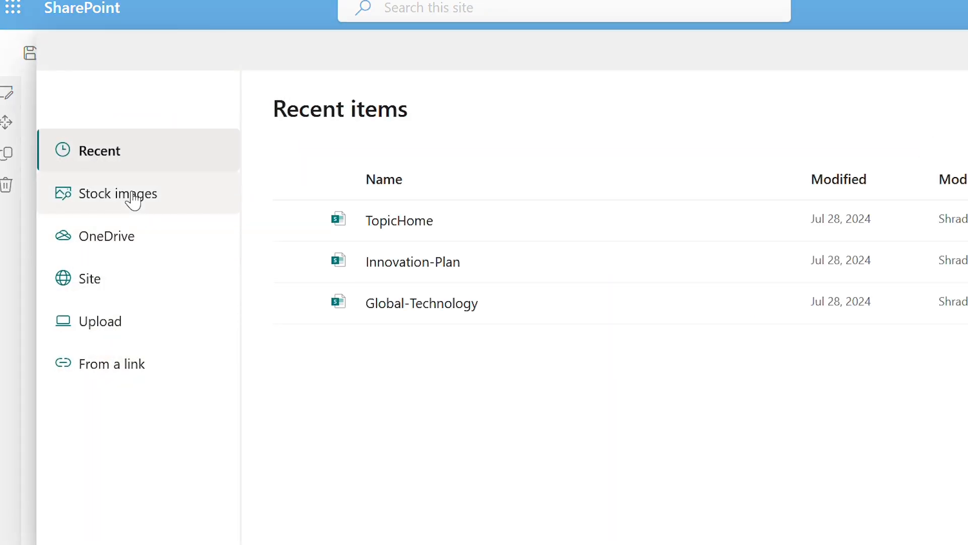
Add a 'Travel Policy' quick link with the luggage stock photo and republish the page.
click(121, 193)
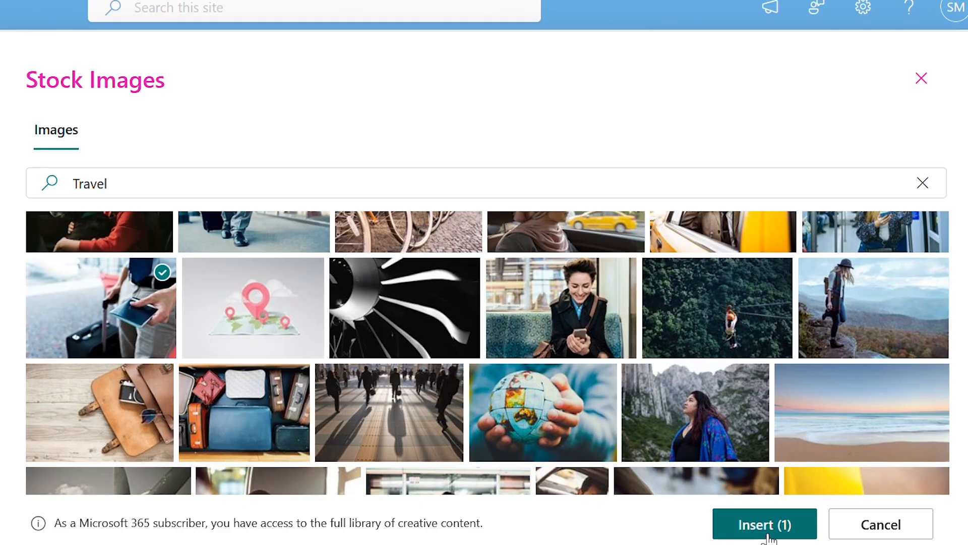
click(764, 523)
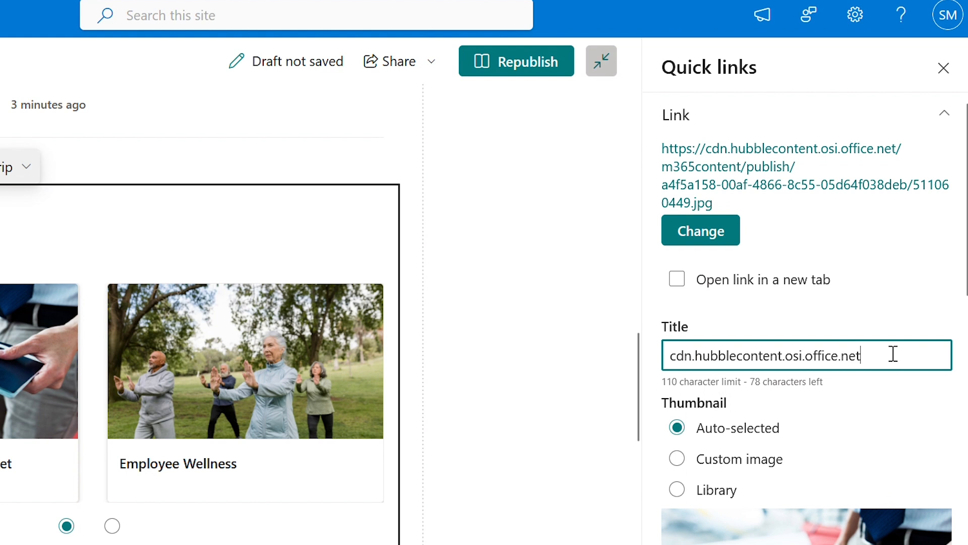
text(Travel P)
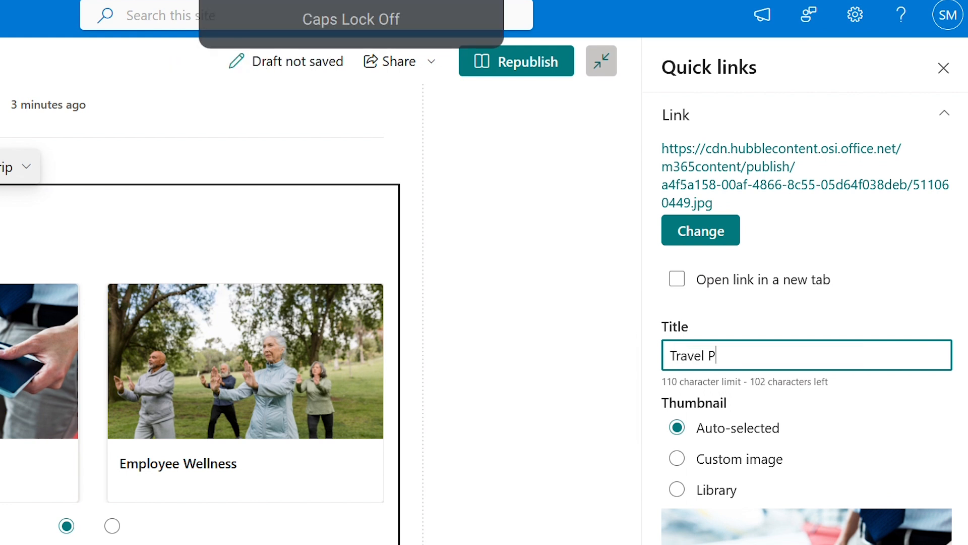
text(olicy)
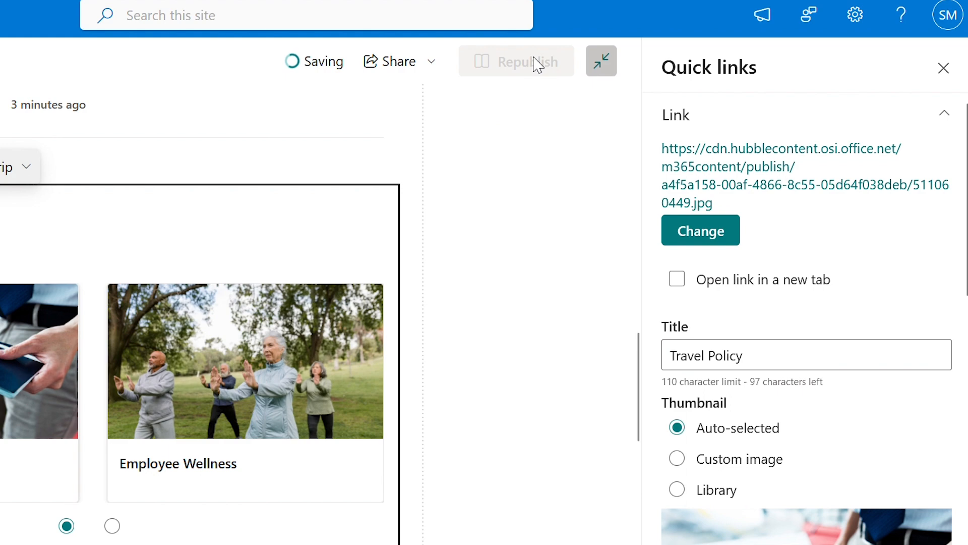
click(516, 61)
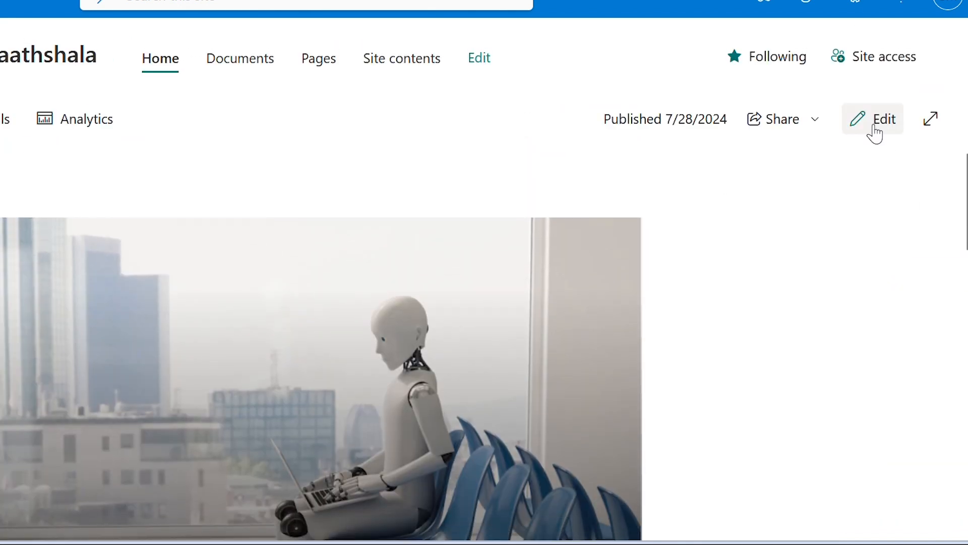
click(872, 118)
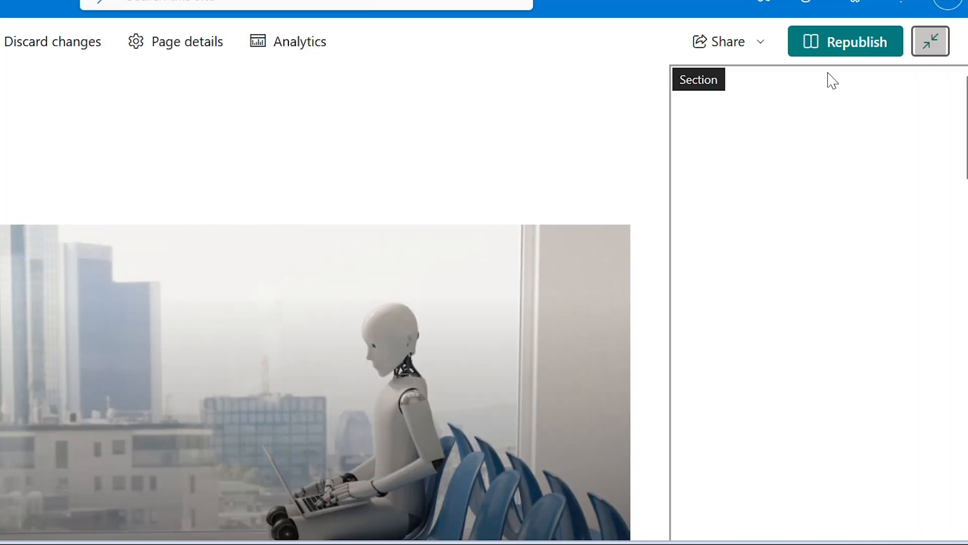
click(820, 110)
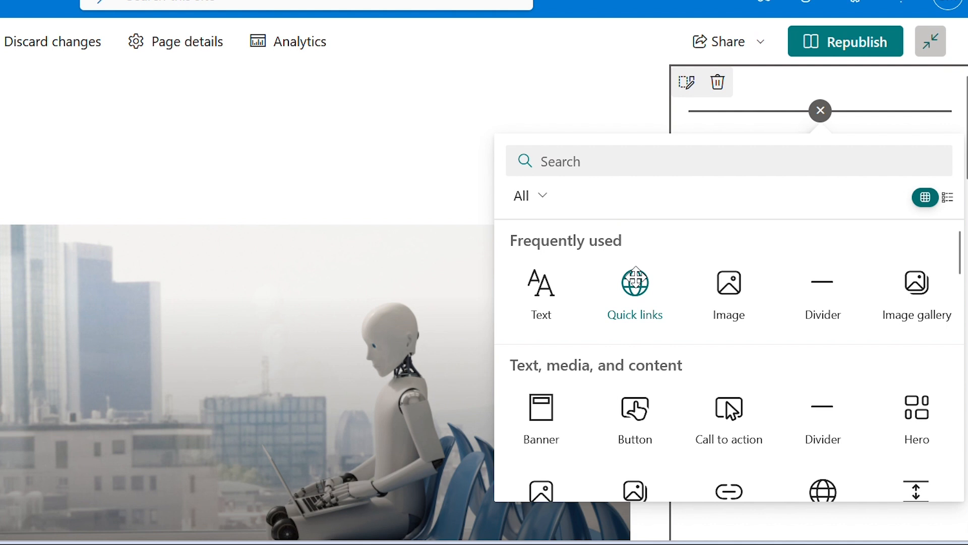
click(635, 286)
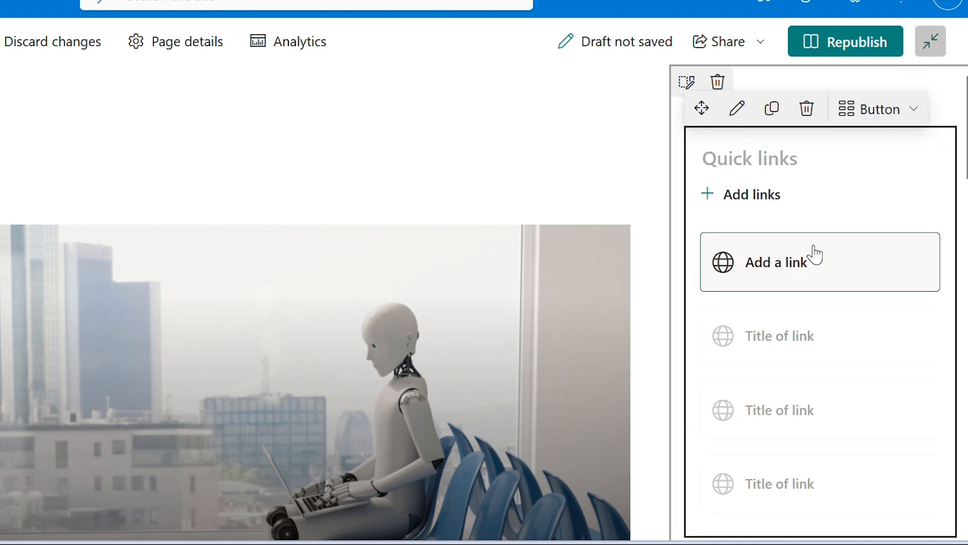
click(777, 261)
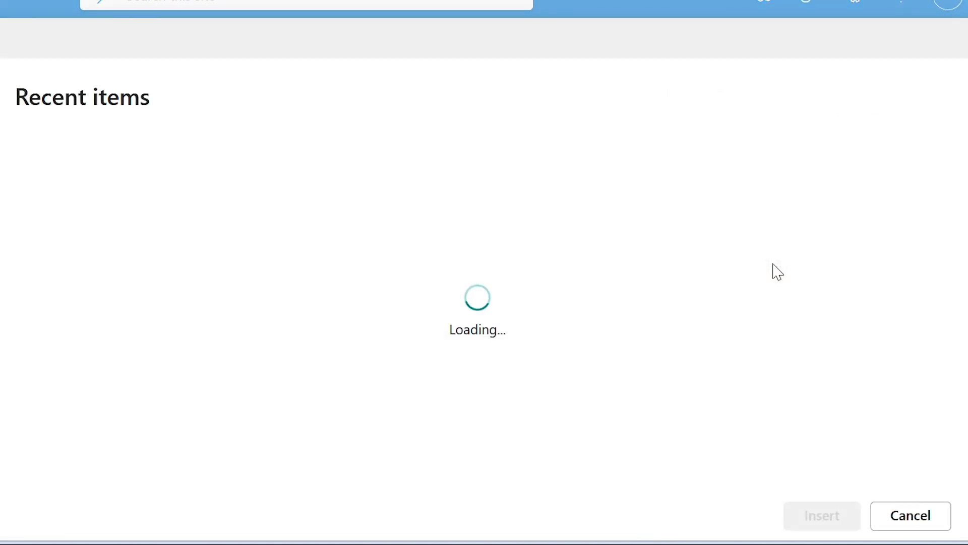
click(94, 347)
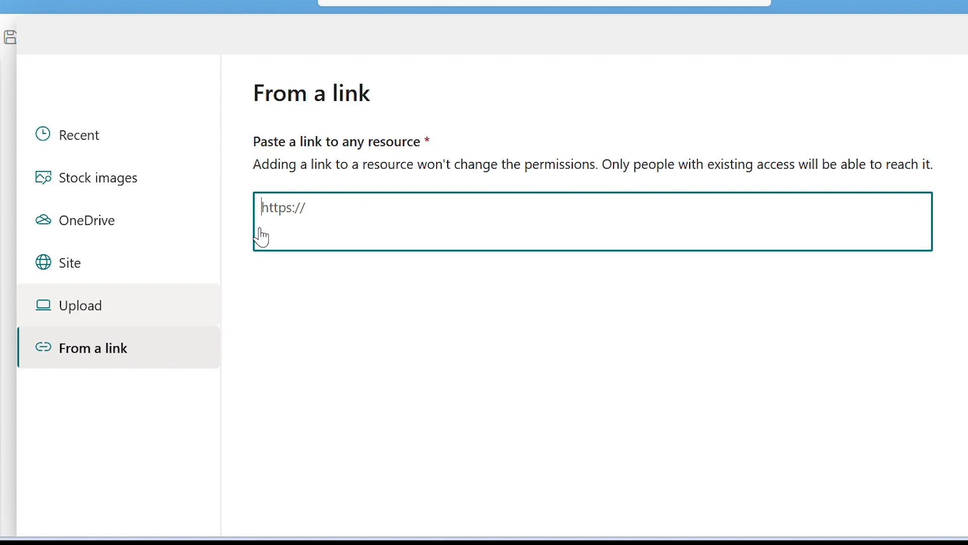
text(test.co)
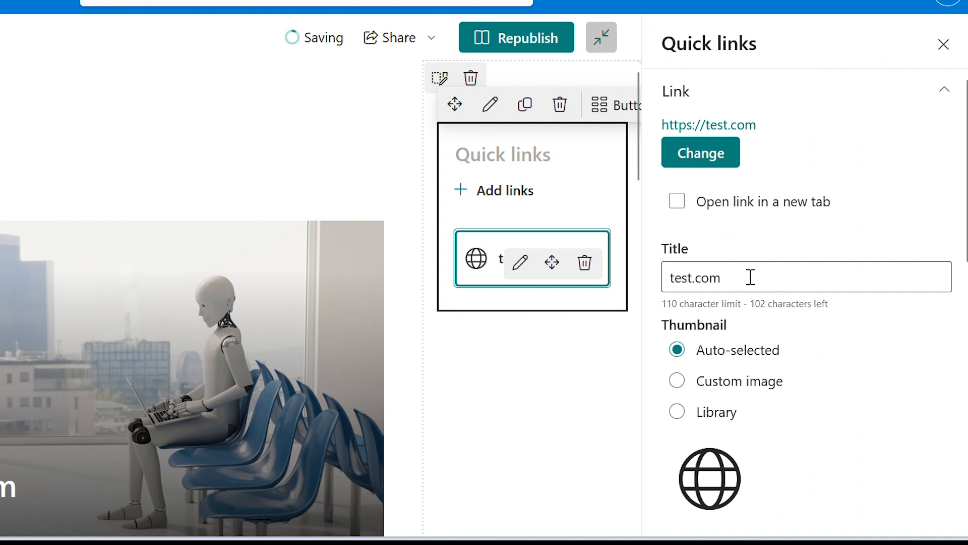
Retitle the link 'Employee Handbook' and give it the notebook icon from the library.
text(E)
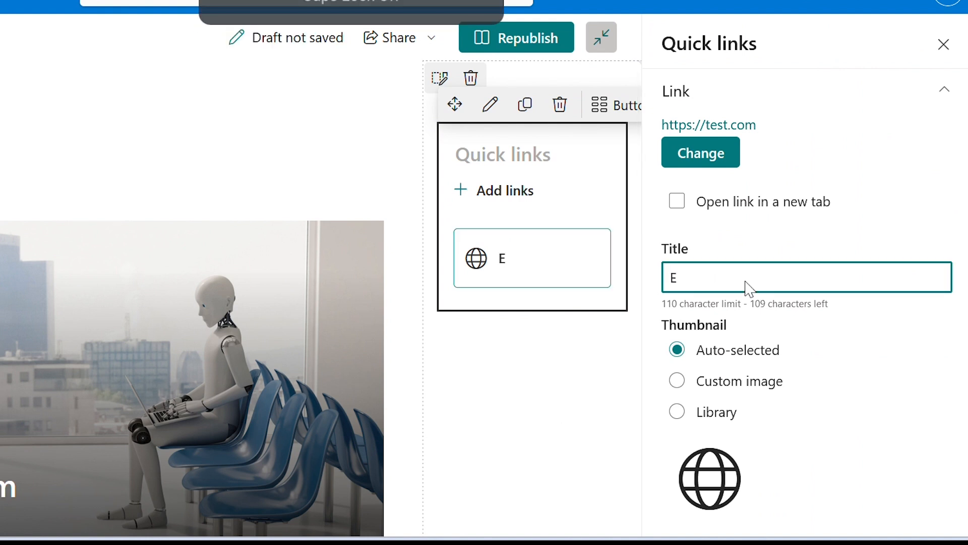
text(mployee Handbook)
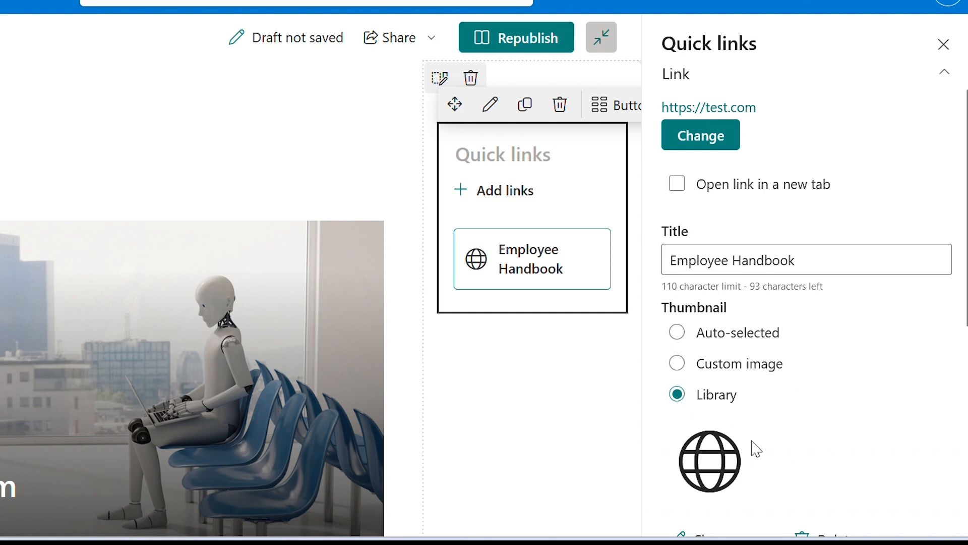
click(709, 461)
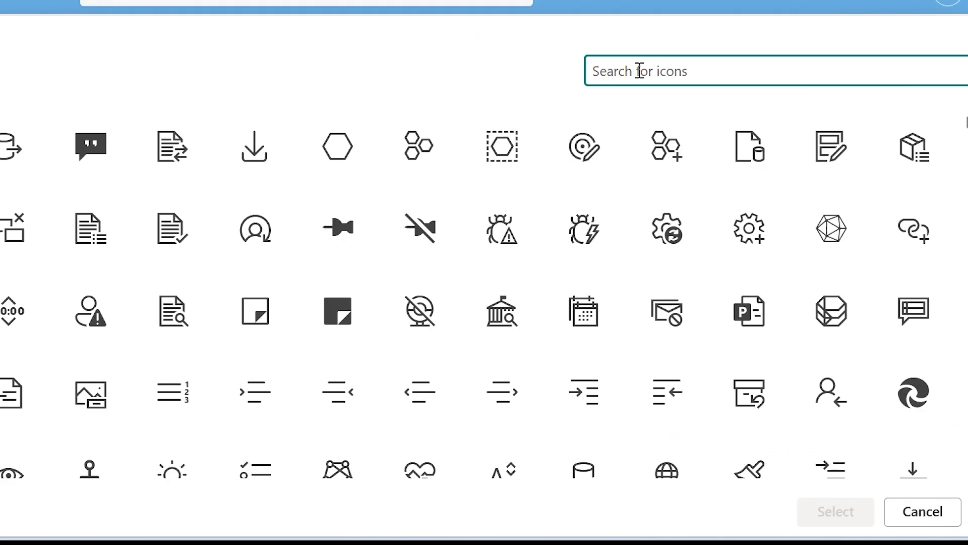
text(book)
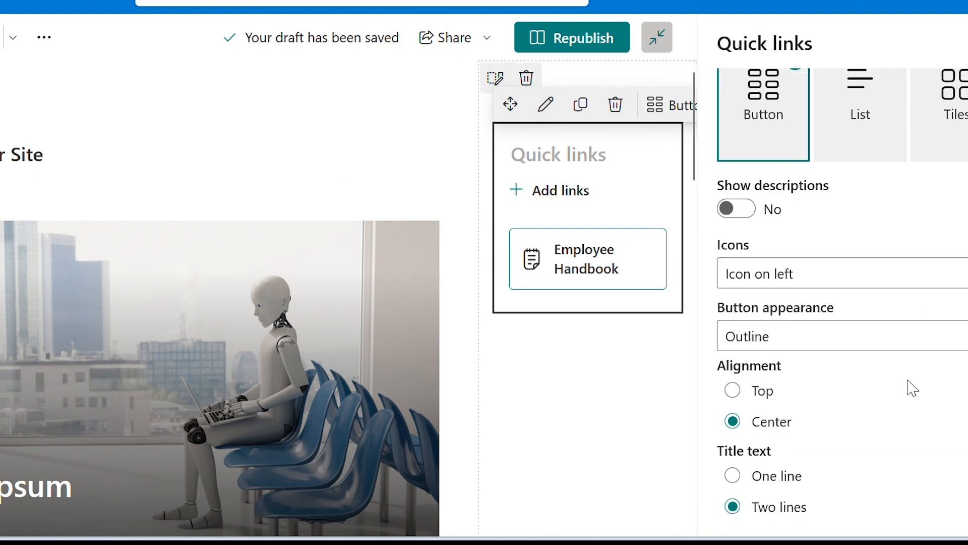
Set the Quick links button appearance to Fill color.
click(839, 335)
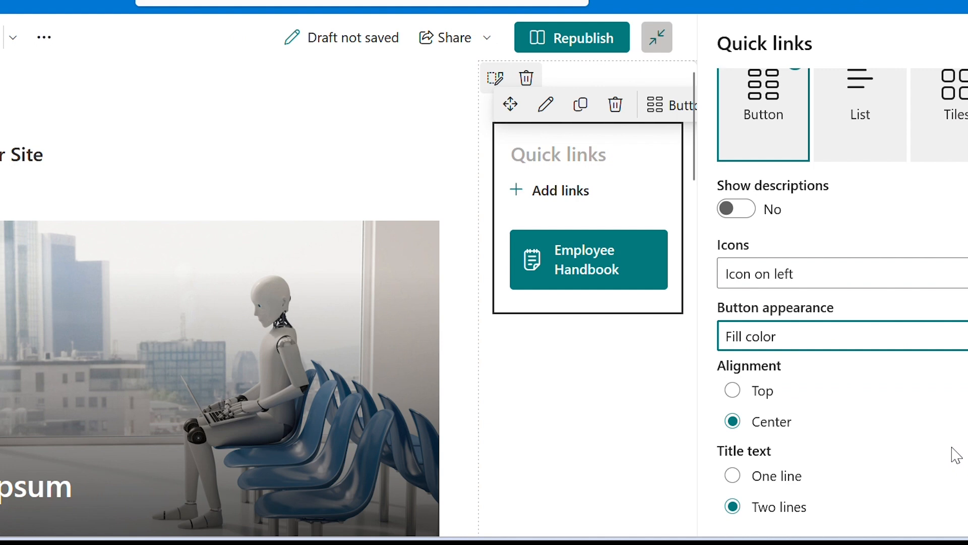
click(559, 190)
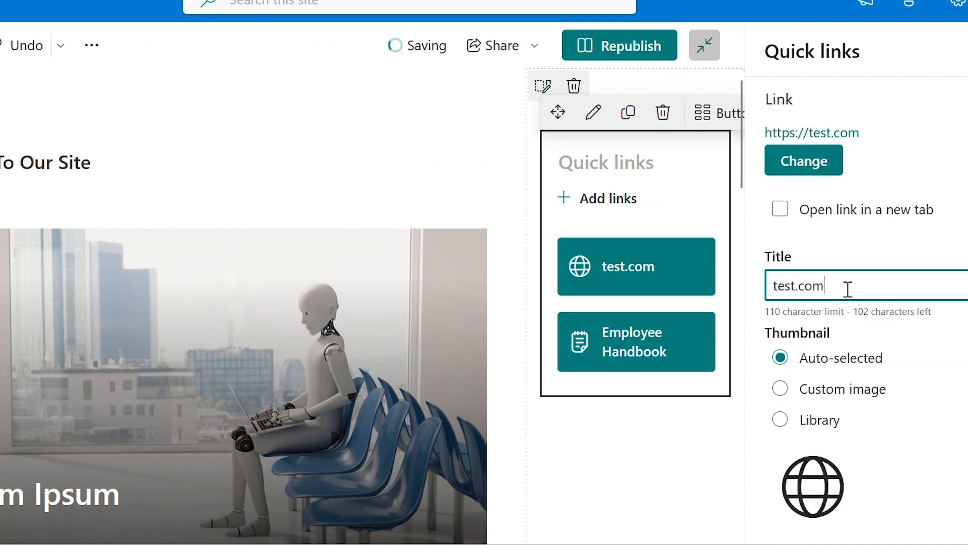
Give Social Corner its icon and add a People Directory link to test.com with a library icon.
text(Social Corner)
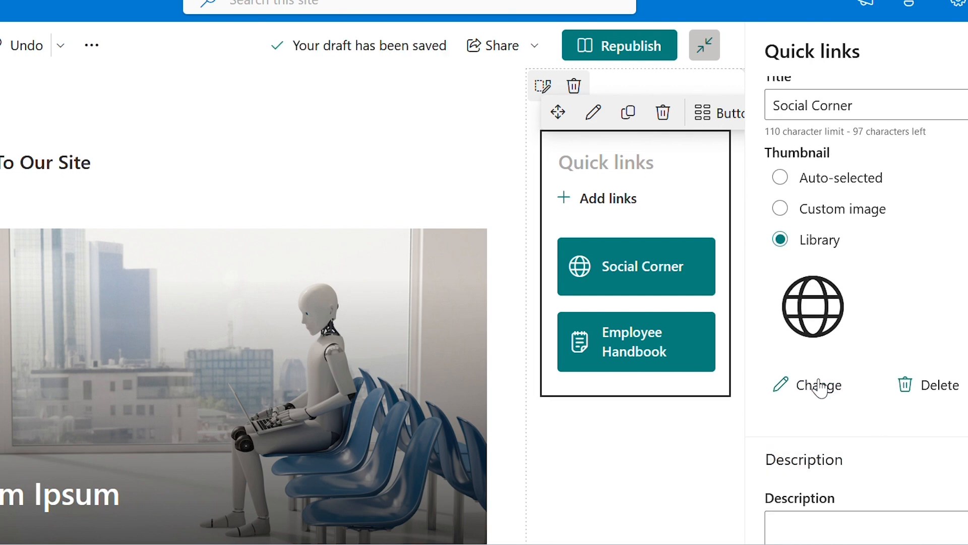
click(817, 385)
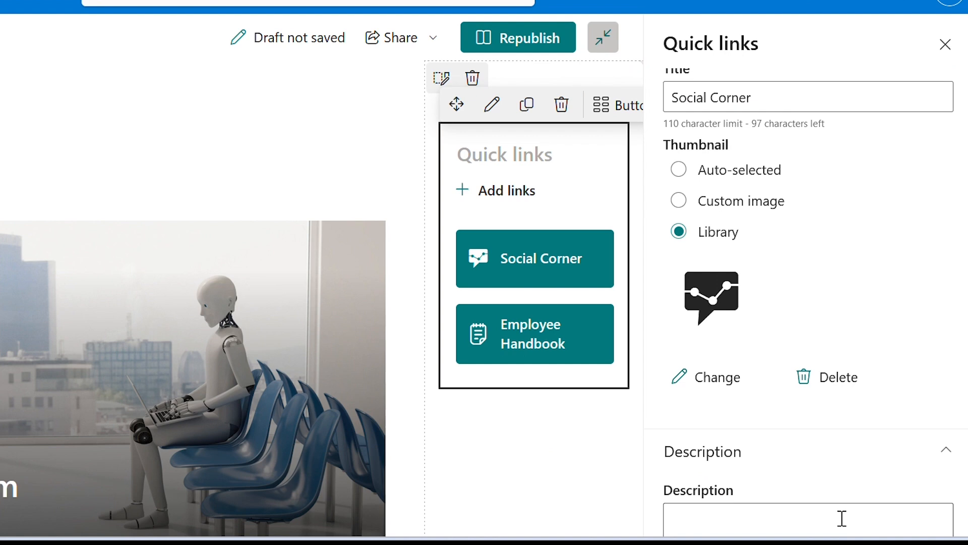
click(715, 376)
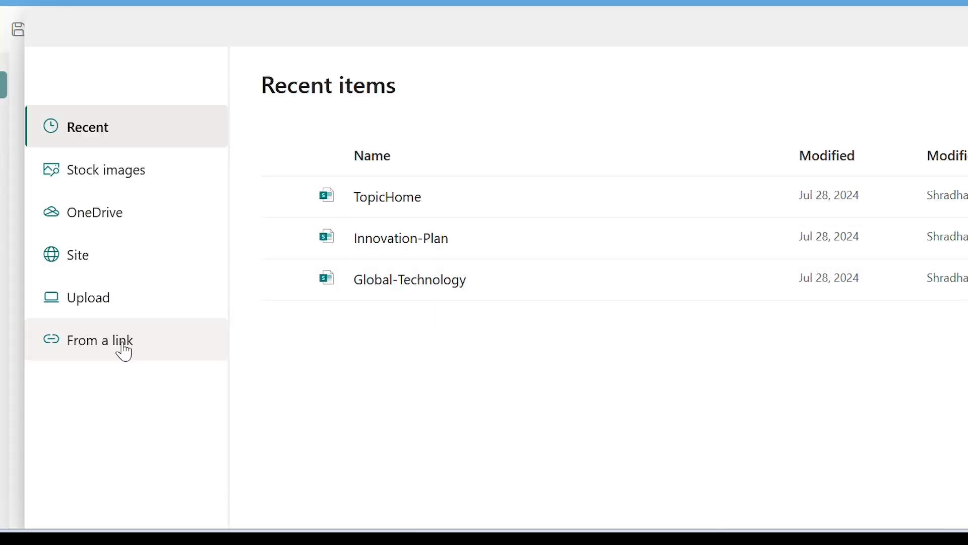
click(100, 340)
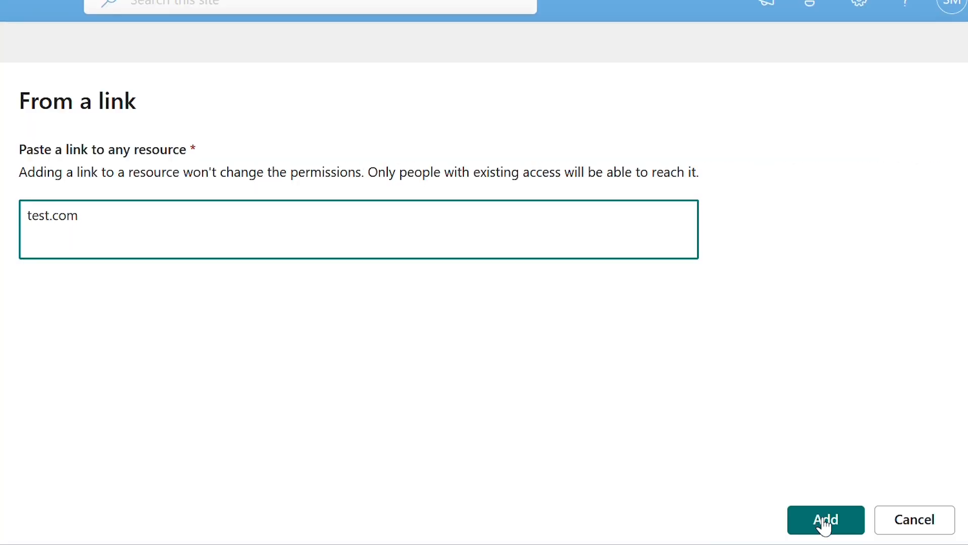
click(825, 519)
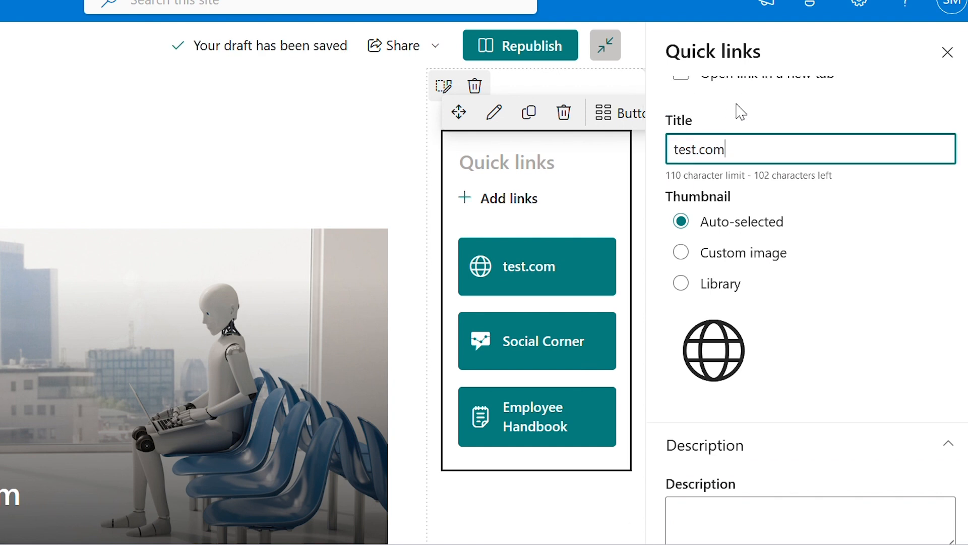
text(People Directory)
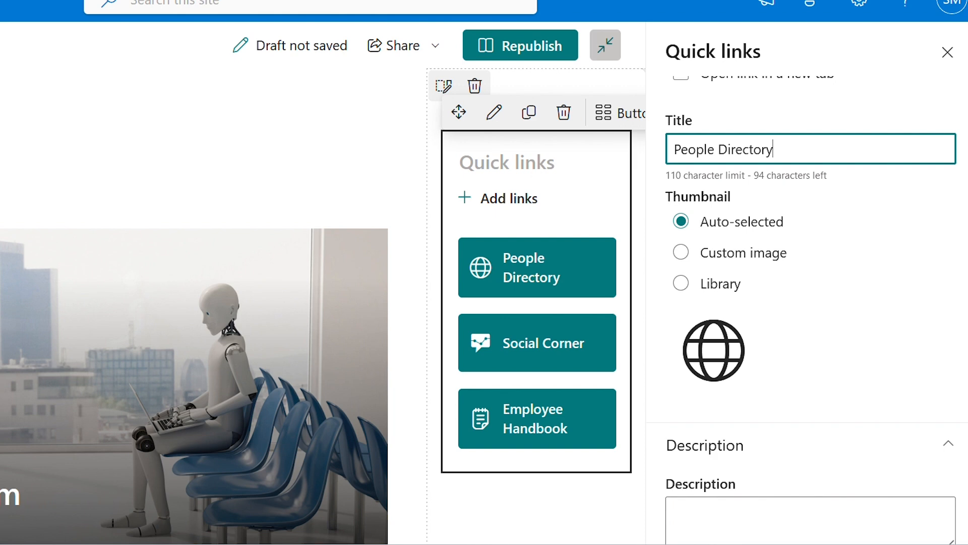
click(680, 284)
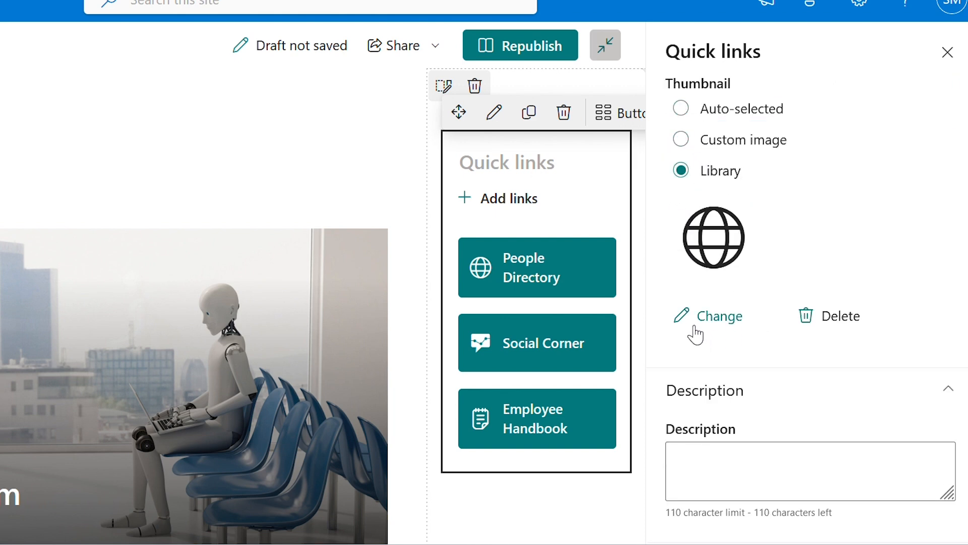
click(717, 316)
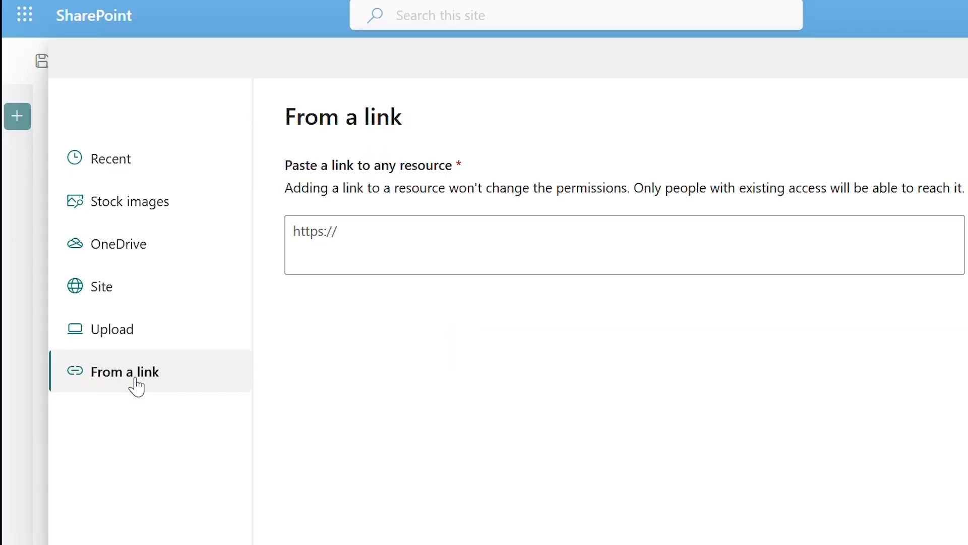
Add a News and Announcement link to test.com with the news icon.
text(test.com)
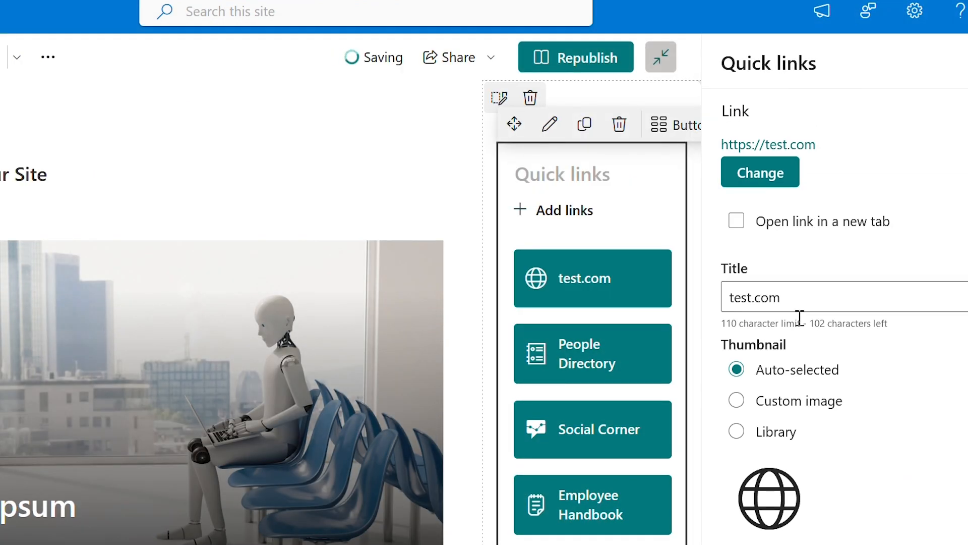
text(Ne)
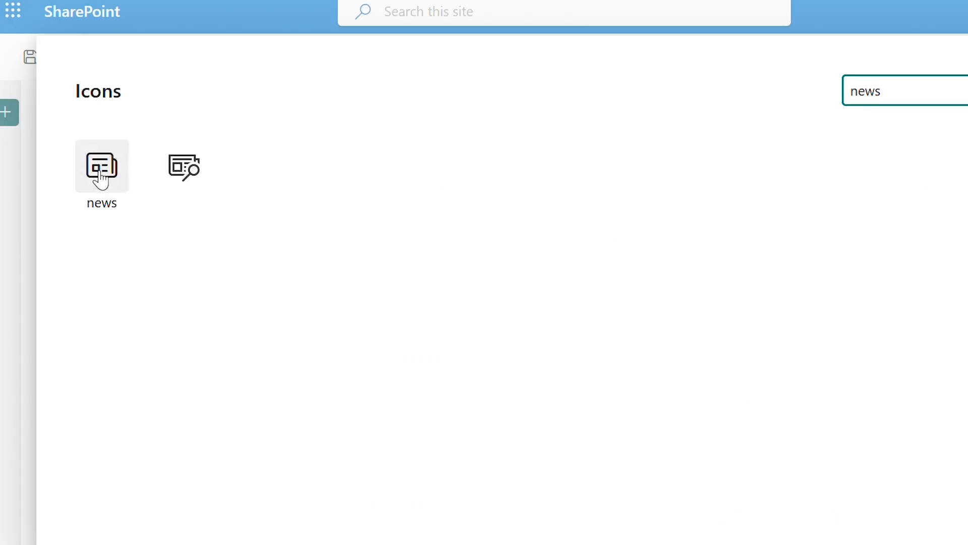
click(101, 167)
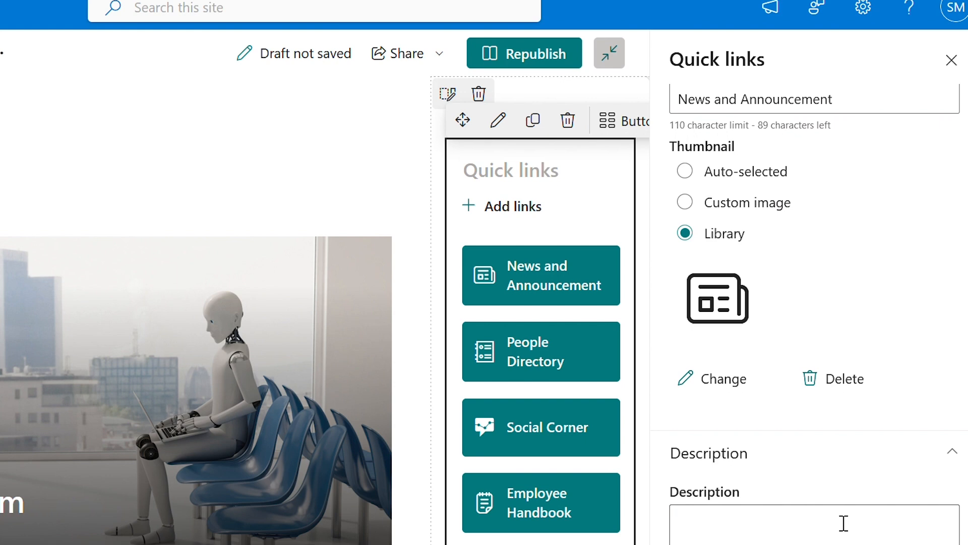
click(949, 60)
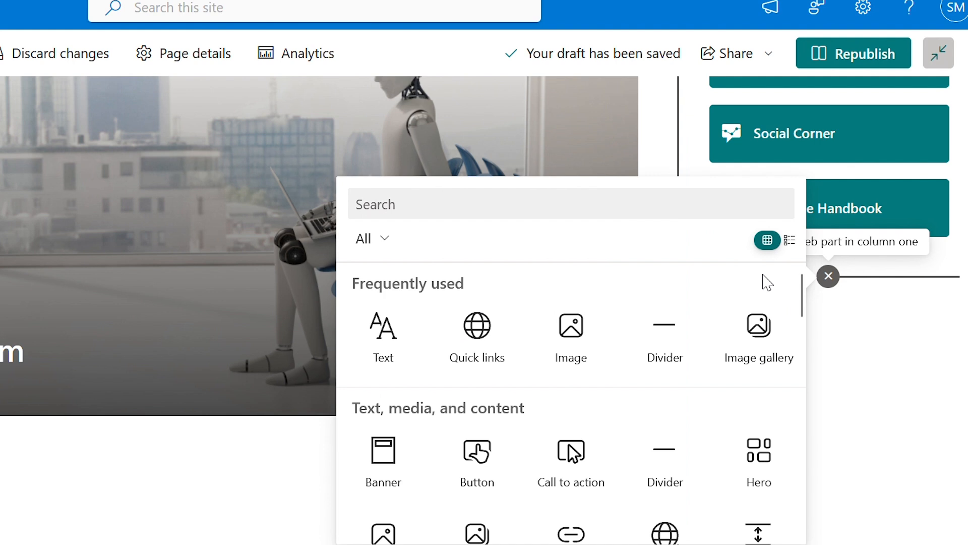
Insert a second Quick links web part below the buttons and set its layout to Tiles.
click(477, 325)
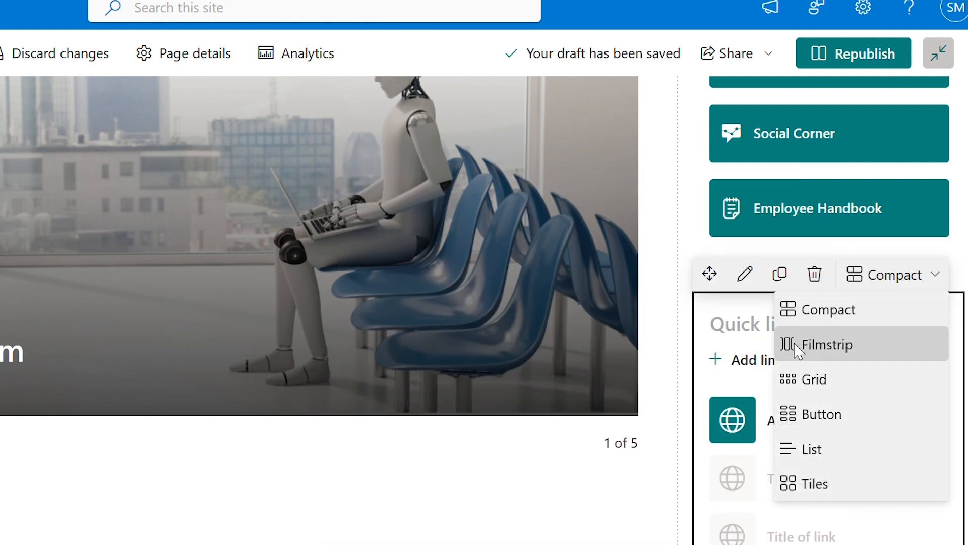
click(814, 378)
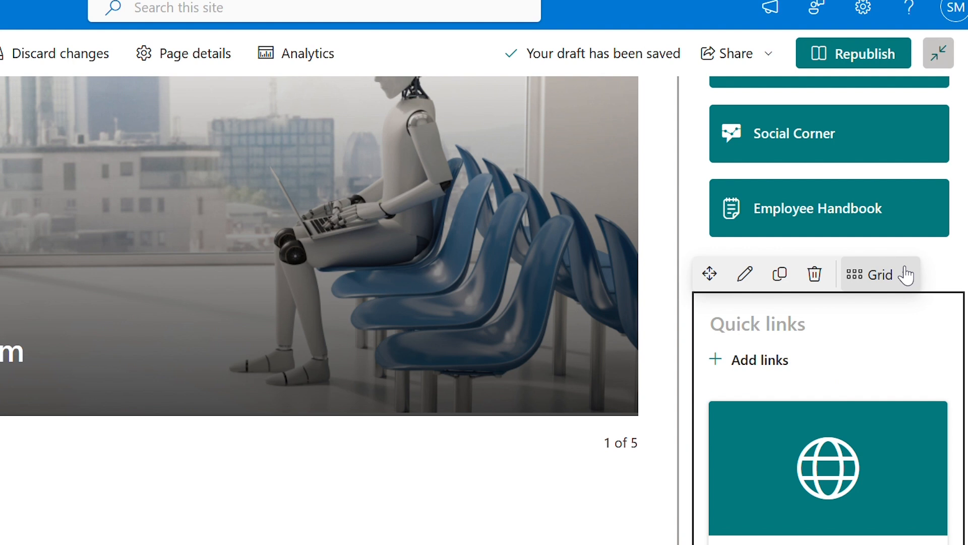
click(879, 275)
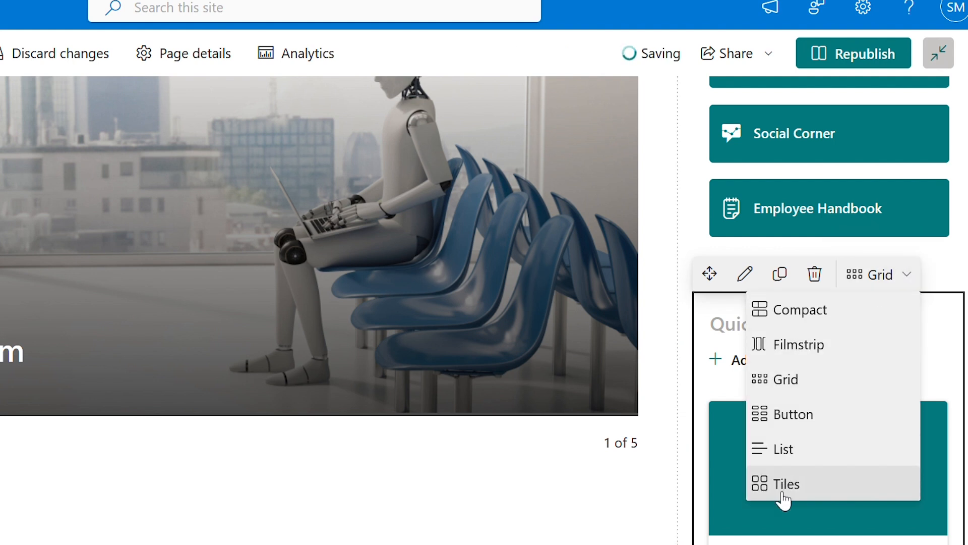
click(784, 484)
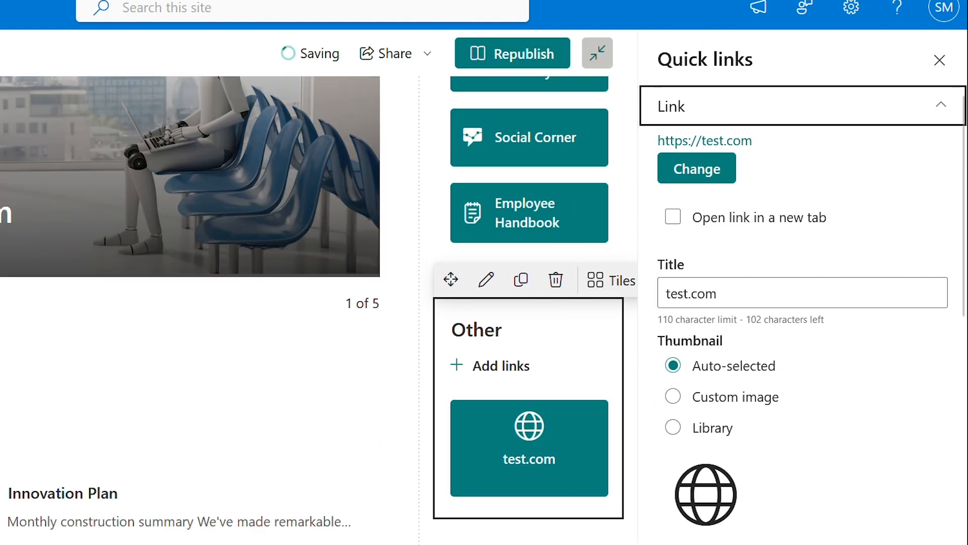
Give the first Other tile a library icon and title it Onboarding.
click(672, 314)
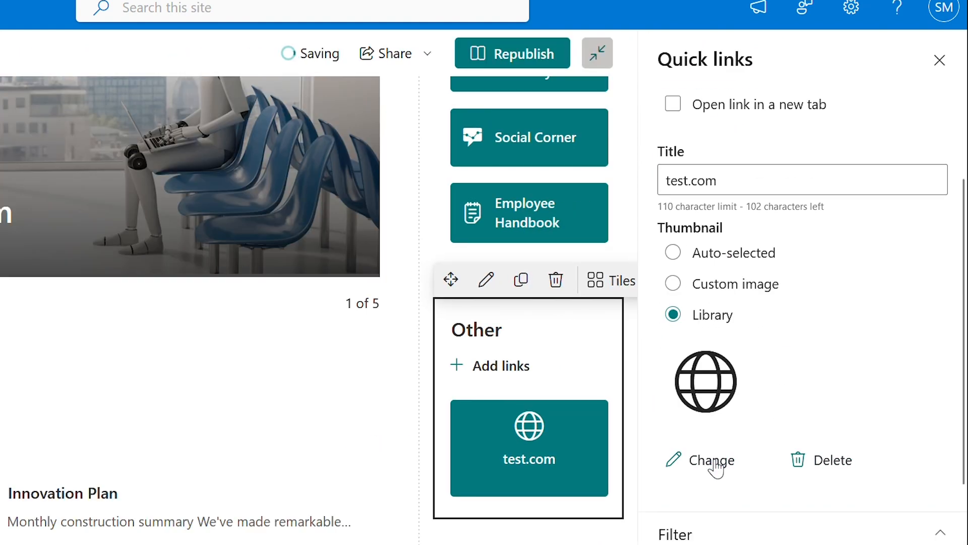
click(709, 460)
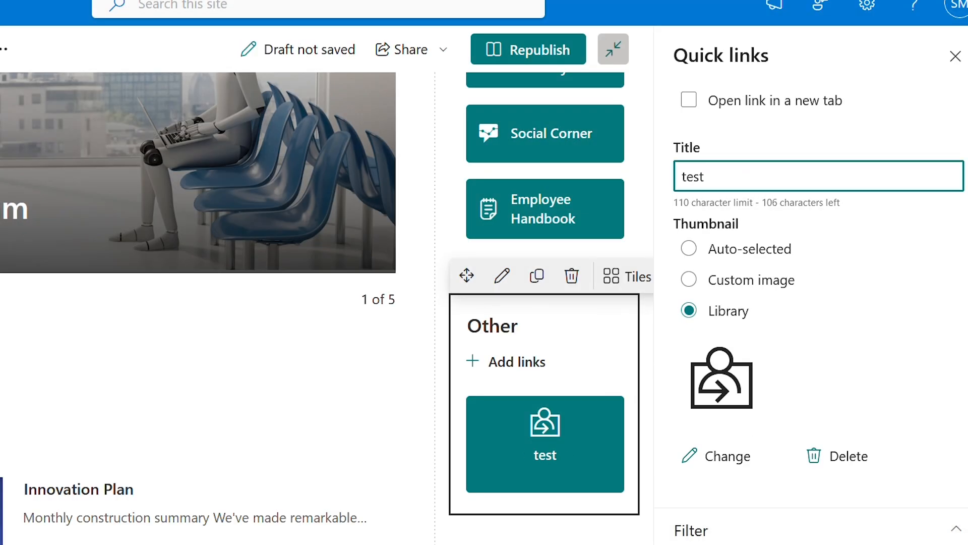
text(Onboarding)
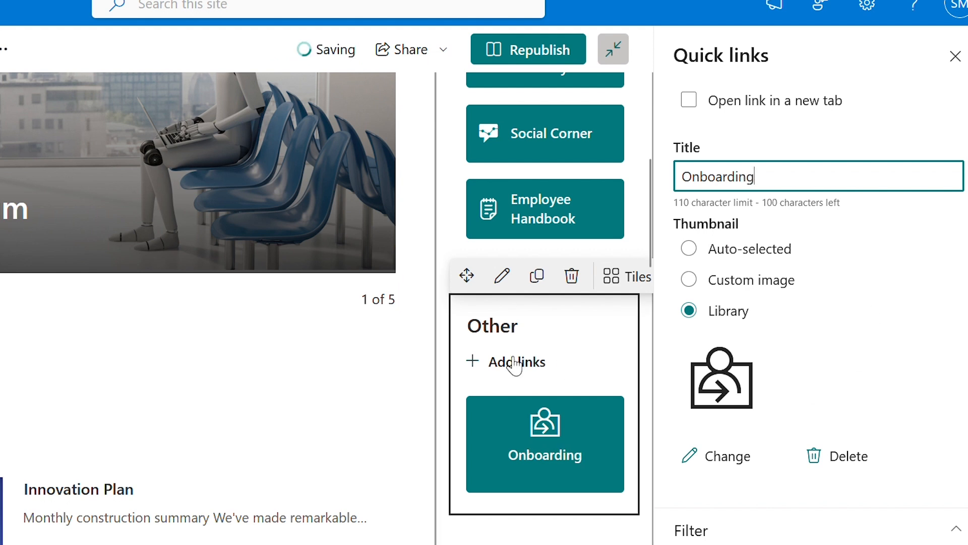
Add a test.com tile to Other and retitle it Performance Review.
click(716, 456)
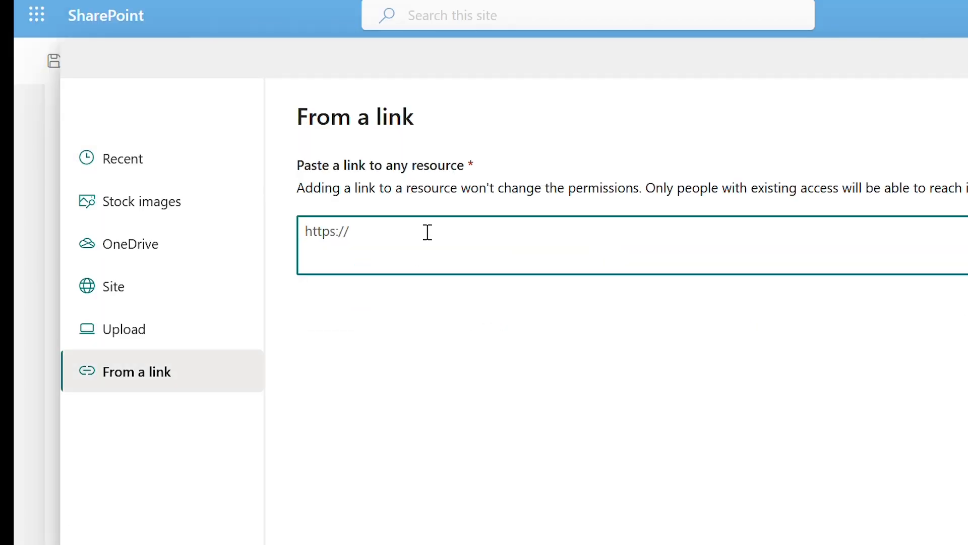
text(test.com)
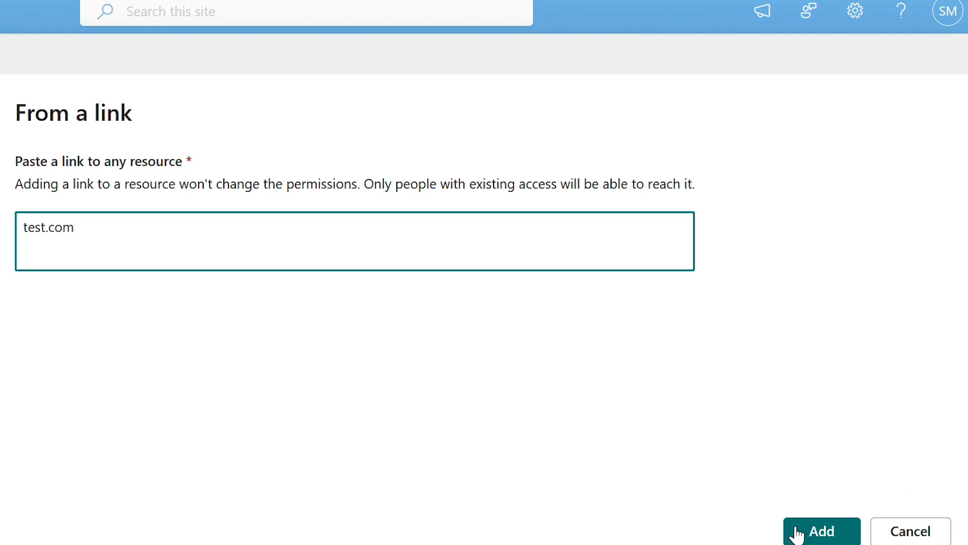
click(820, 531)
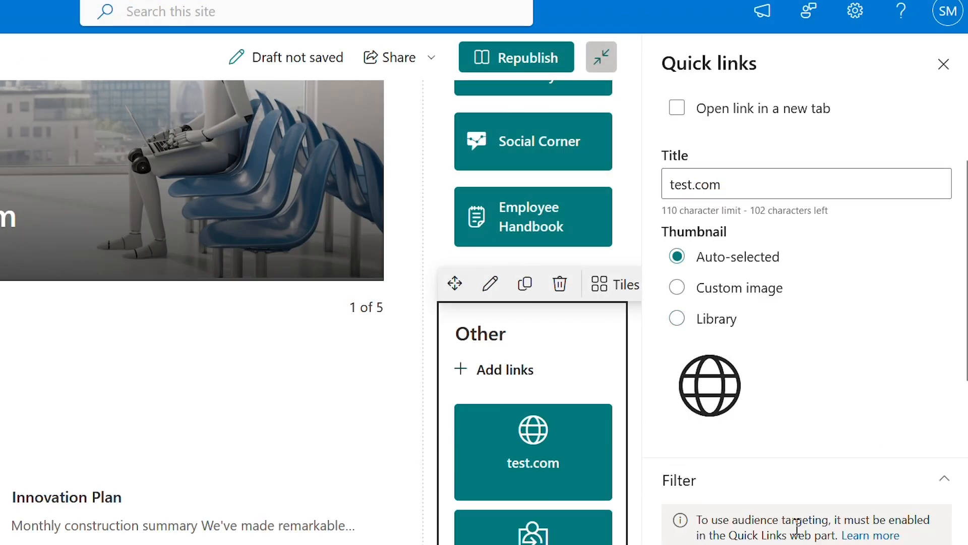
click(805, 184)
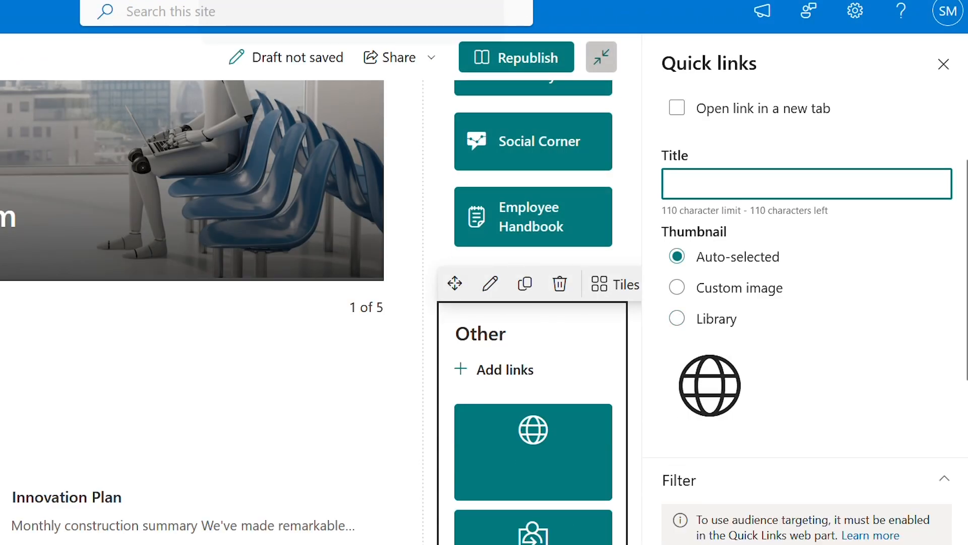
text(Performance Review)
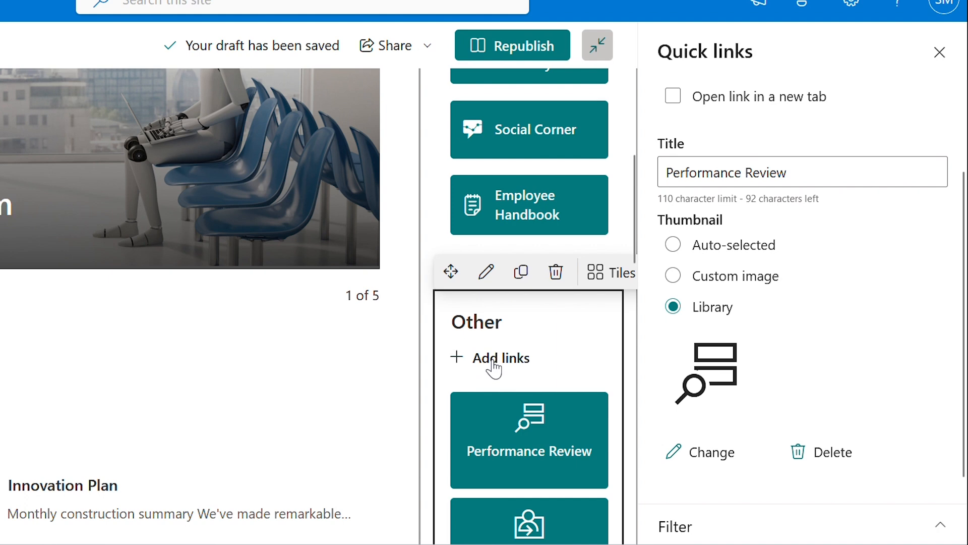
text(t)
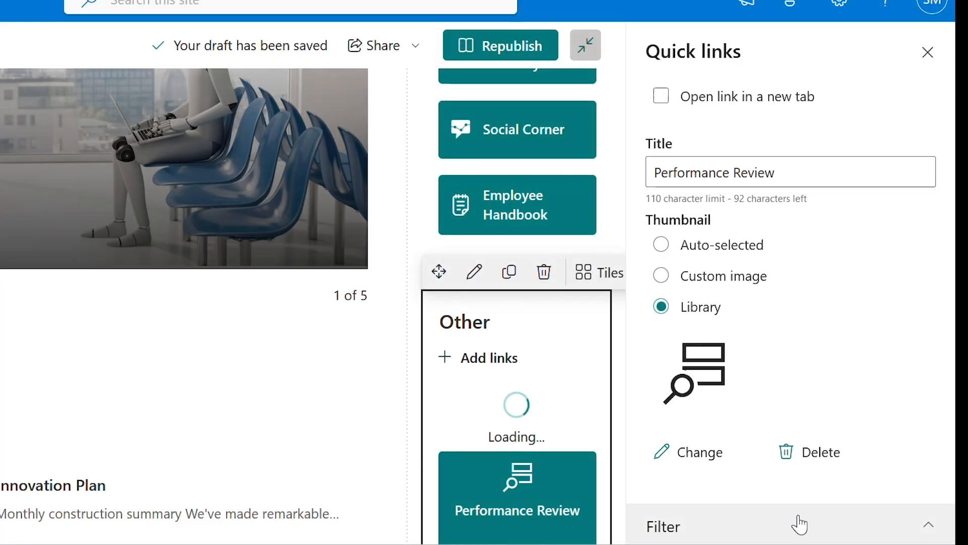
Add a Payroll tile to Other pointing to test.com.
text(test.com)
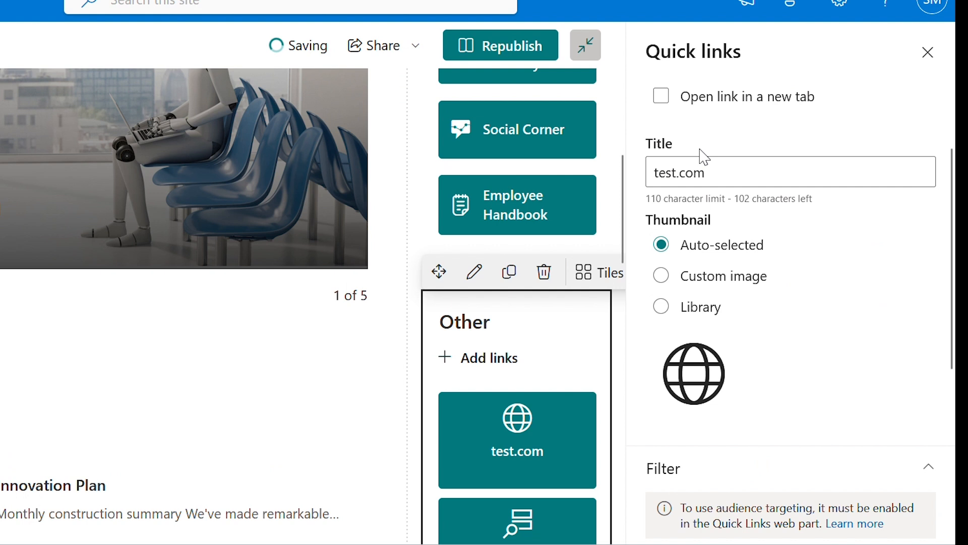
text(Ph)
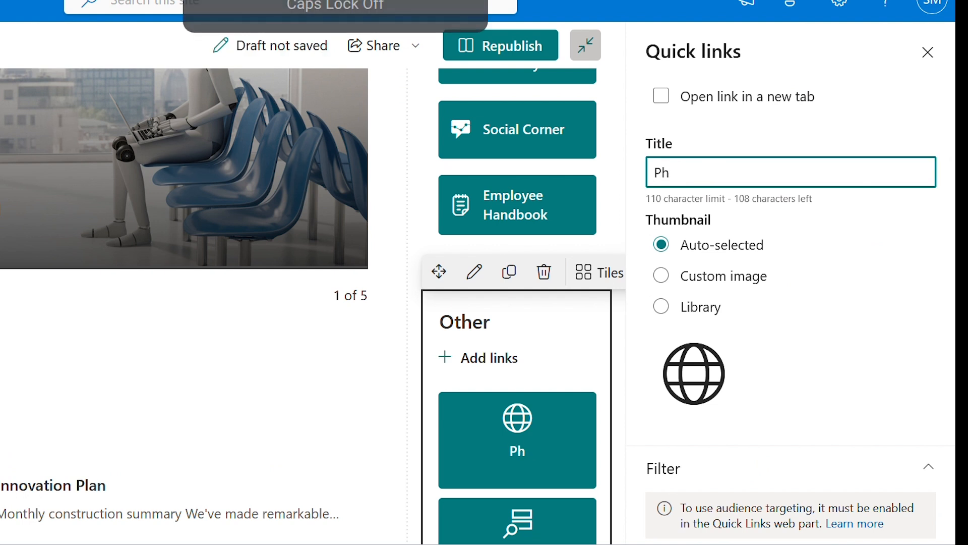
text(ayroll)
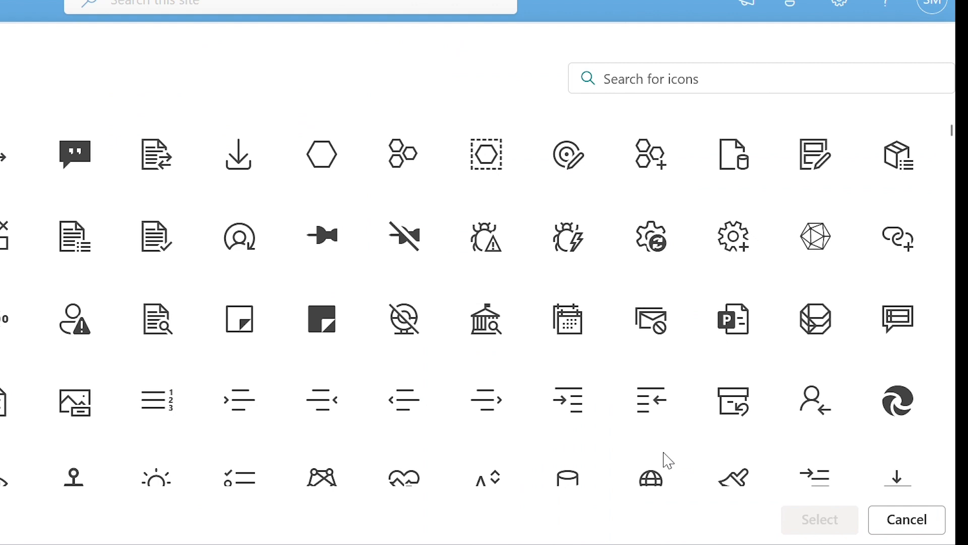
text(payr)
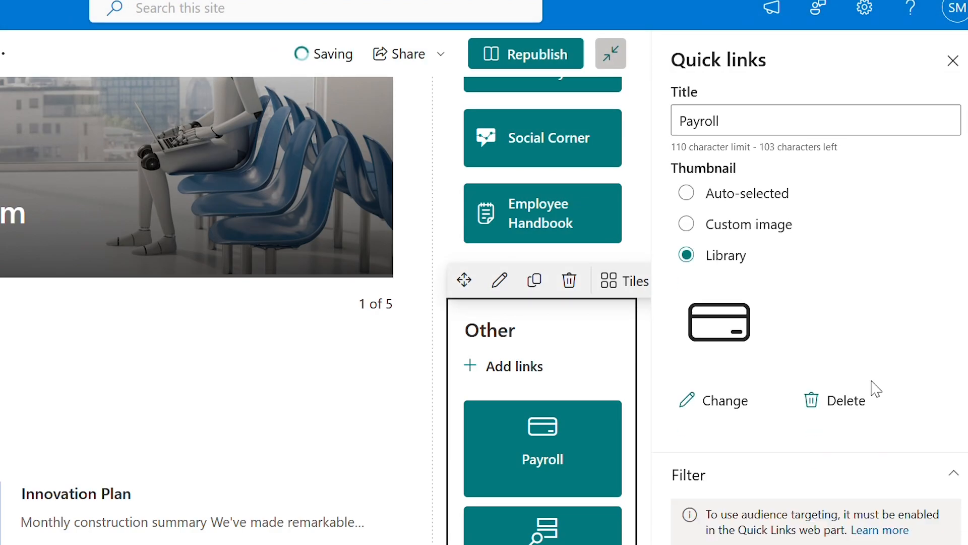
Add a Holidays tile from test.com with a calendar icon from the library.
click(723, 400)
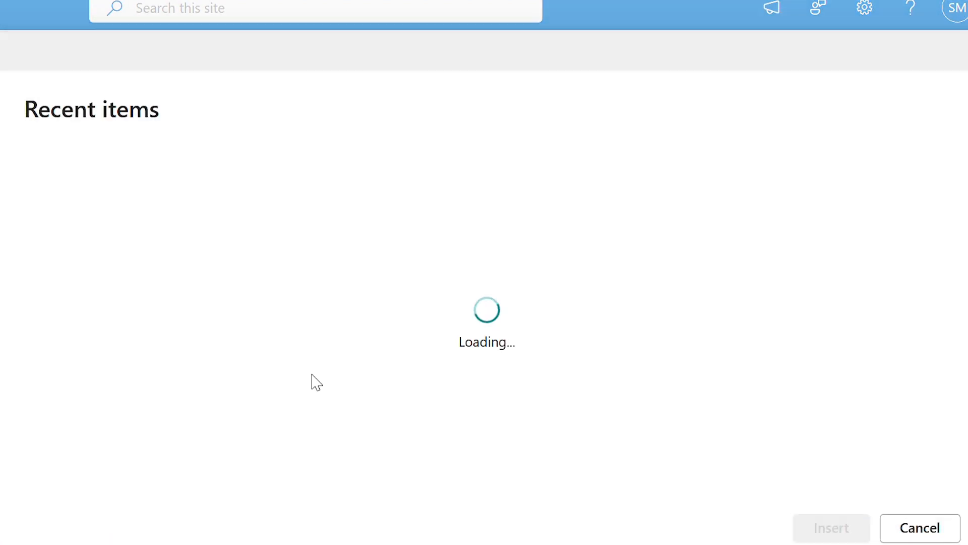
click(126, 368)
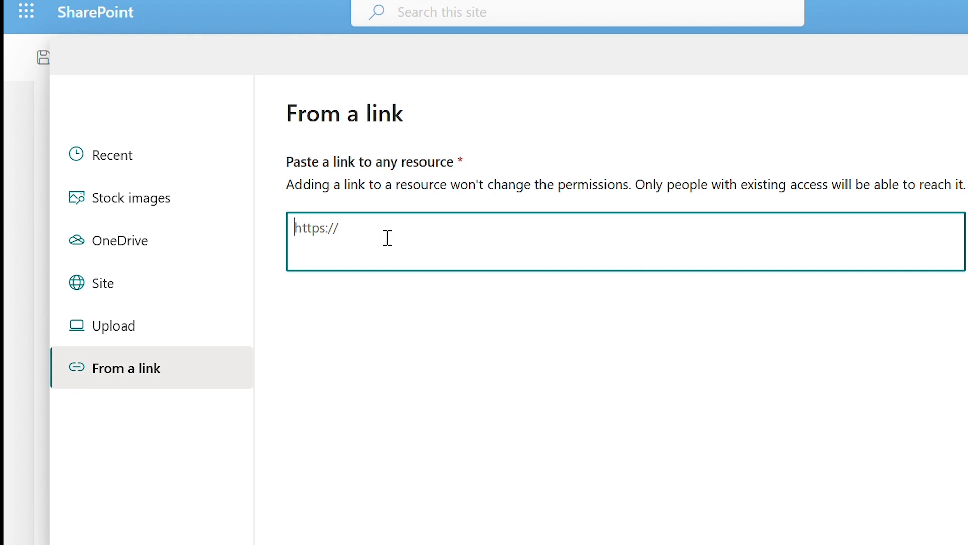
text(test.com)
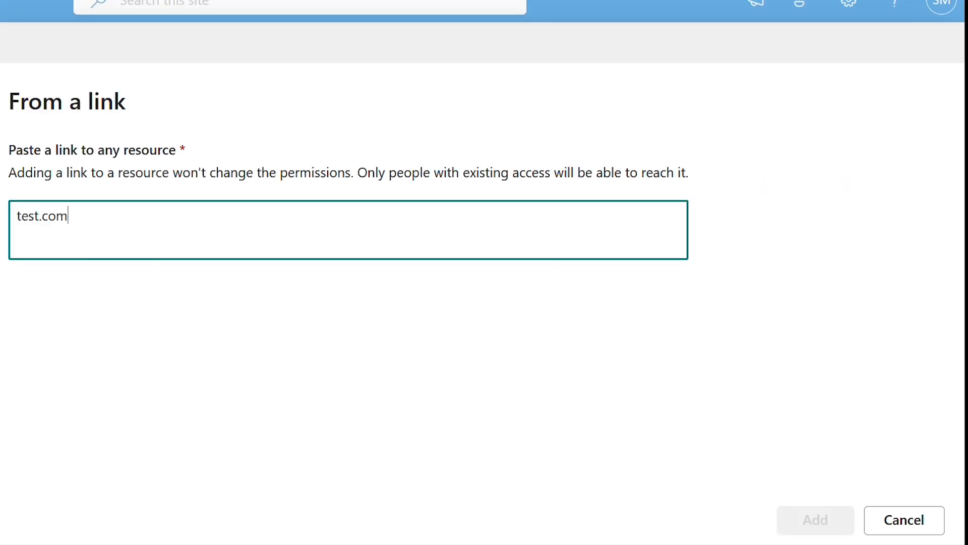
click(814, 520)
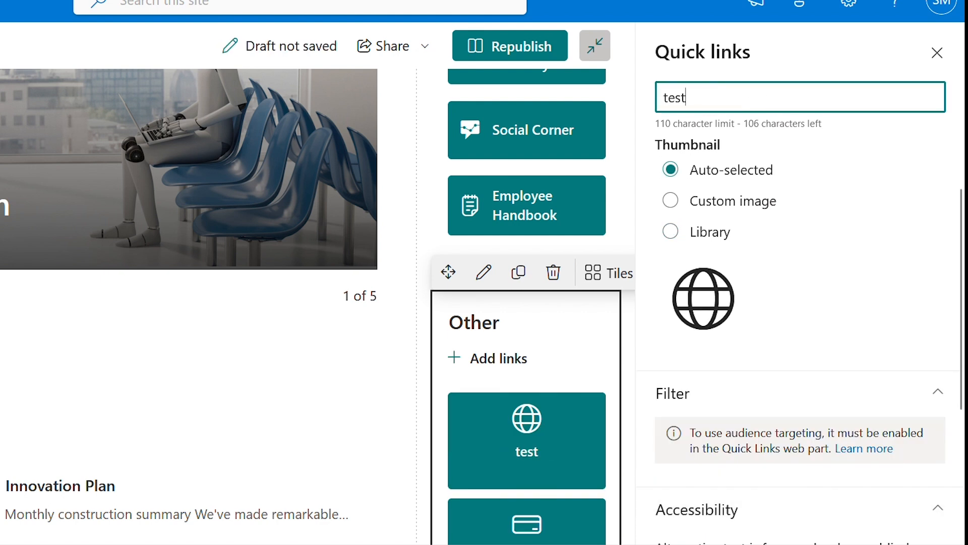
text(Holidays)
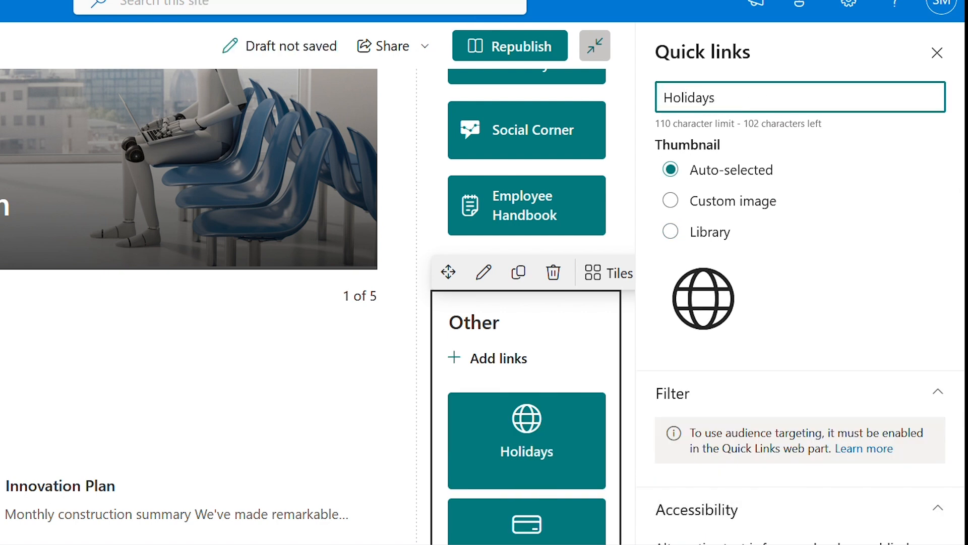
click(670, 231)
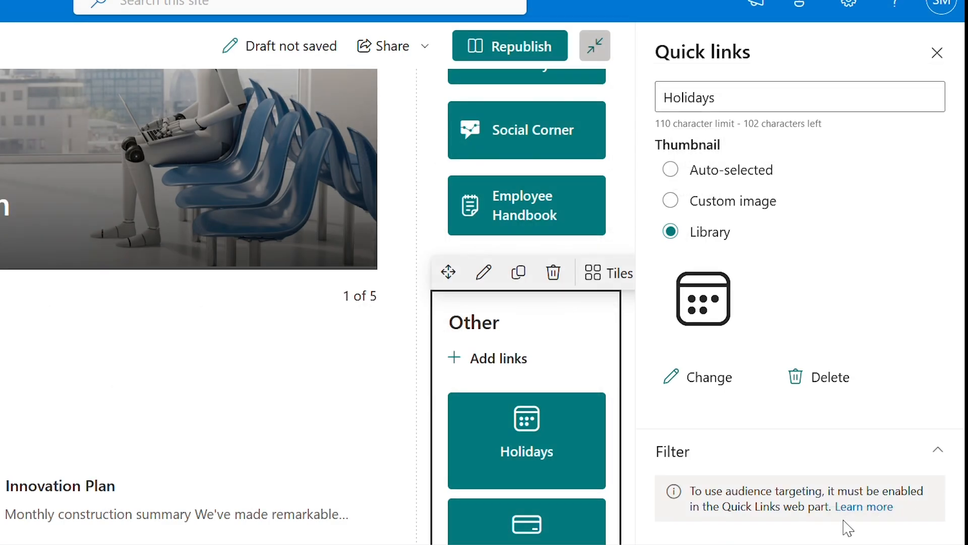
scroll(down, 3)
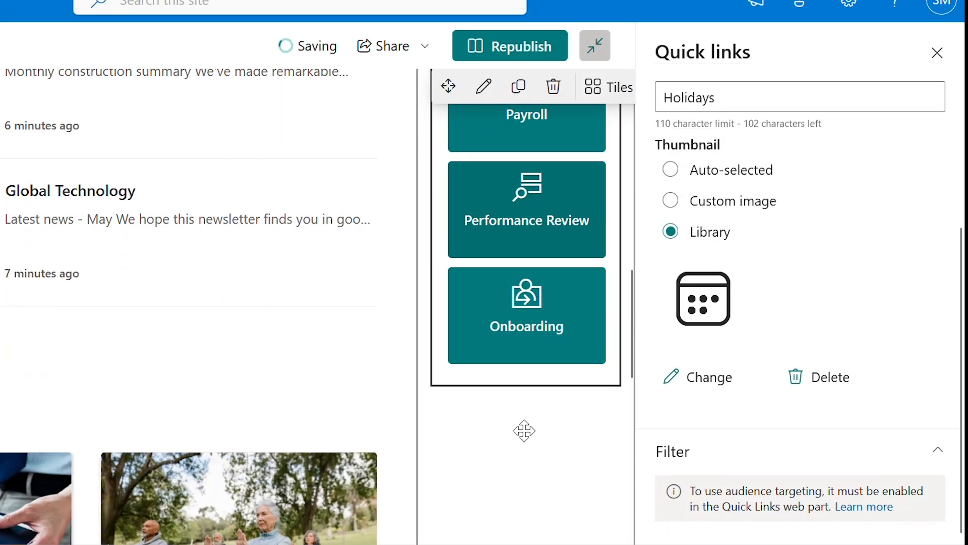
Publish the page and trim the site navigation to Home only, removing Documents, Pages and Site contents.
click(509, 46)
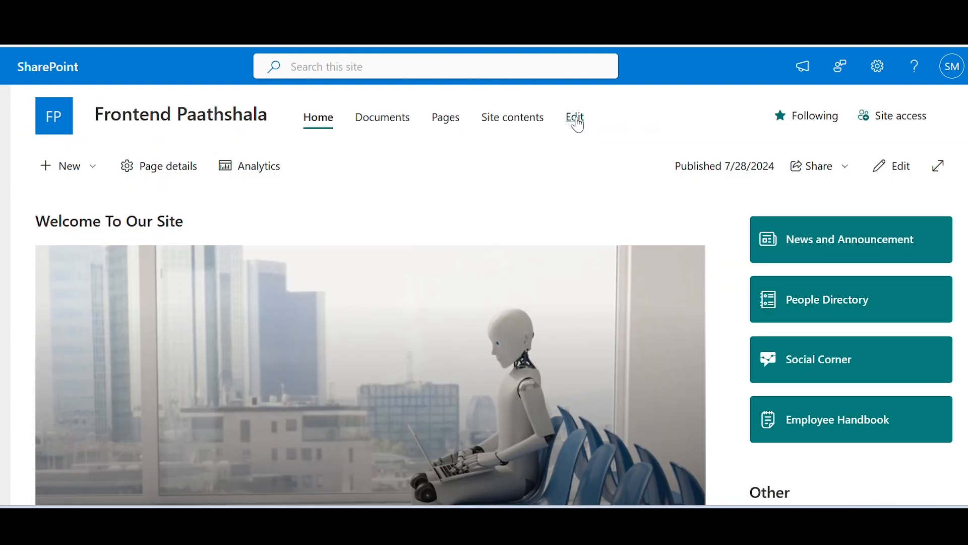
click(574, 116)
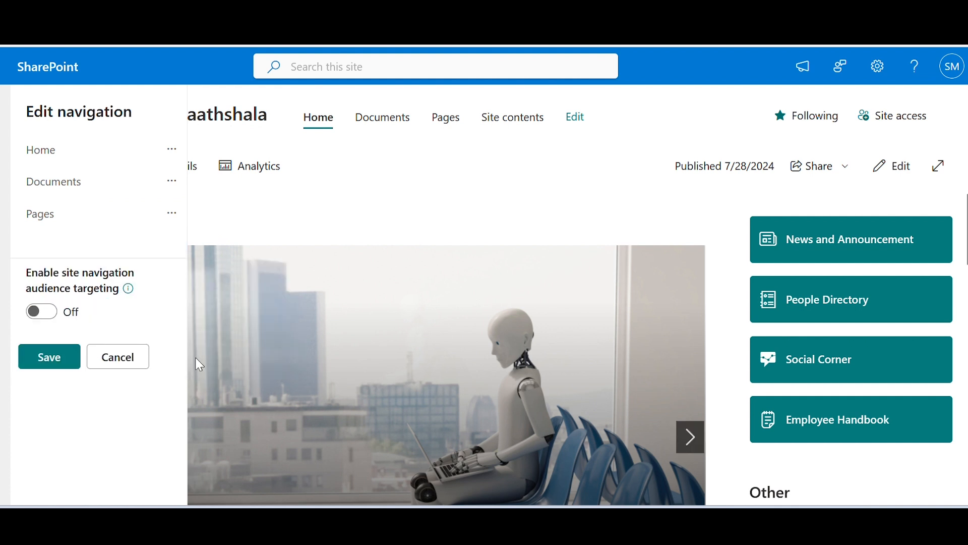
click(171, 180)
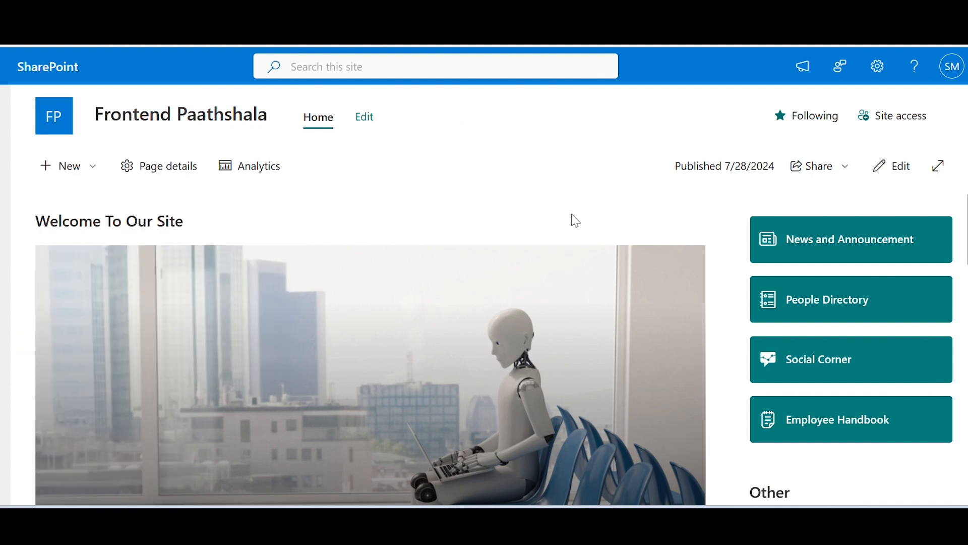
Add an image gallery titled 'New Hires' under Other and insert three stock employee photos.
scroll(down, 3)
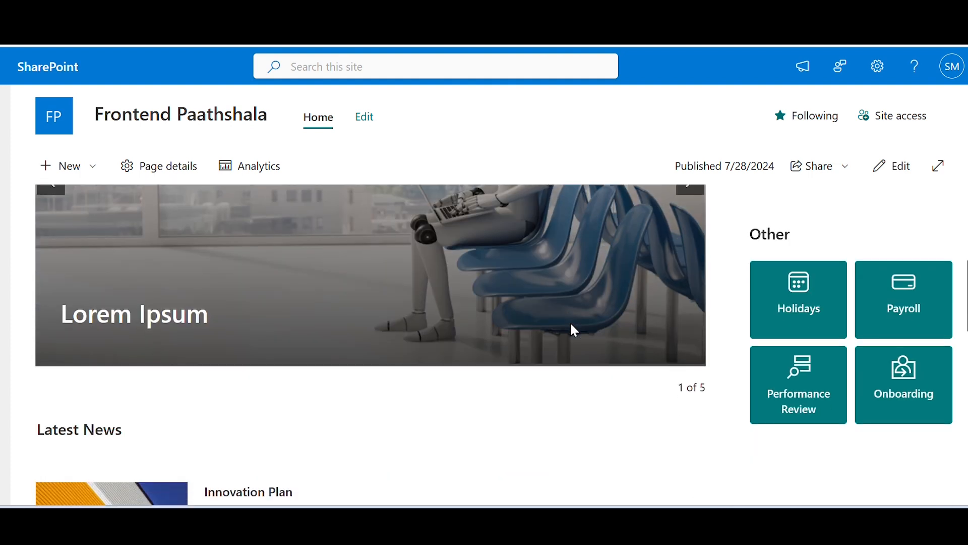
scroll(down, 3)
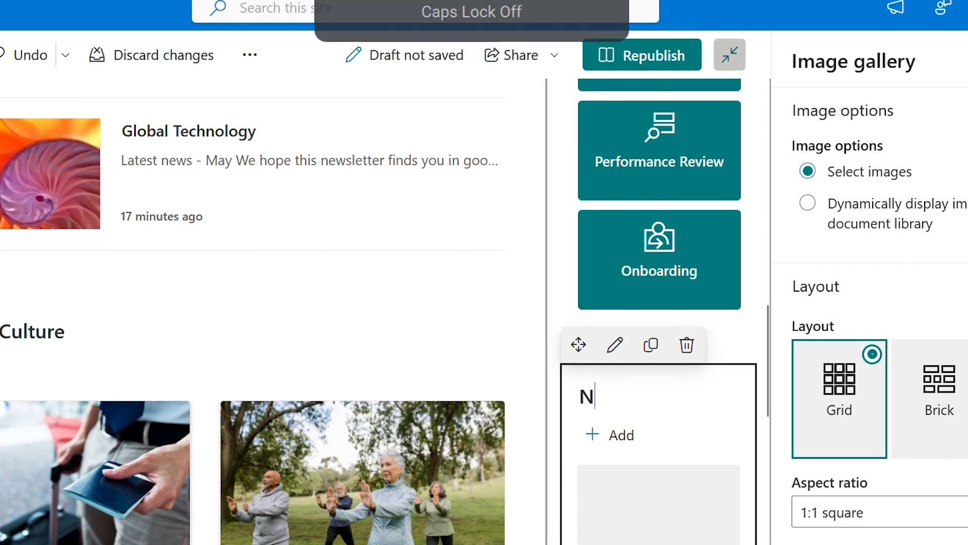
text(ew Hires)
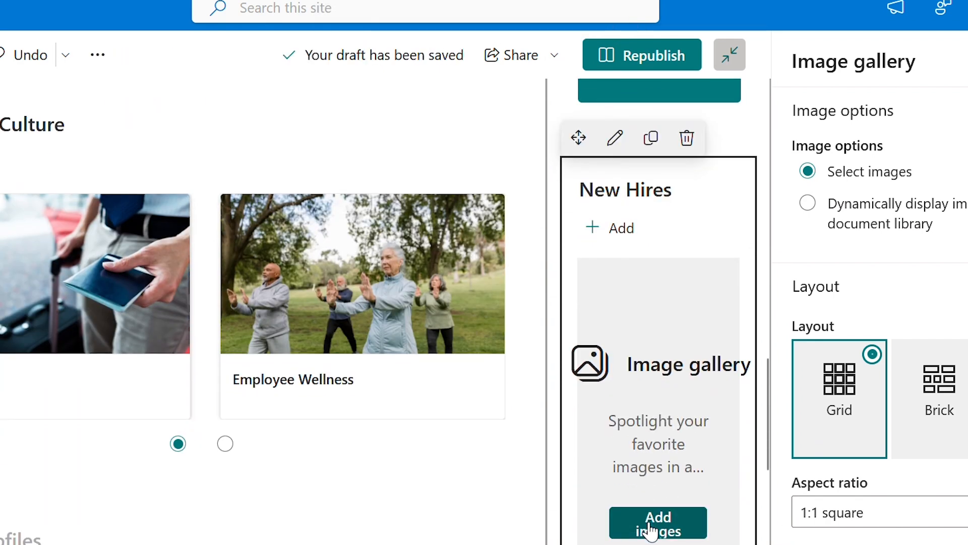
click(658, 523)
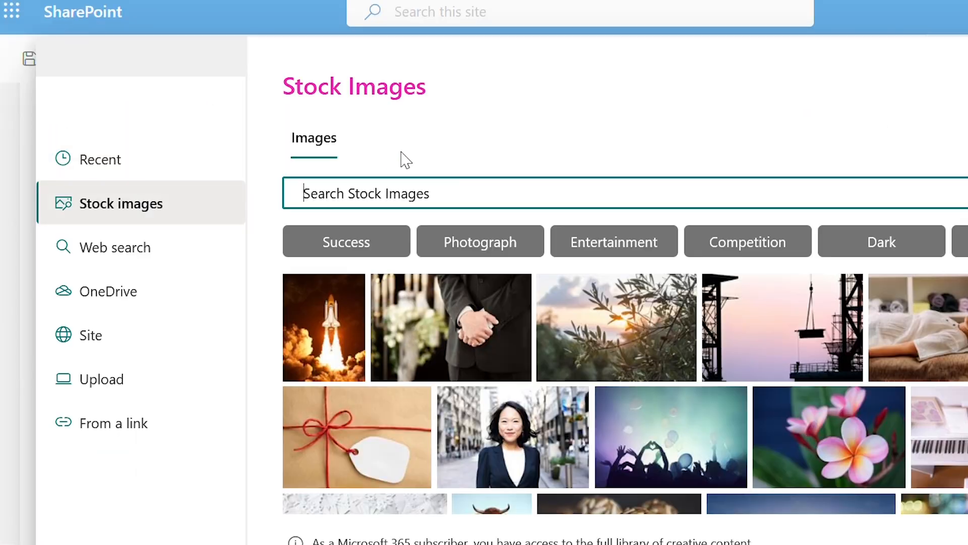
text(employees)
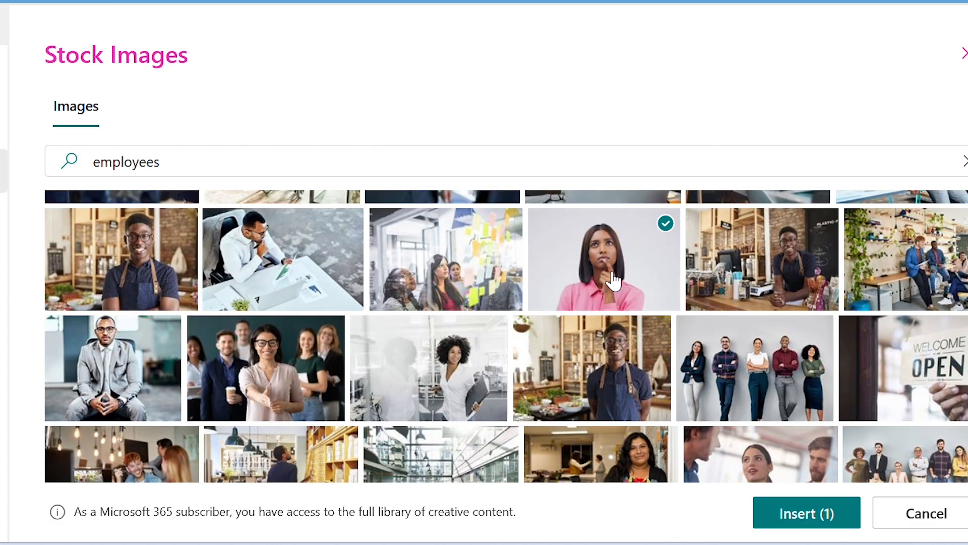
scroll(down, 3)
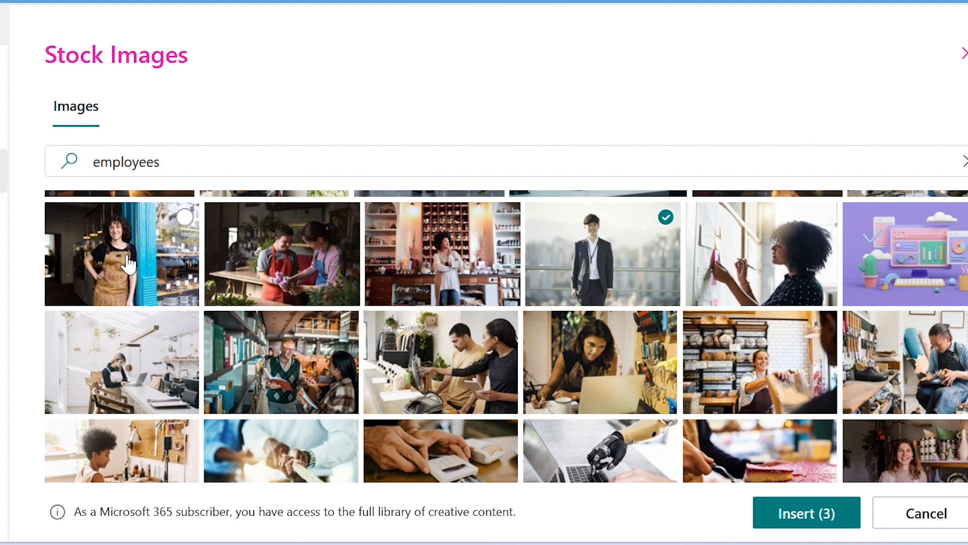
click(806, 512)
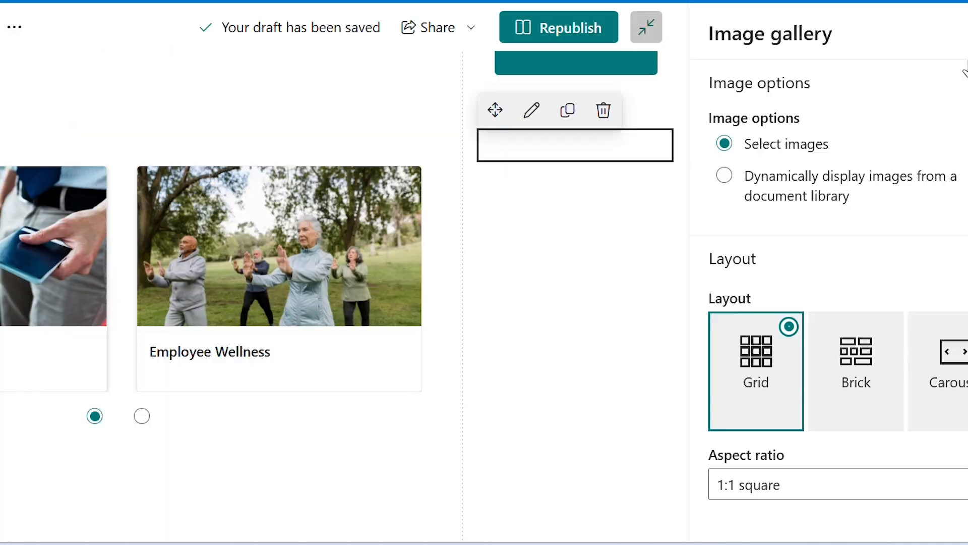
Republish the page with the gallery and reopen it for editing.
click(558, 27)
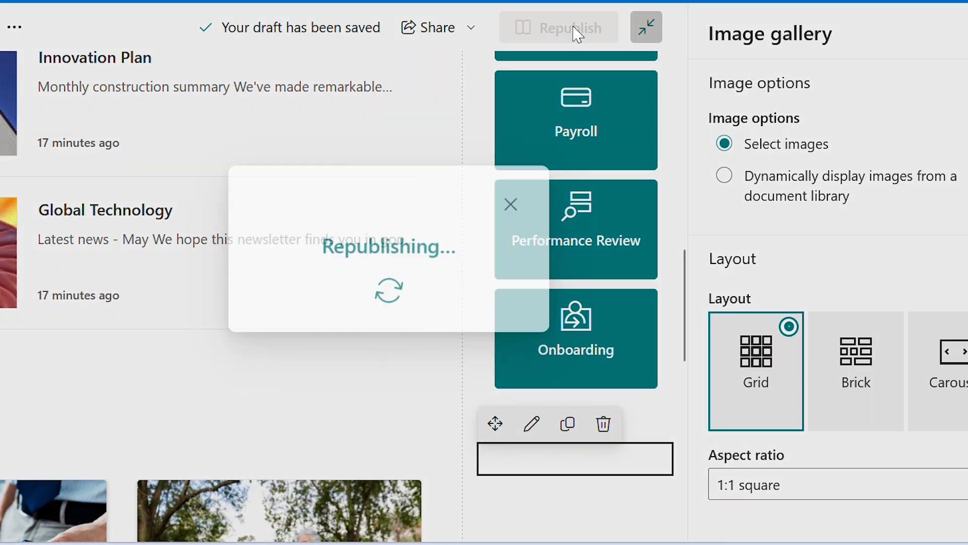
click(558, 27)
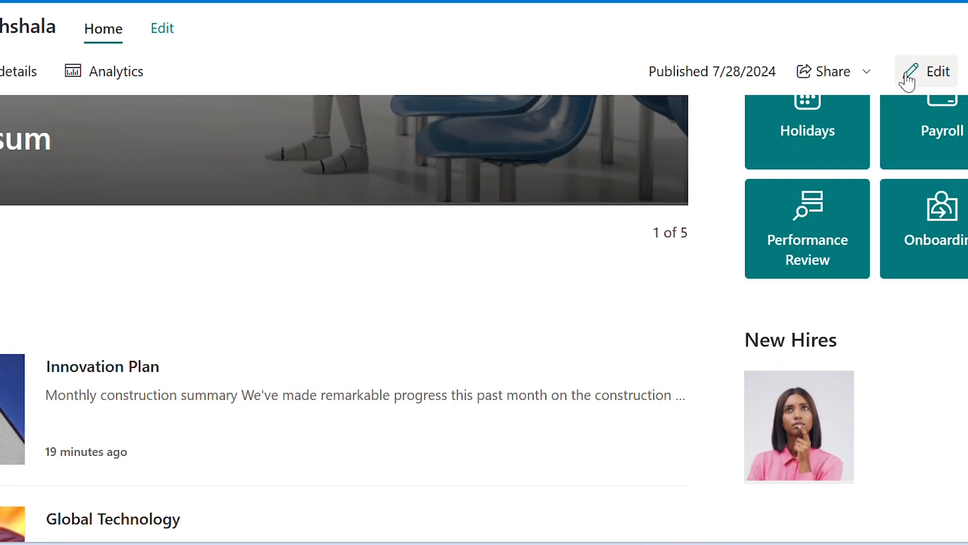
click(936, 71)
text(e)
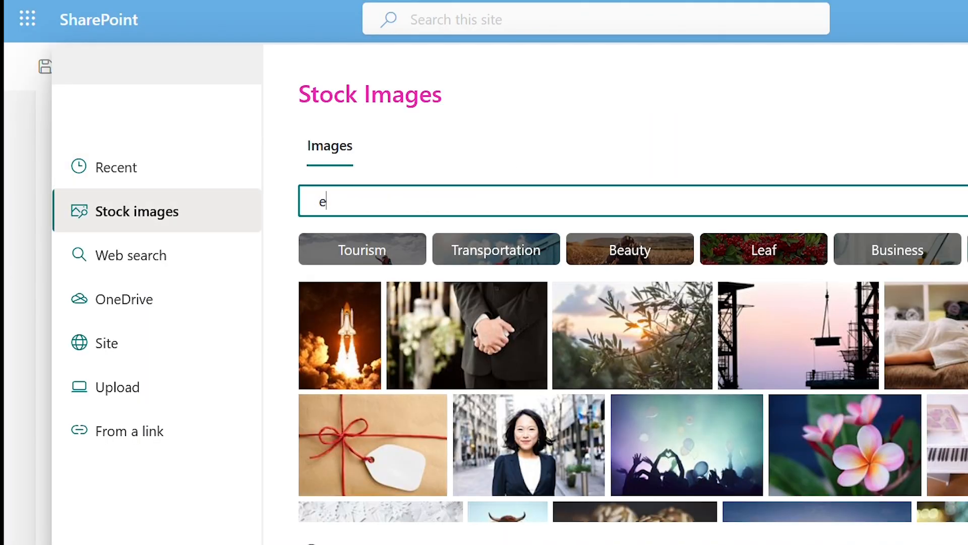
Insert three more stock employee photos into New Hires and republish the page.
text(mployees)
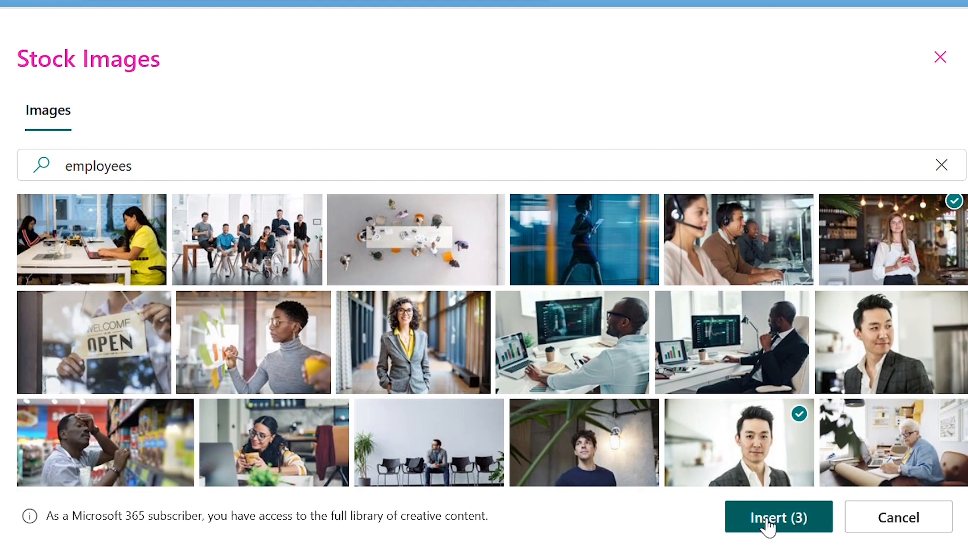
click(778, 517)
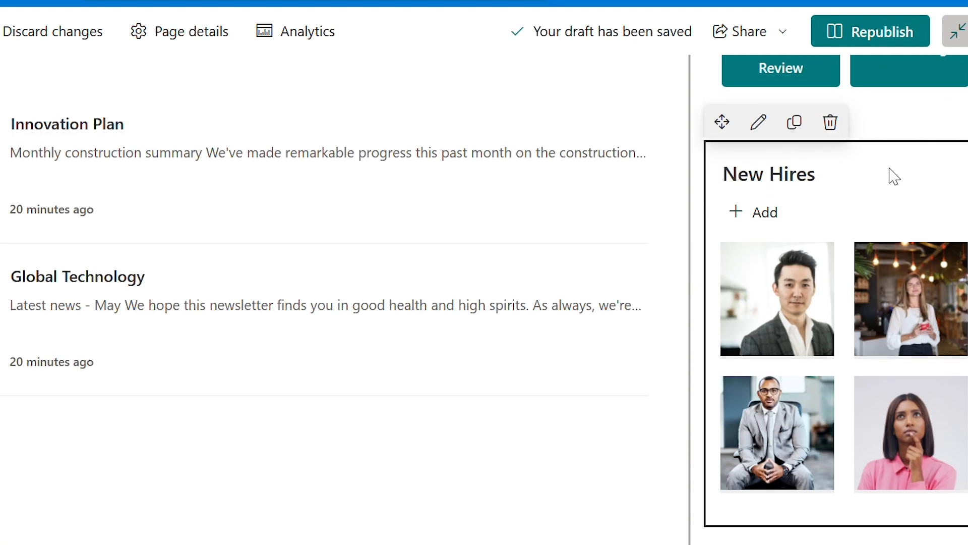
click(870, 31)
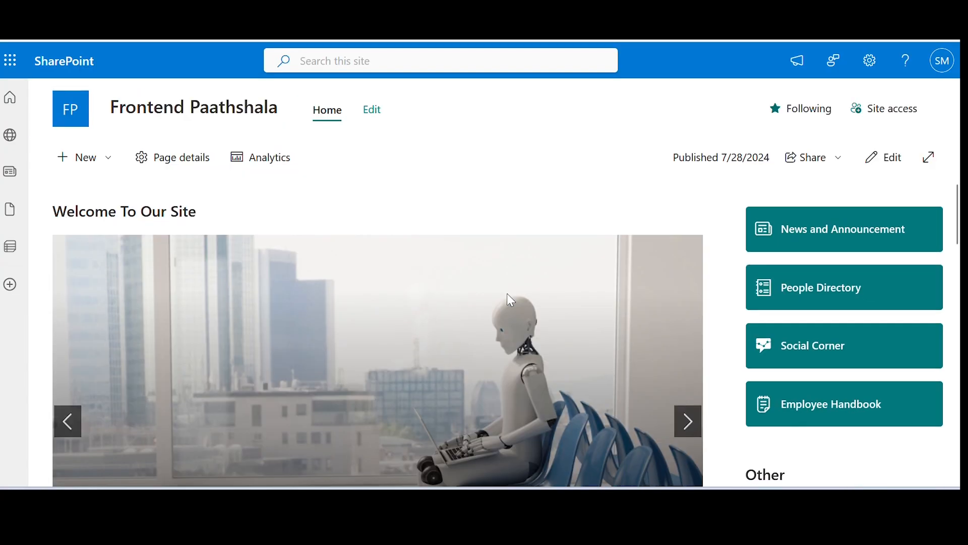
scroll(down, 3)
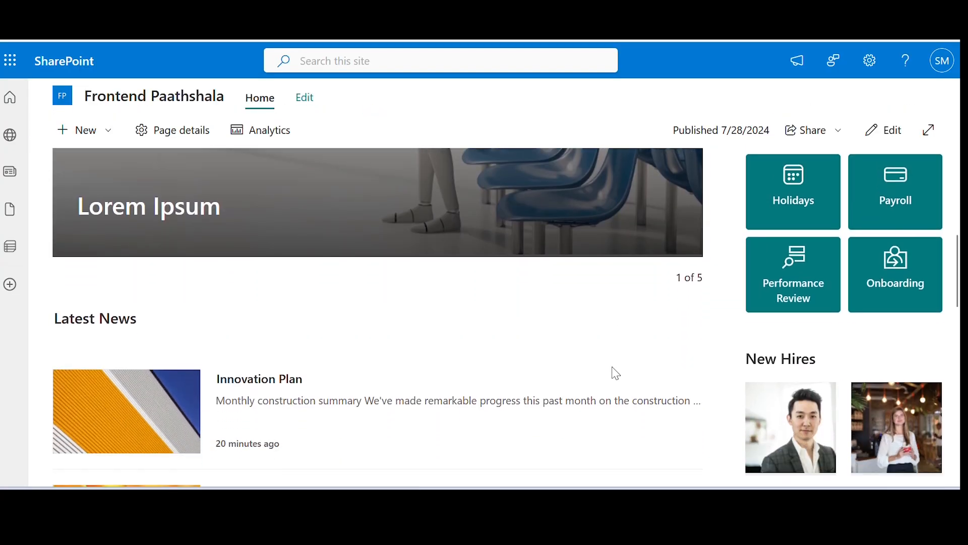
scroll(down, 3)
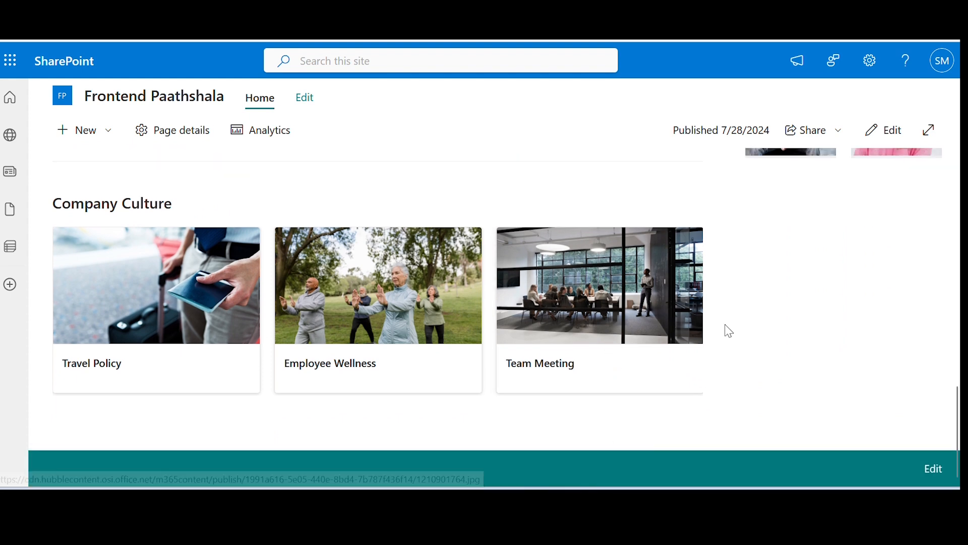
scroll(up, 3)
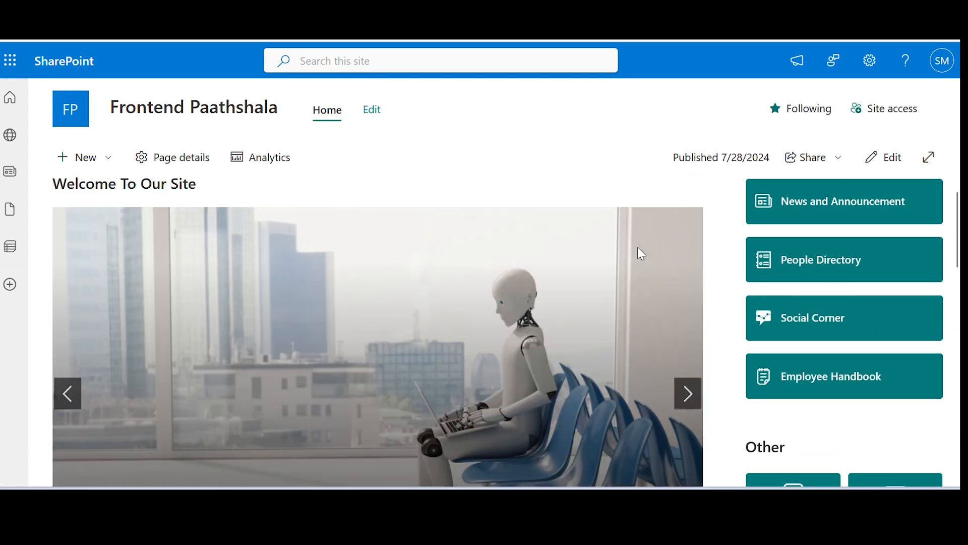
scroll(down, 3)
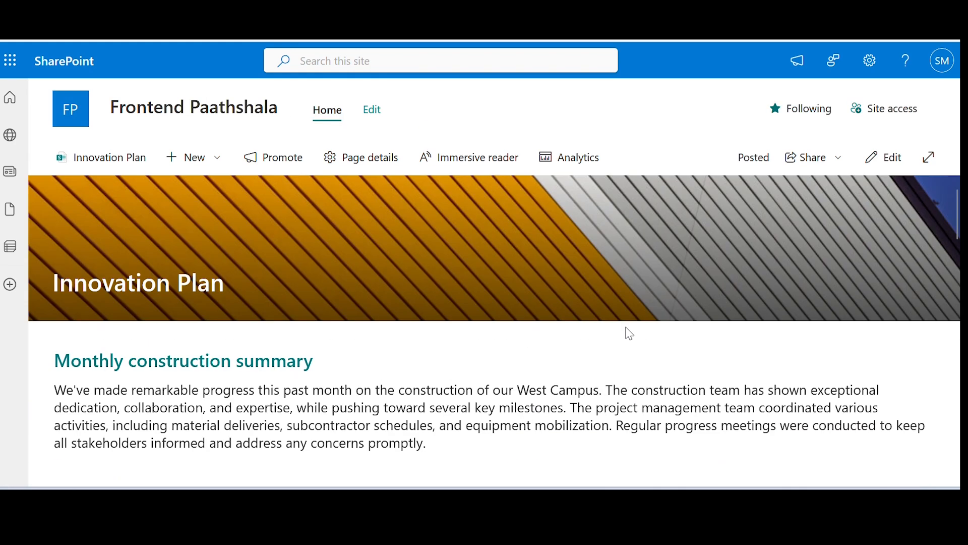
click(193, 106)
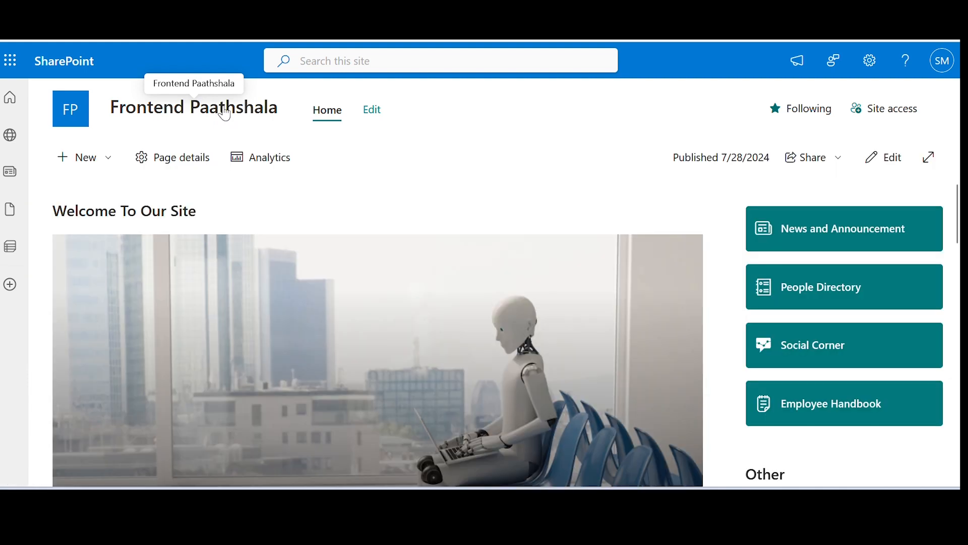
scroll(down, 3)
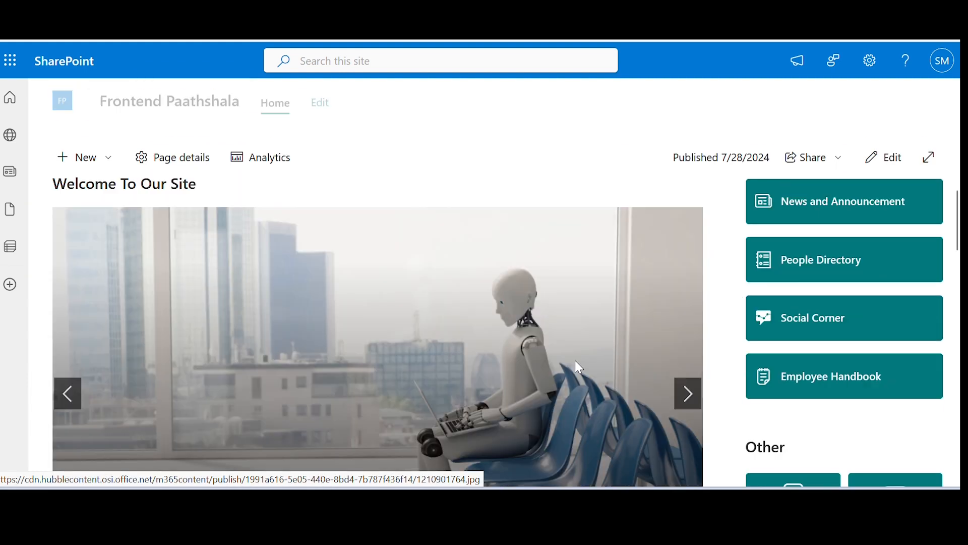